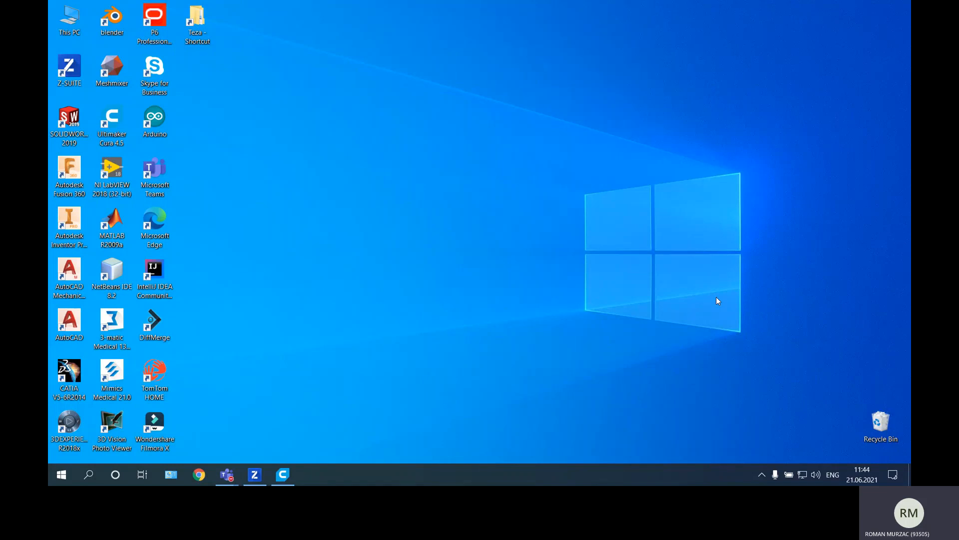
mouse_move(514, 292)
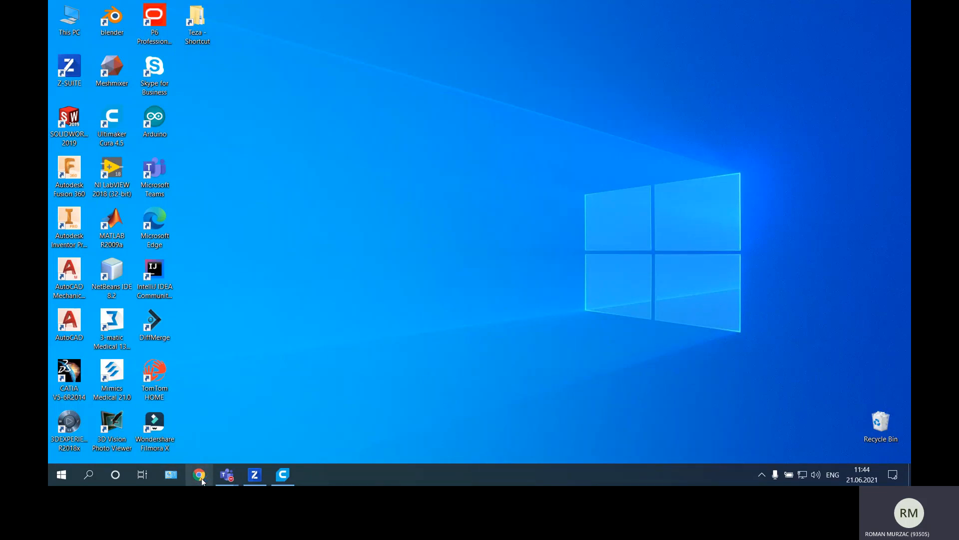
In Chrome, open TecHUB 4.0's C2 Intensive Summer School page and scroll to its file downloads.
left_click(199, 474)
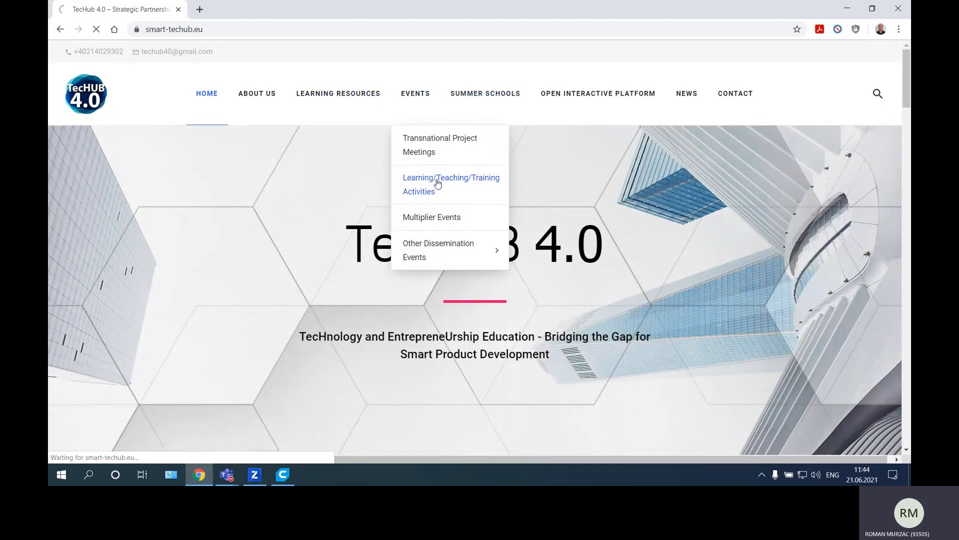
left_click(450, 184)
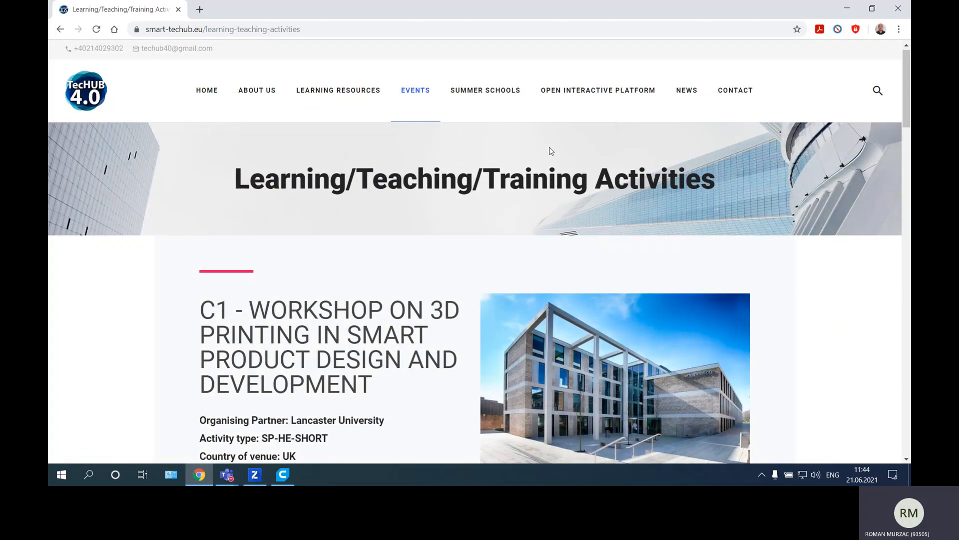
scroll("down", 3)
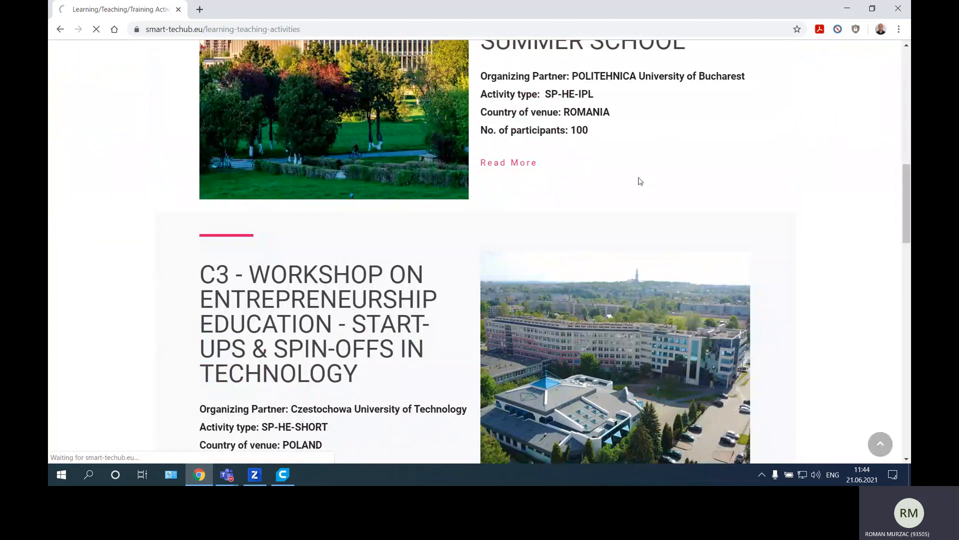
left_click(508, 161)
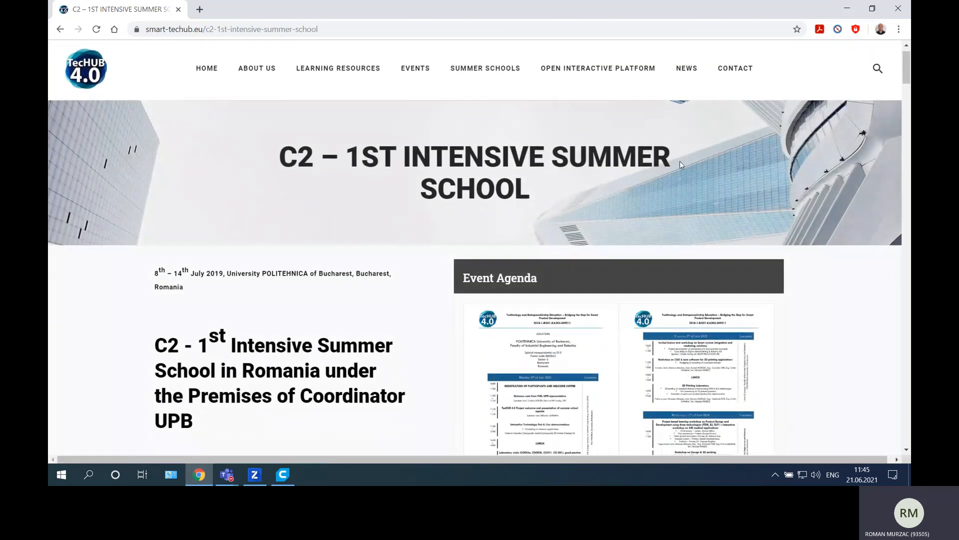
scroll("down", 3)
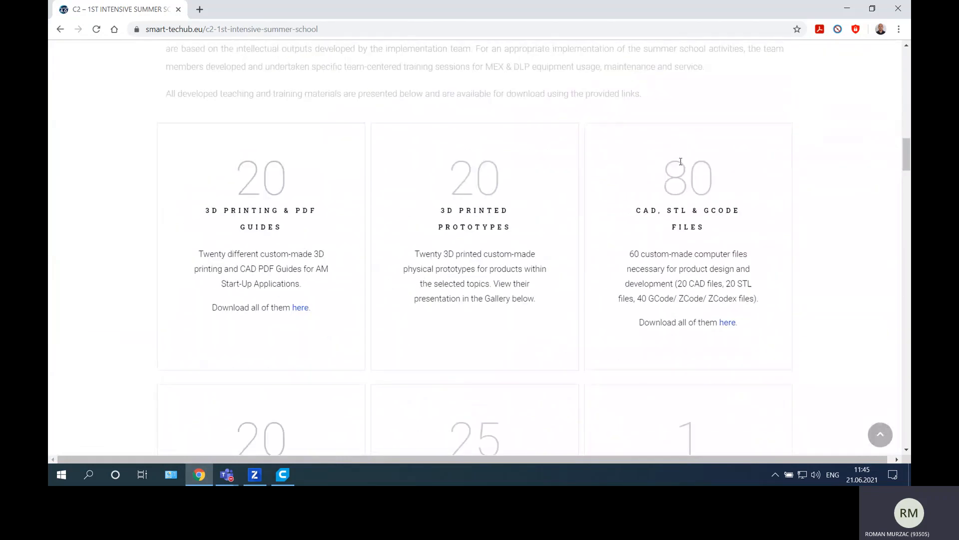
scroll("down", 3)
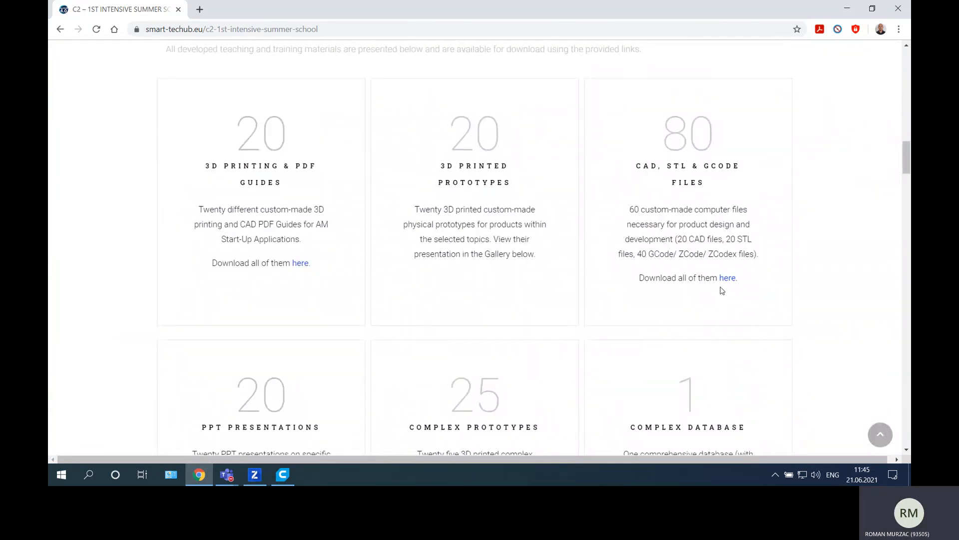
Open the CAD Components Drive folder and download 8-Assembled toys.STL.
left_click(726, 277)
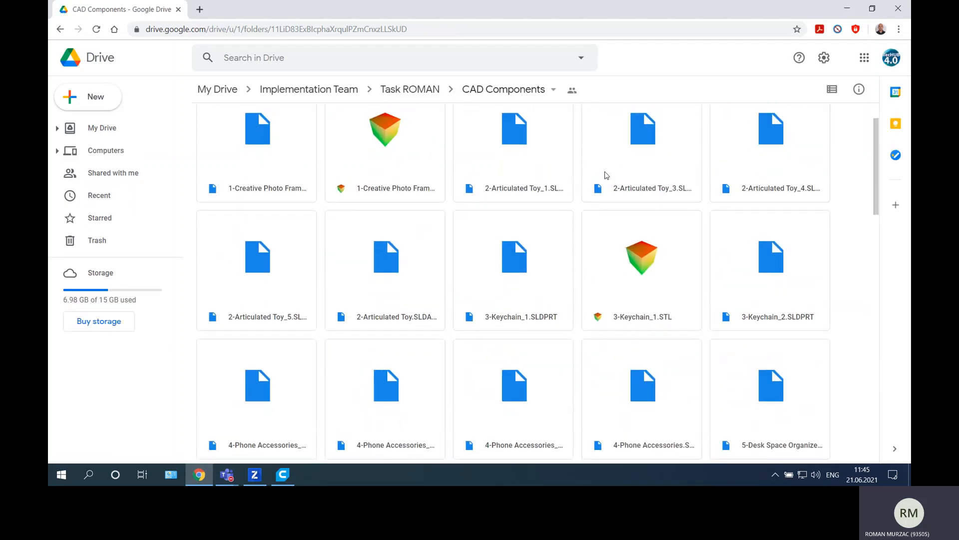
scroll("down", 3)
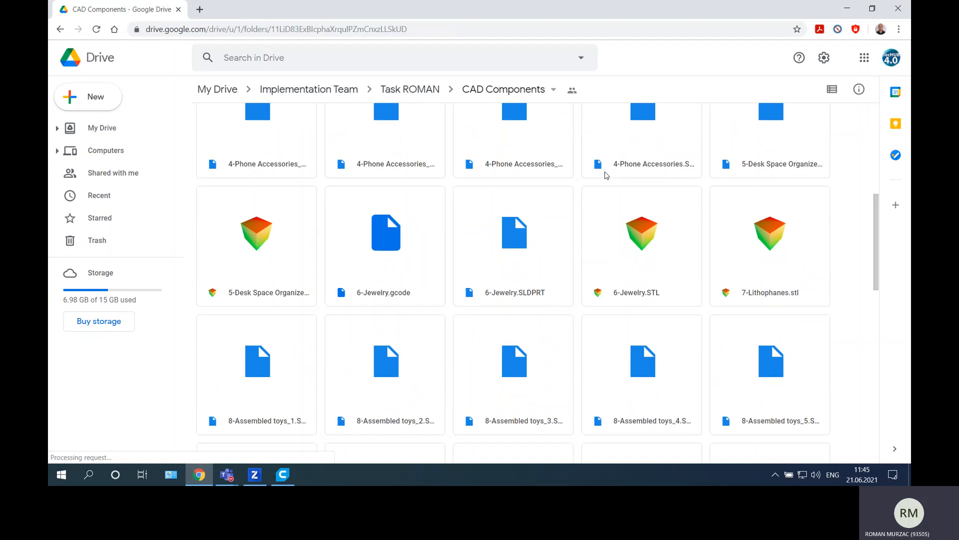
scroll("down", 3)
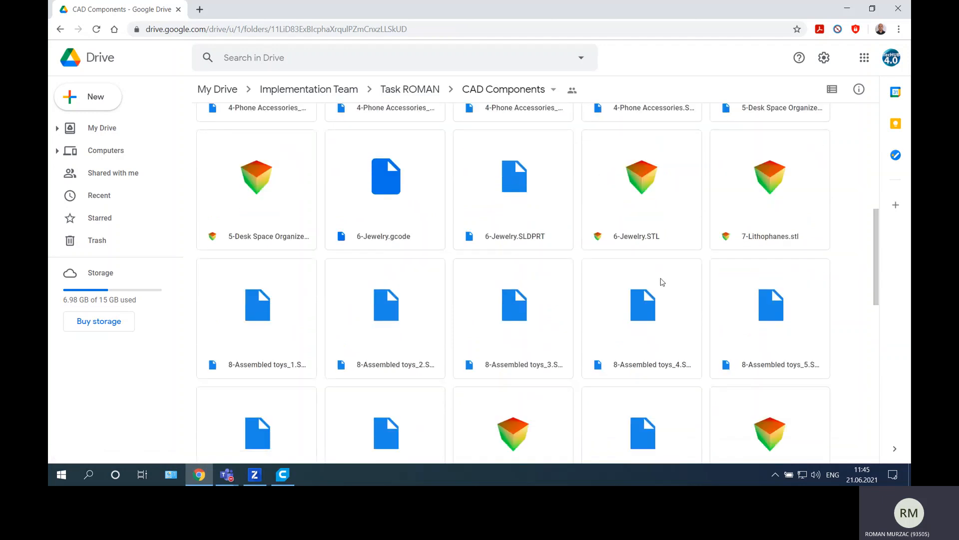
scroll("down", 3)
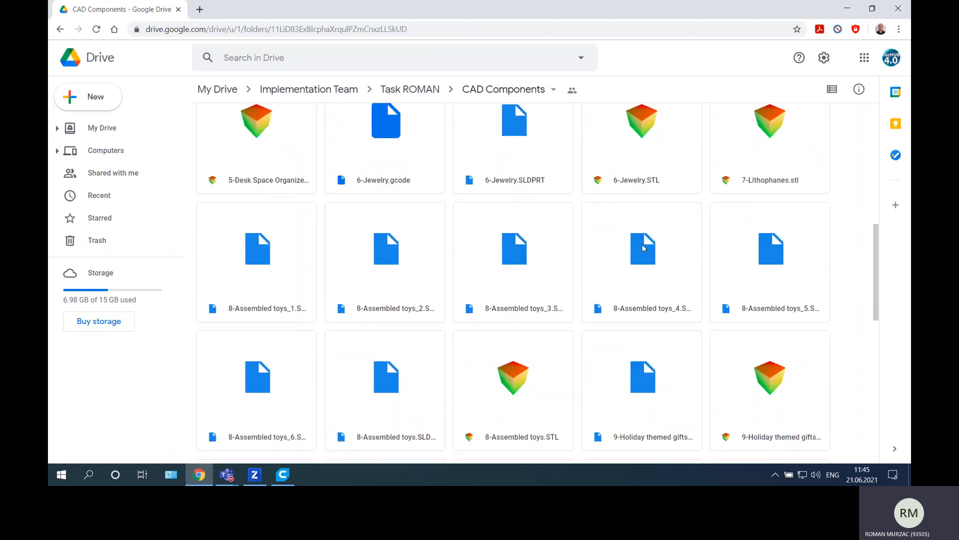
mouse_move(528, 261)
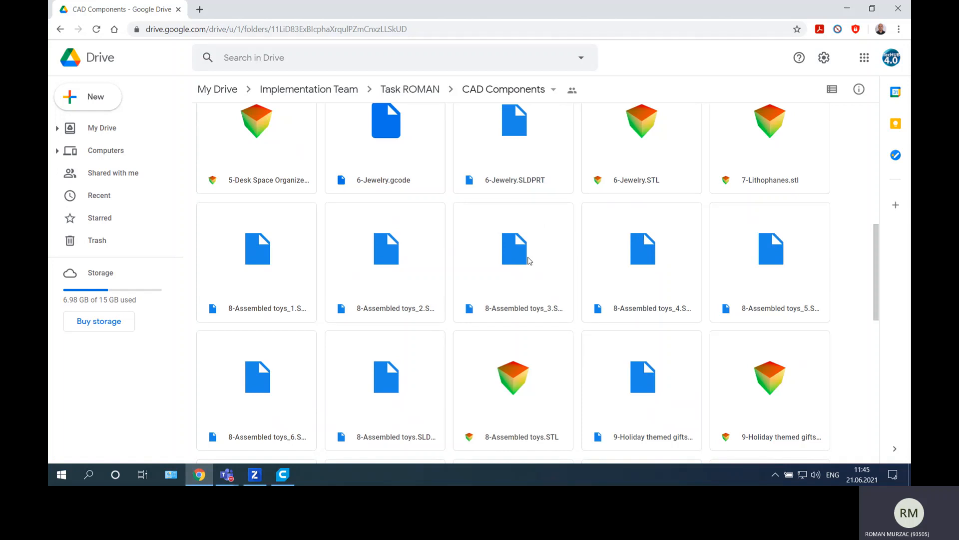
mouse_move(264, 309)
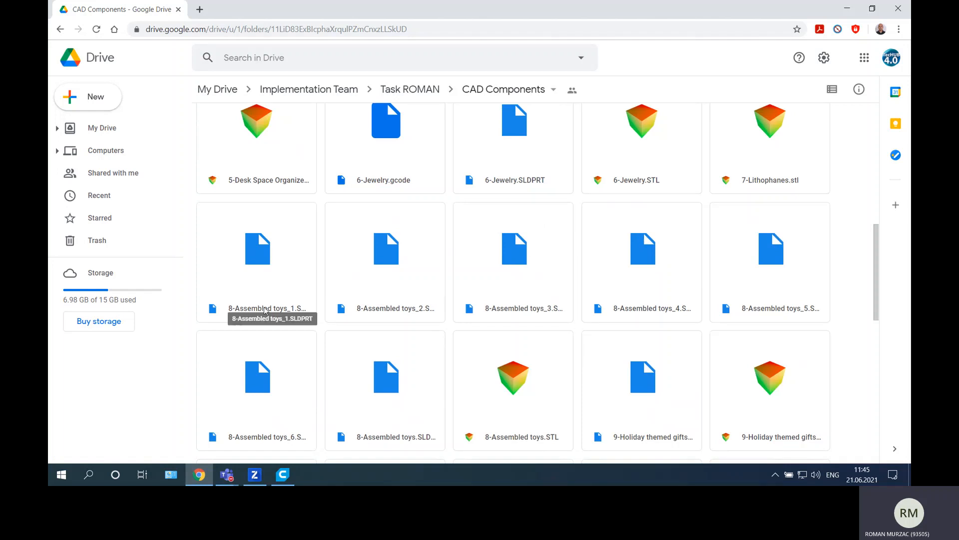
mouse_move(403, 300)
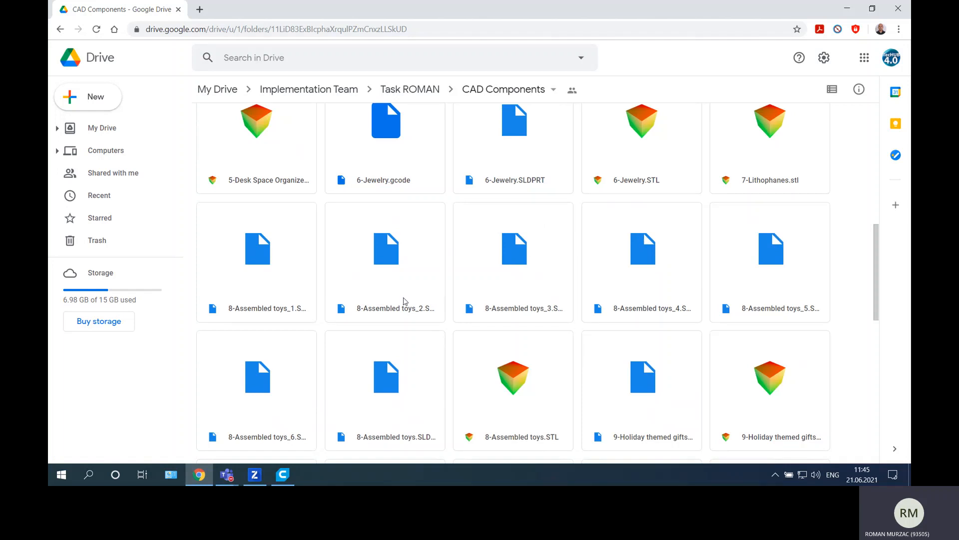
scroll("down", 3)
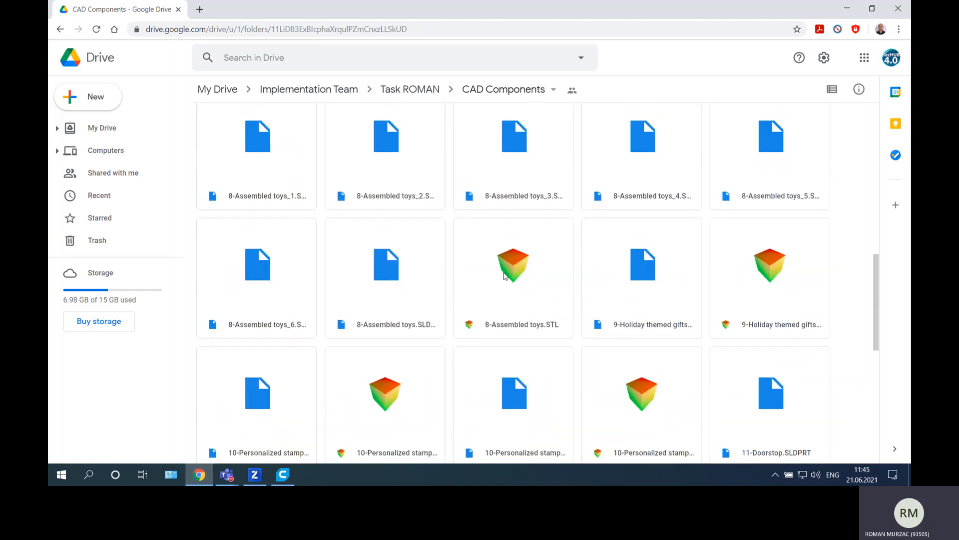
left_click(513, 265)
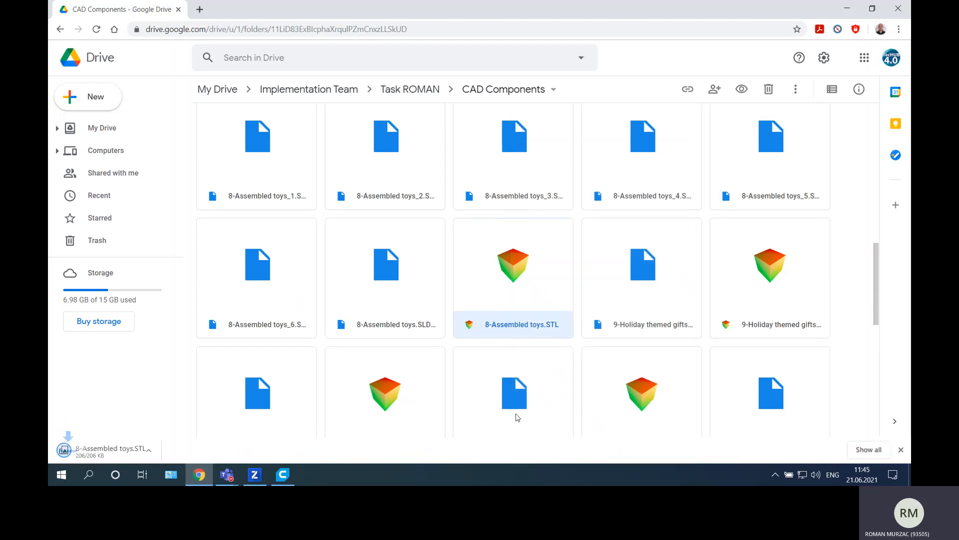
double_click(513, 265)
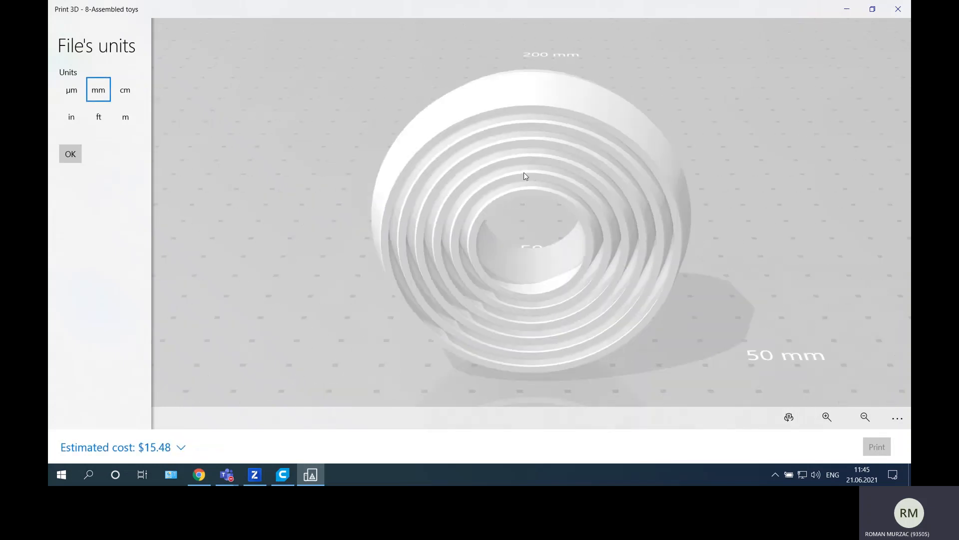
left_click_drag(523, 177, 644, 190)
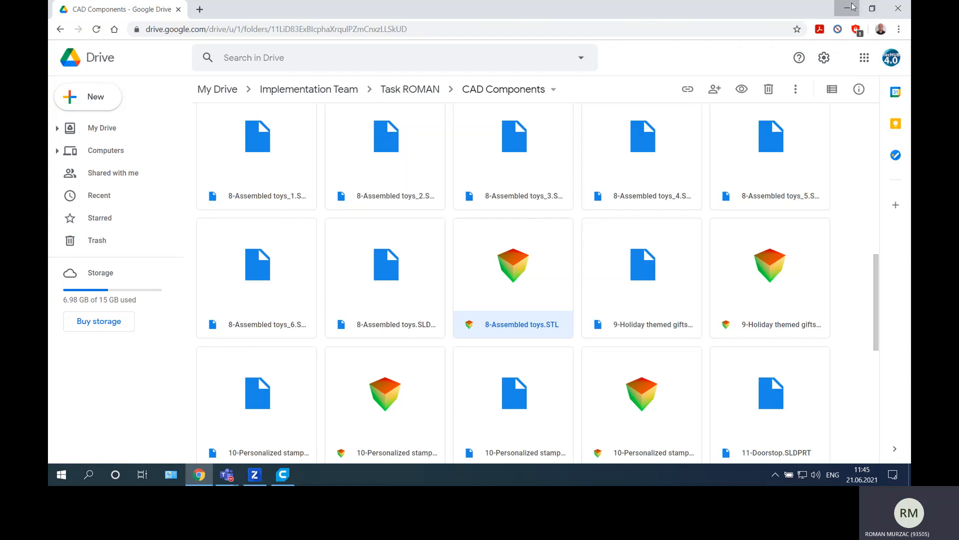
Hide Chrome, load the 8-Assembled toys rings STL in Cura, select it and zoom in.
left_click(850, 8)
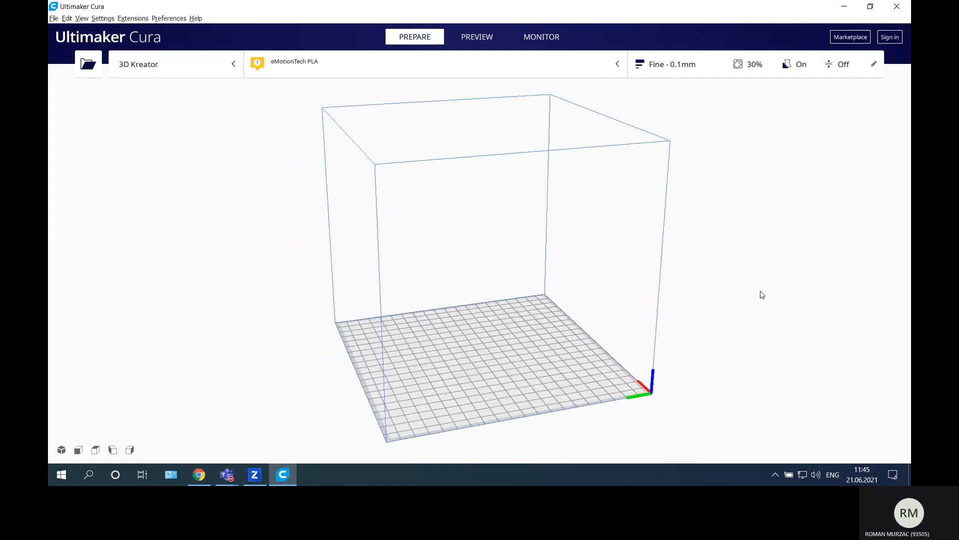
left_click(87, 64)
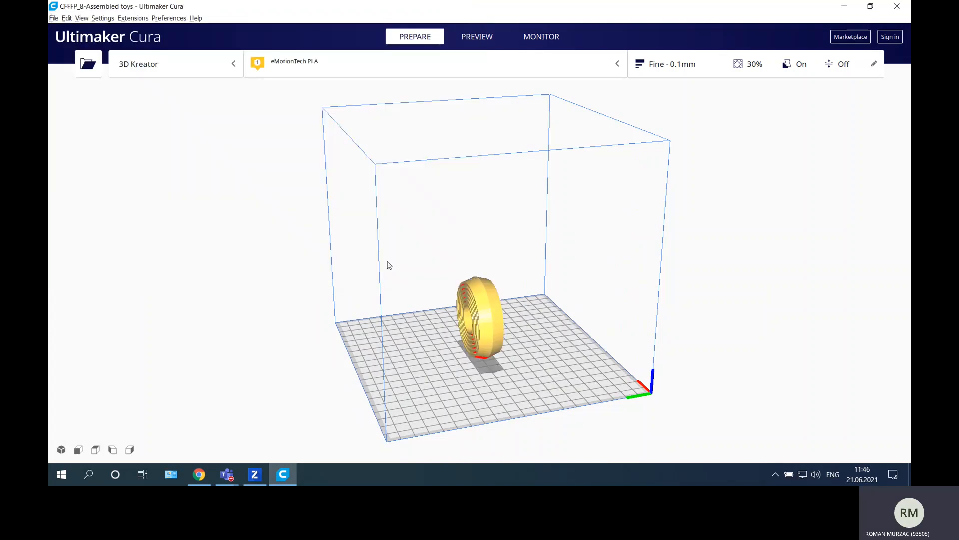
left_click(480, 324)
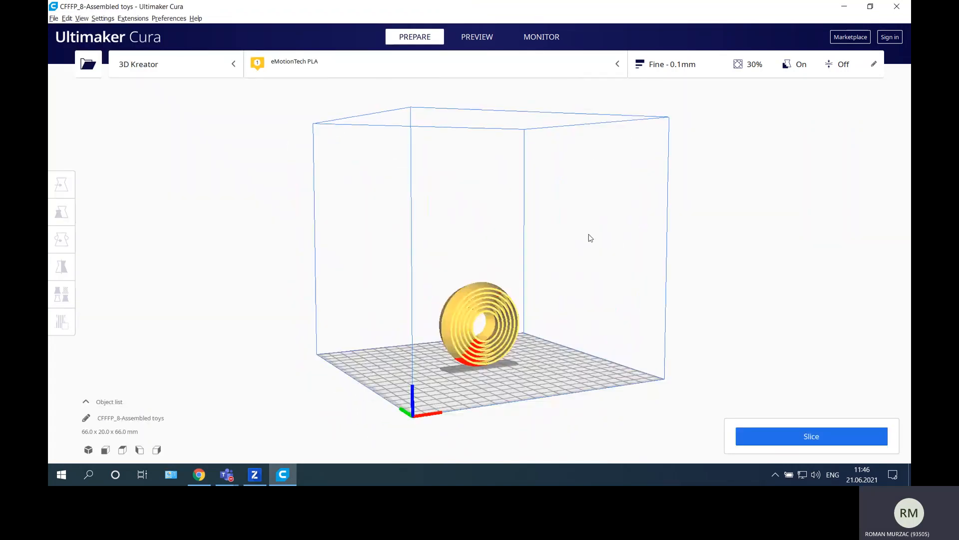
left_click_drag(590, 238, 708, 235)
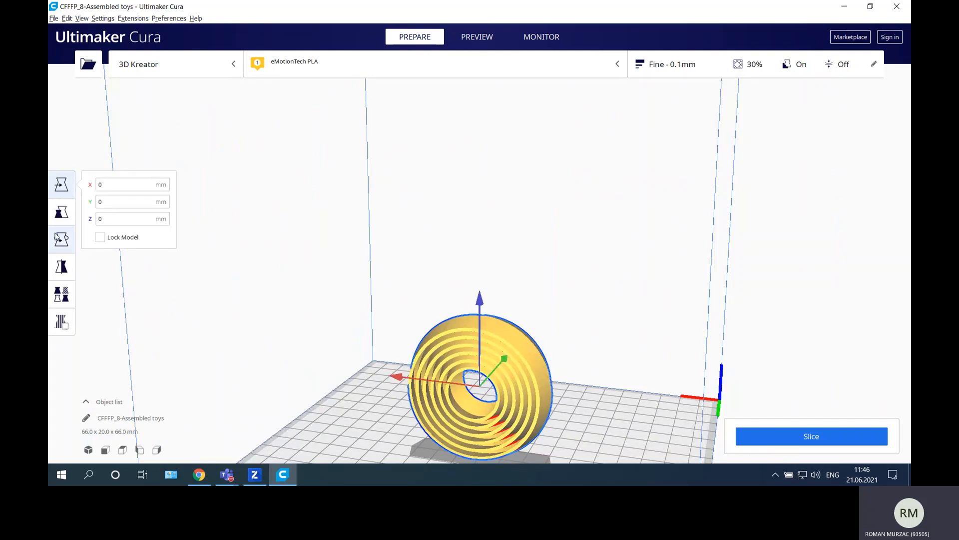
Lay the rings model flat with Lay Flat and face alignment, then edit its X position.
left_click(60, 238)
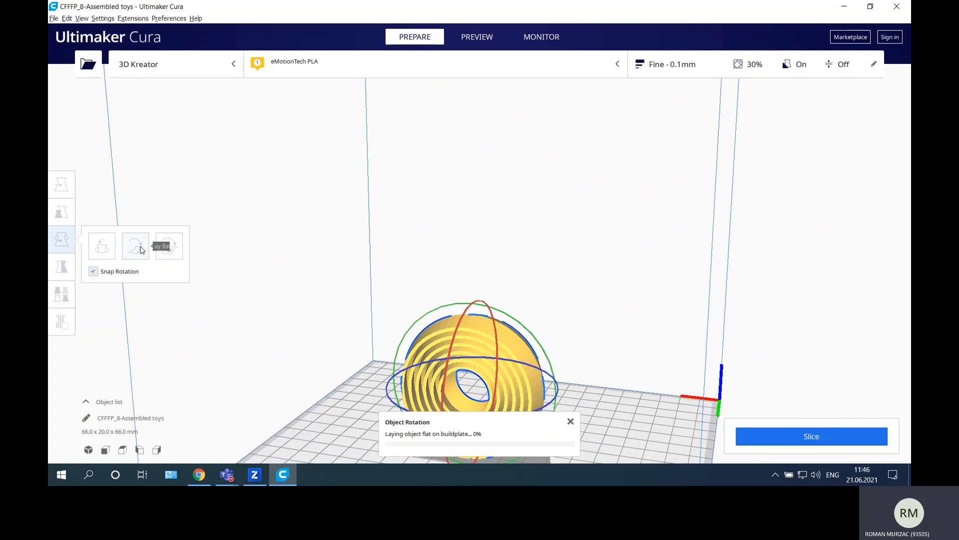
left_click(135, 246)
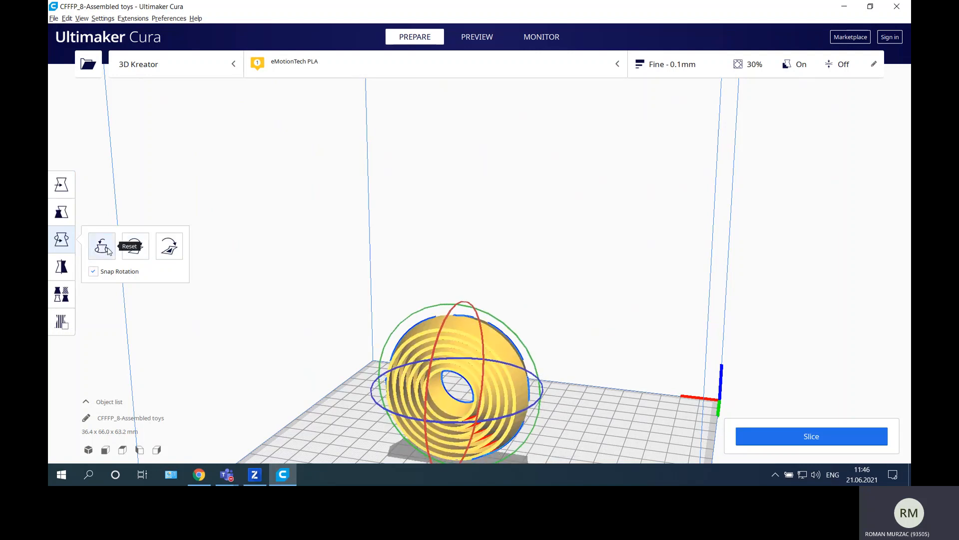
left_click(169, 245)
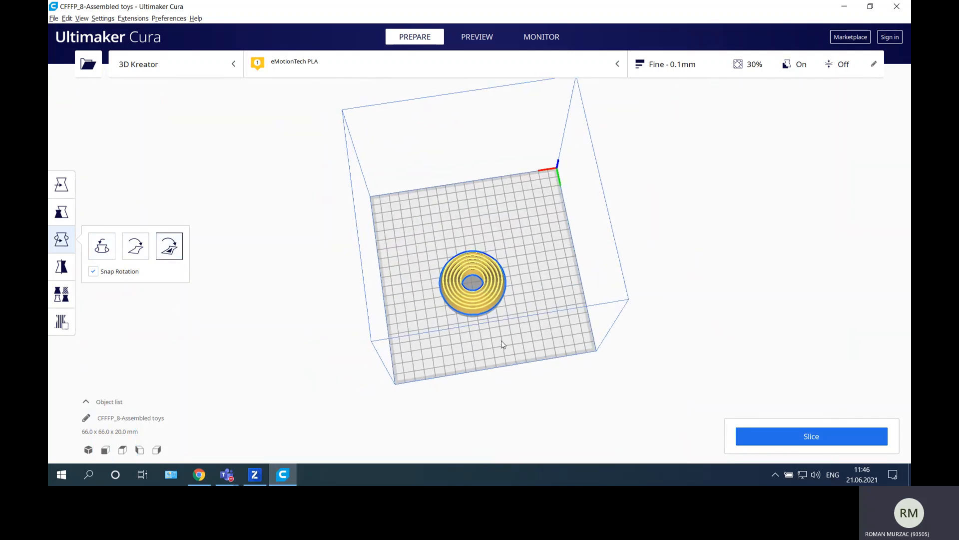
left_click(61, 184)
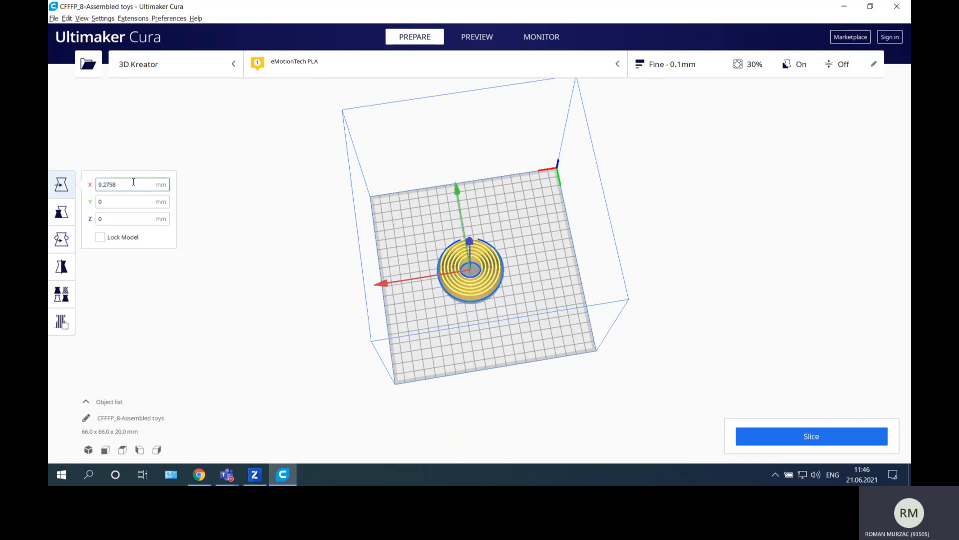
left_click(282, 277)
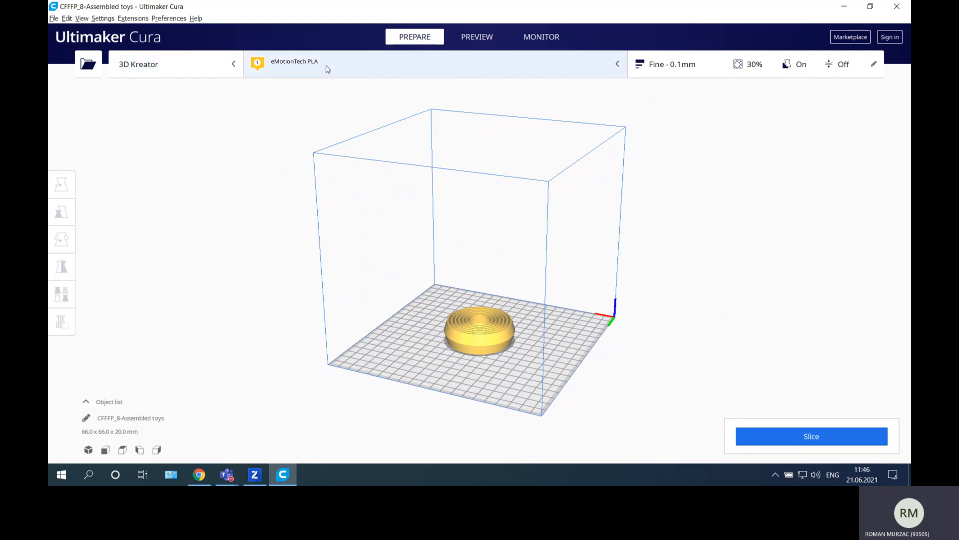
mouse_move(309, 76)
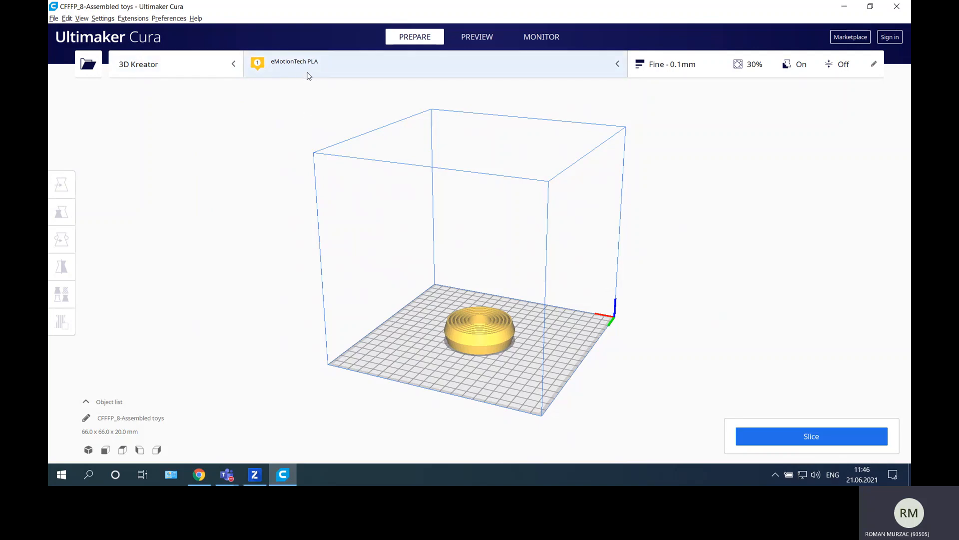
mouse_move(361, 68)
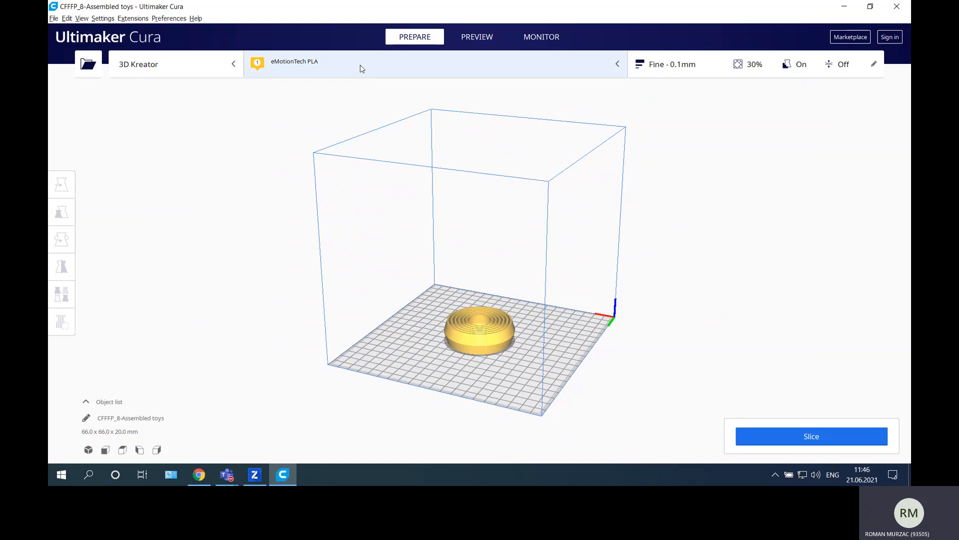
Open Cura's Preferences on the Materials management page.
left_click(428, 63)
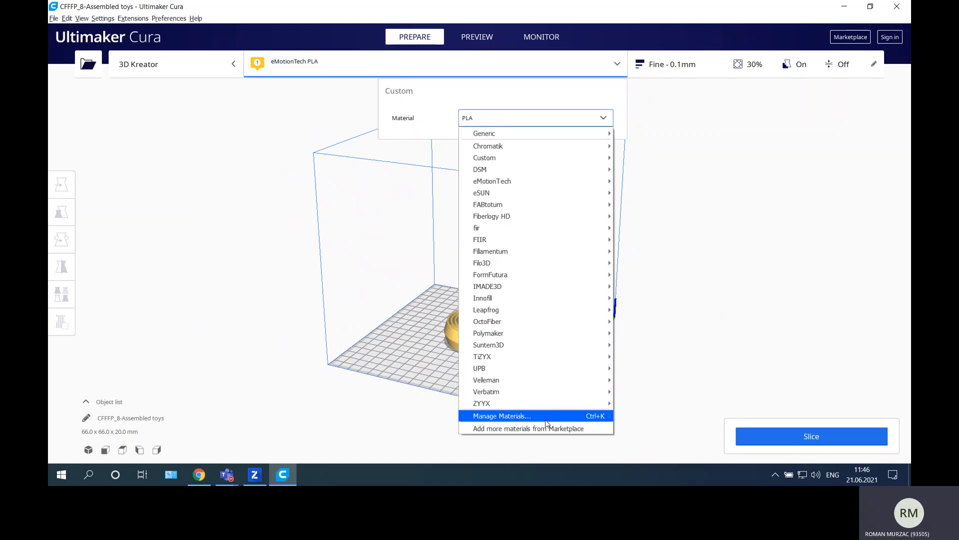
left_click(500, 416)
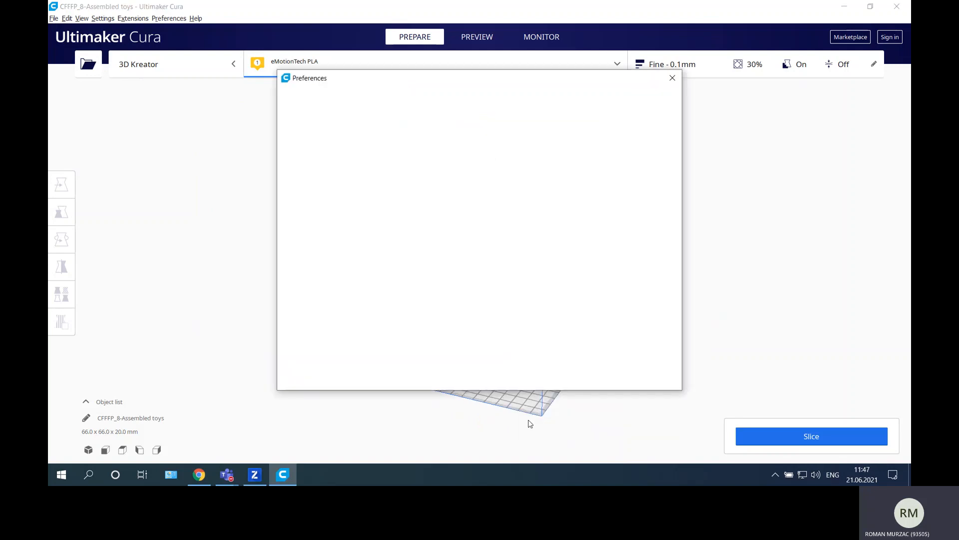
left_click(298, 119)
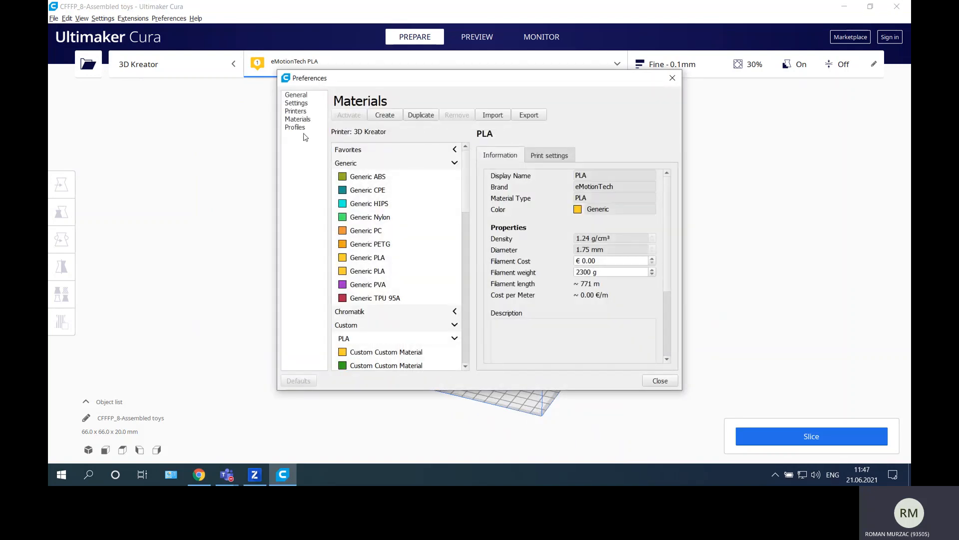
mouse_move(368, 257)
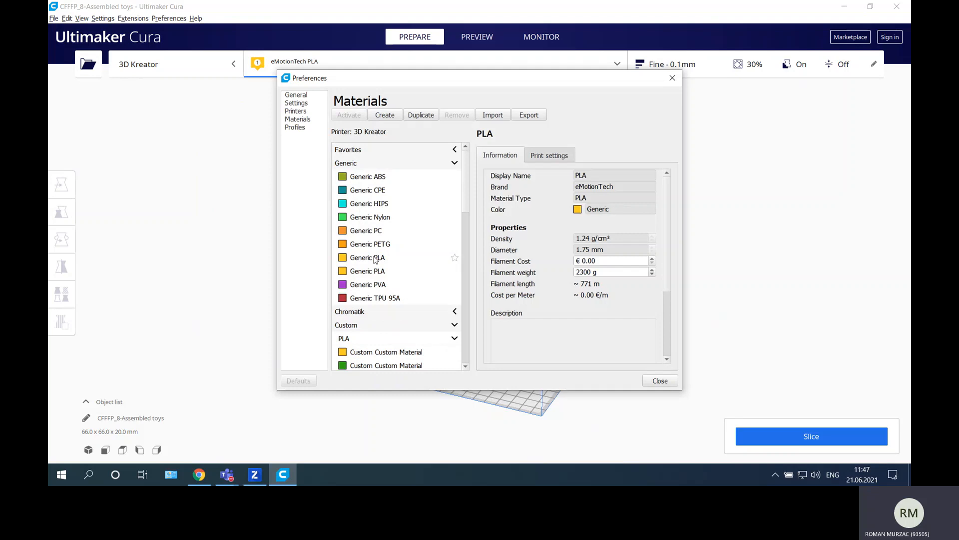
Collapse the Custom, eMotionTech and Filamentum material groups while browsing the list.
left_click(454, 325)
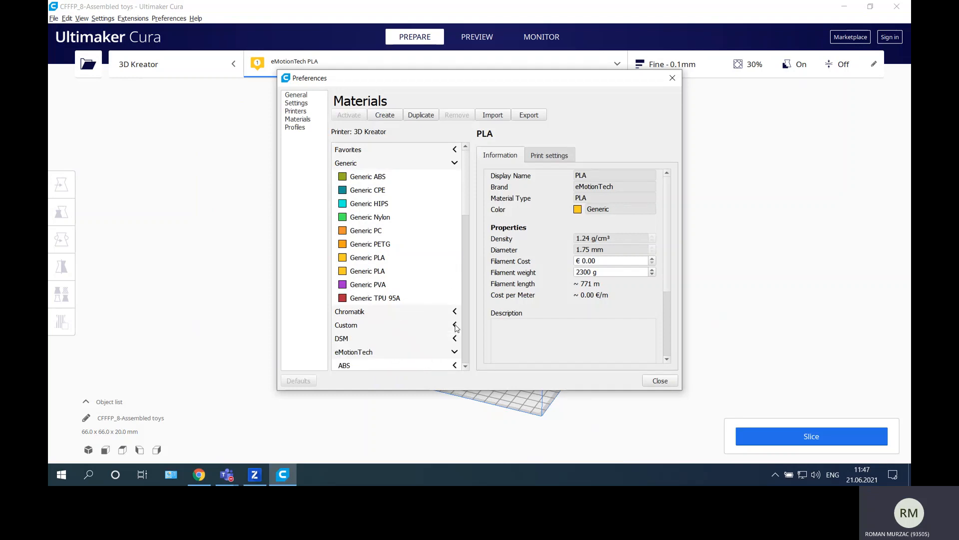
left_click(353, 352)
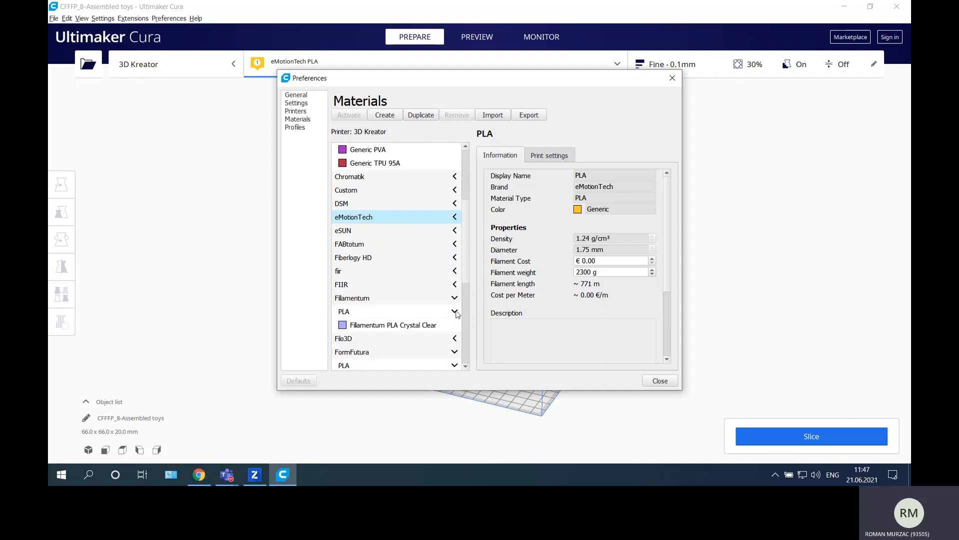
left_click(454, 298)
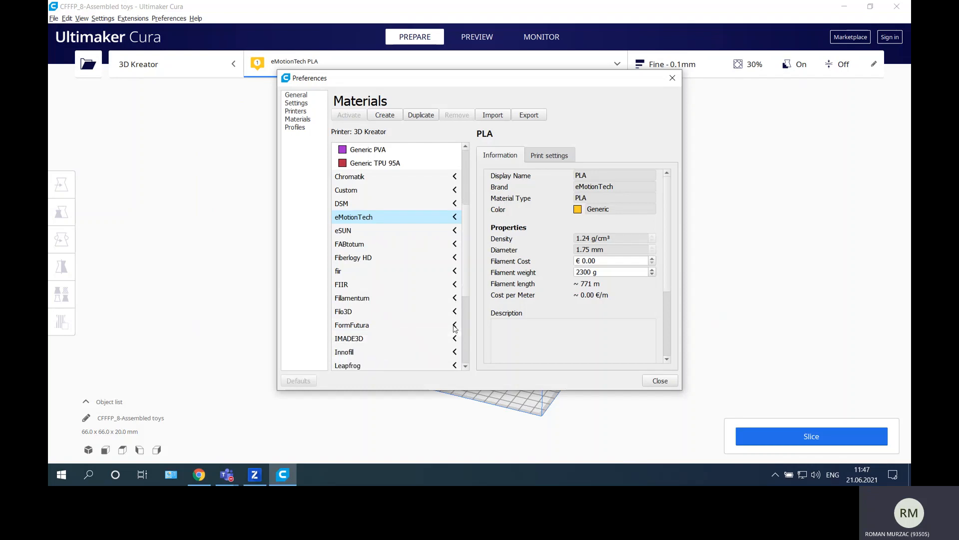
scroll("down", 3)
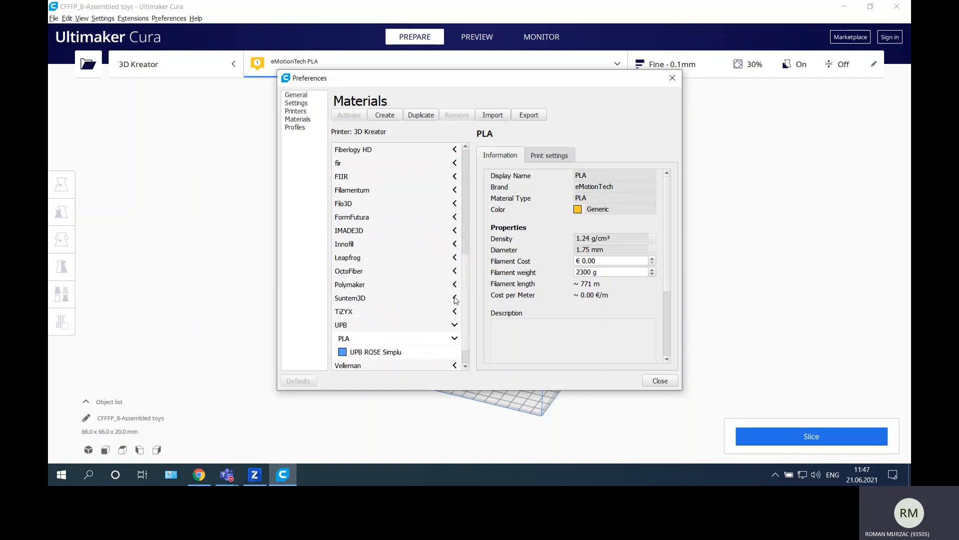
left_click(455, 325)
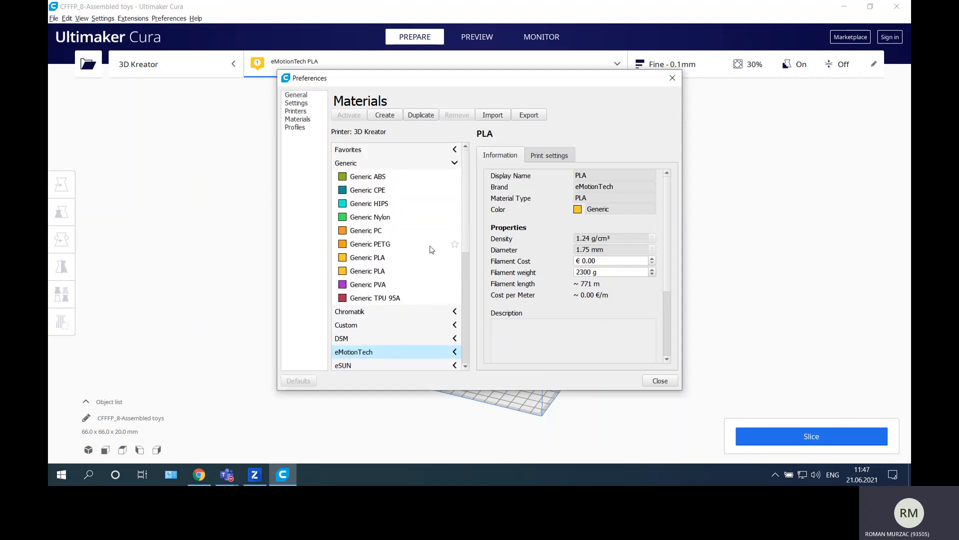
mouse_move(445, 203)
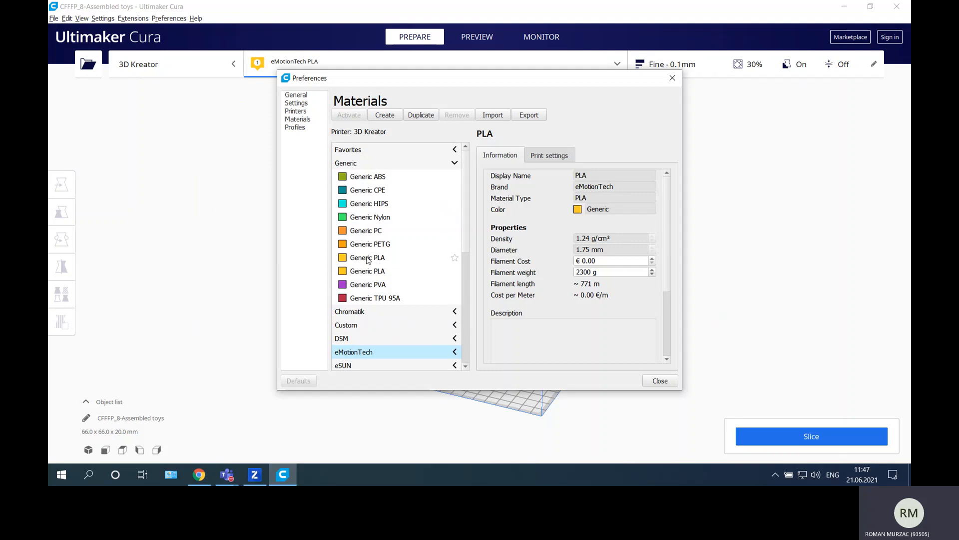
Select Generic PLA, type 'Own PL' as its display name, then click the Brand field.
left_click(368, 256)
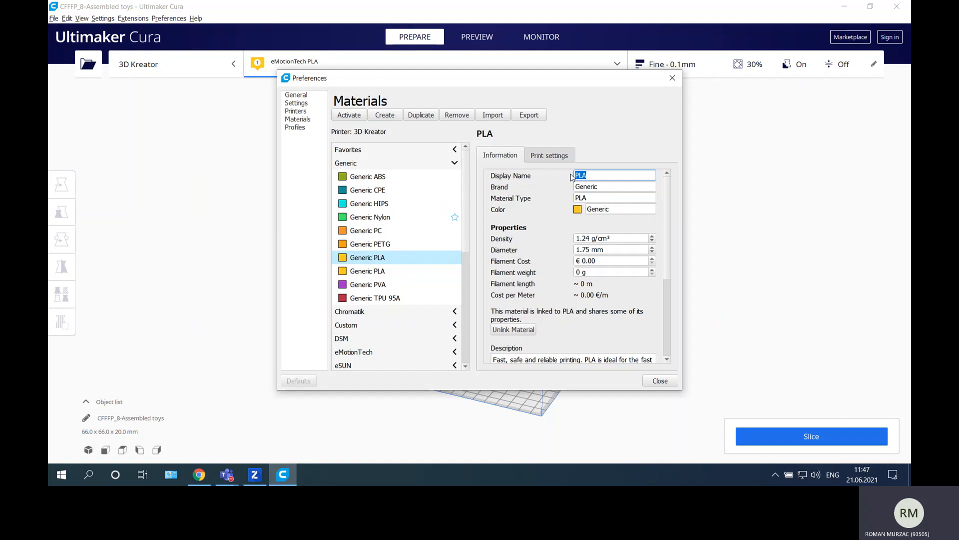
type("Own PL")
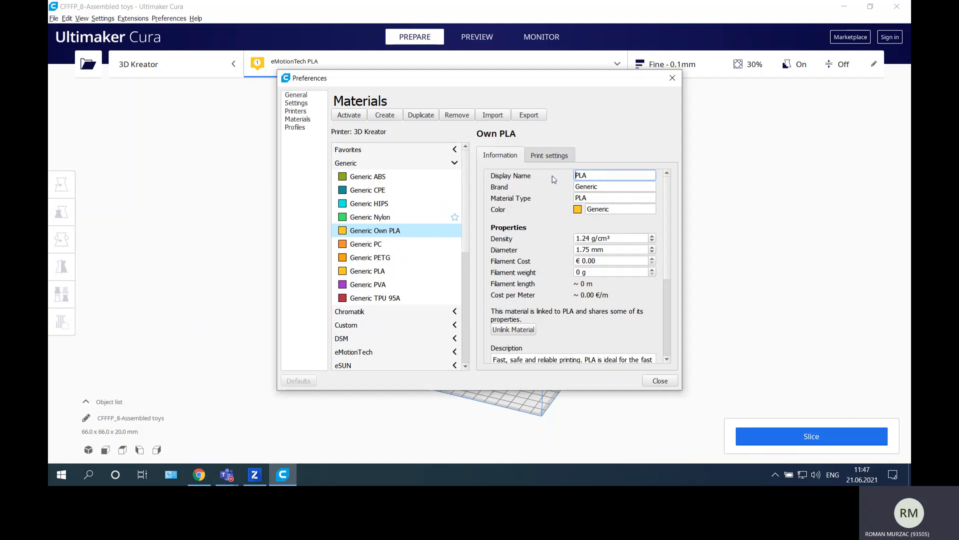
mouse_move(561, 227)
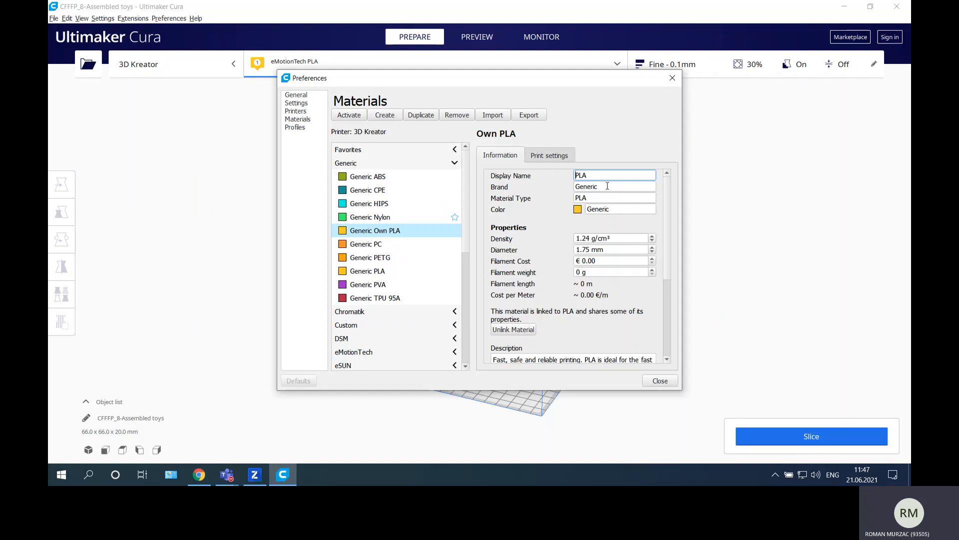
left_click(368, 257)
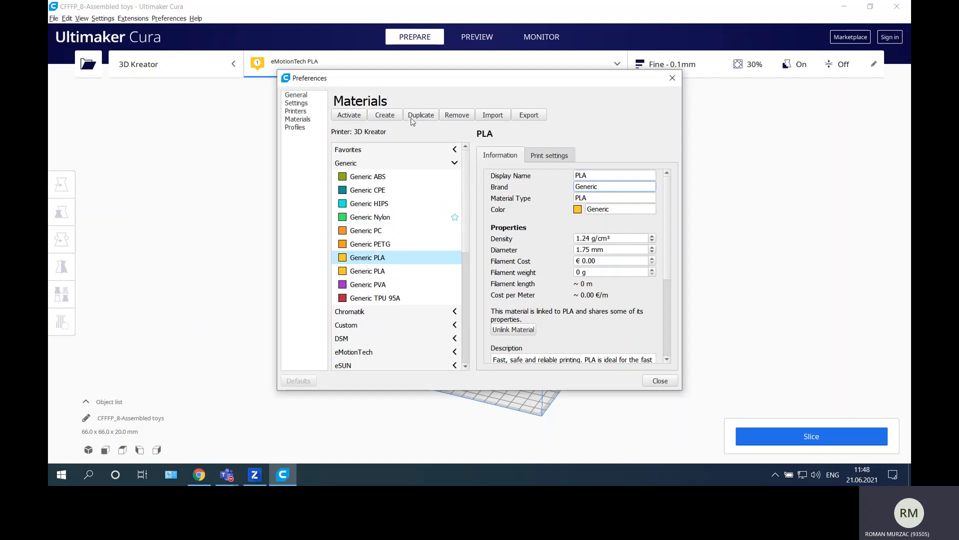
Duplicate Generic PLA and rename the copy to Own PLA.
left_click(614, 185)
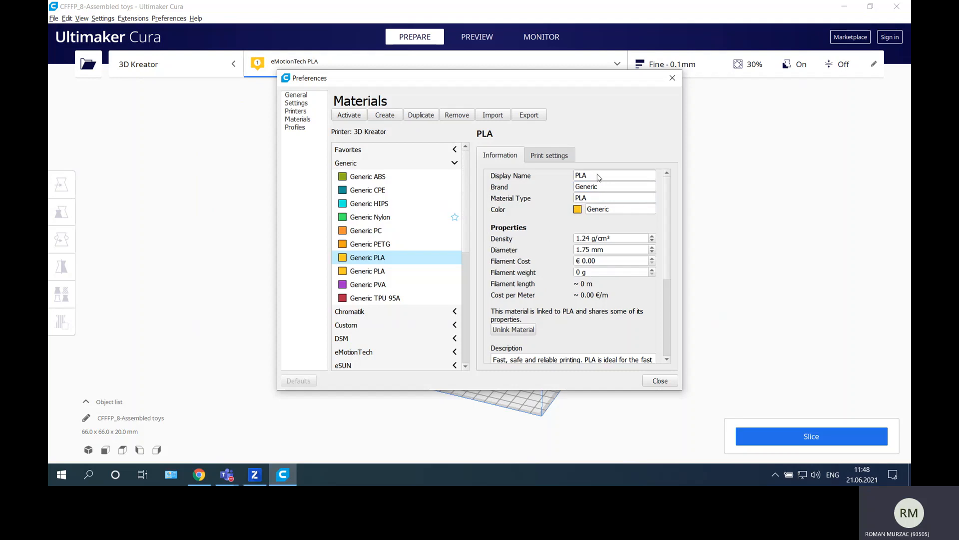
left_click(348, 115)
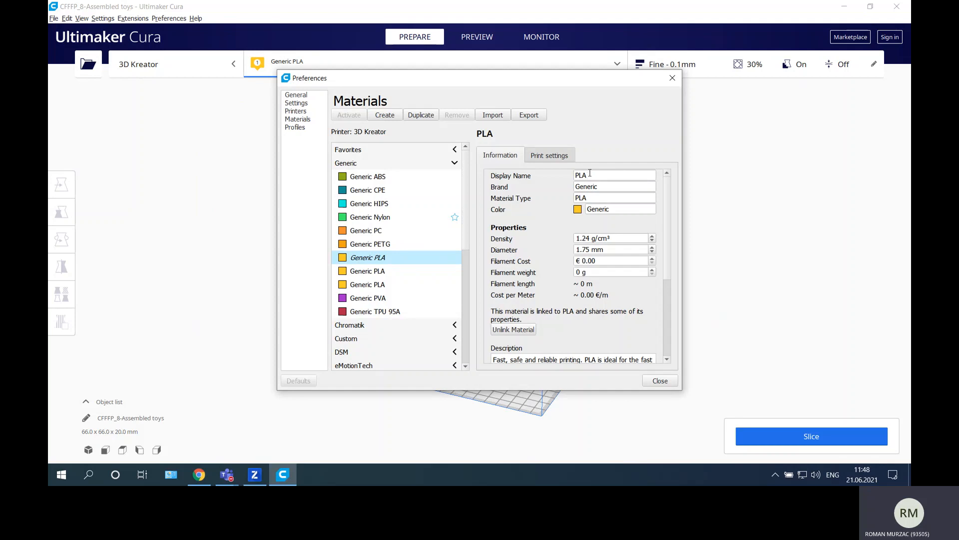
left_click(613, 175)
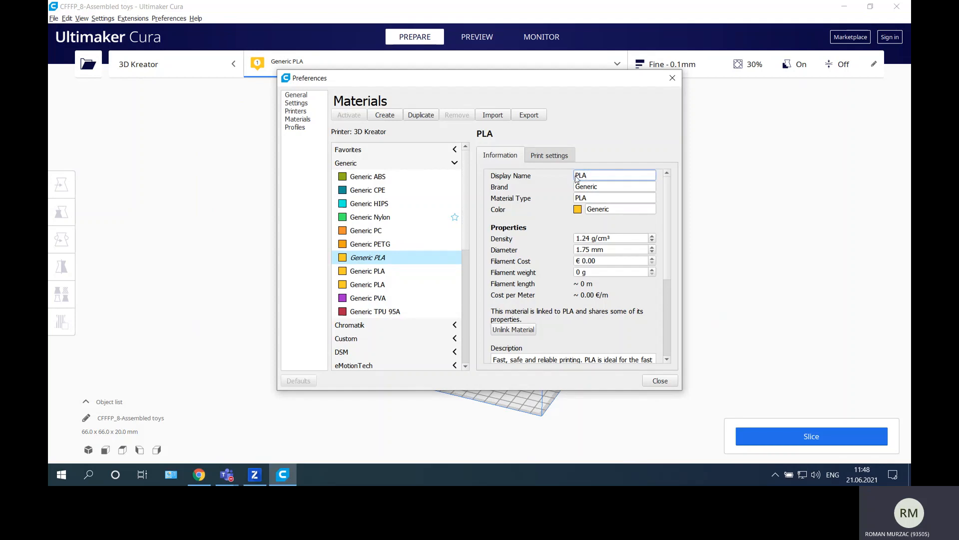
type("Own")
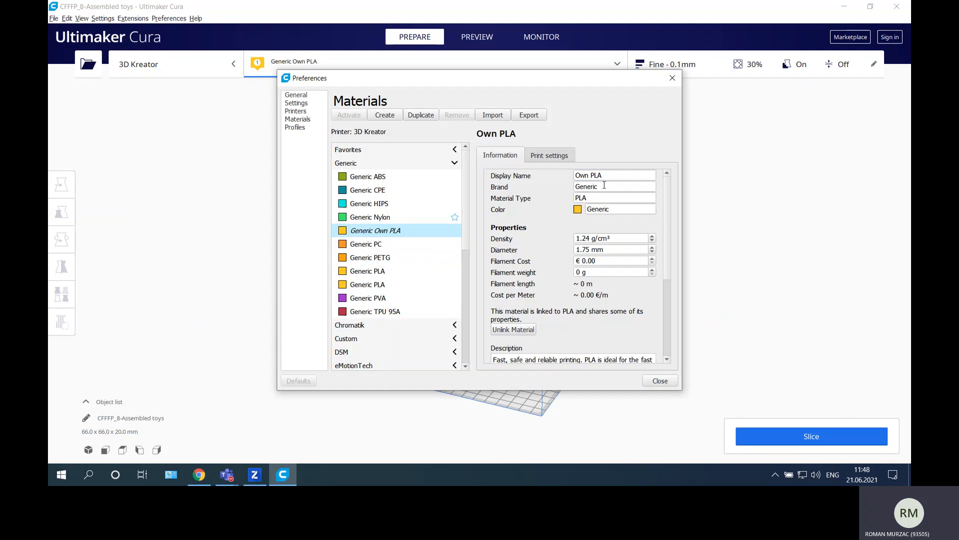
Set the copy's brand to TecHUB and bring up its colour picker.
left_click(614, 185)
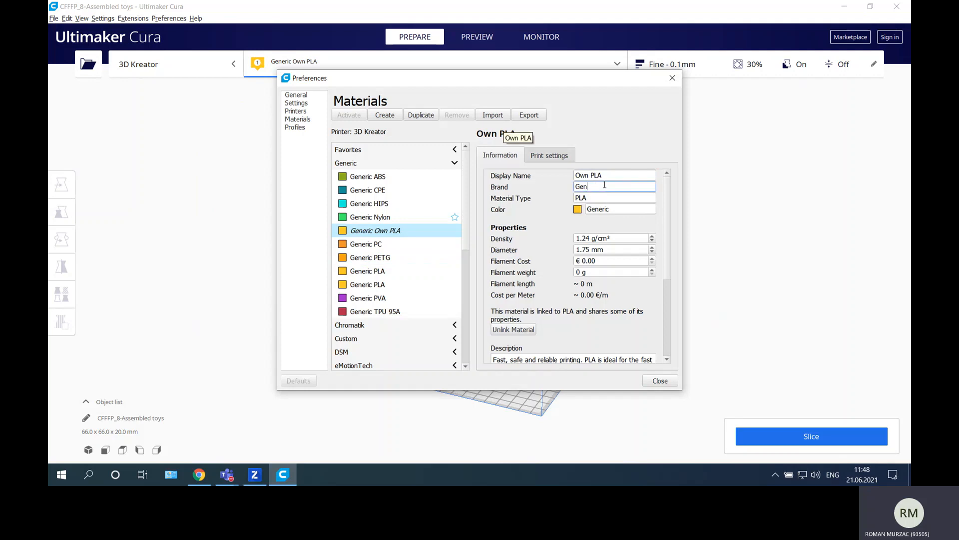
type("TecHUB")
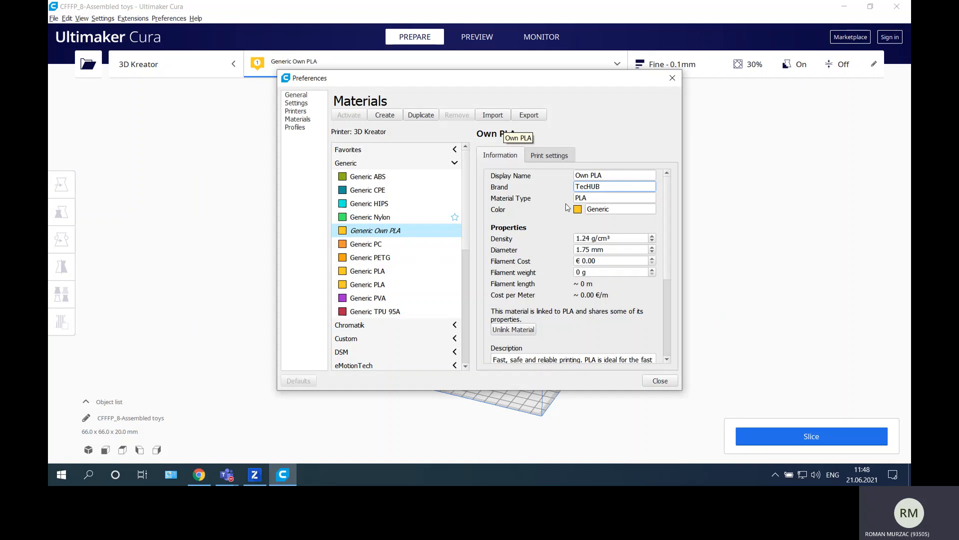
left_click(578, 209)
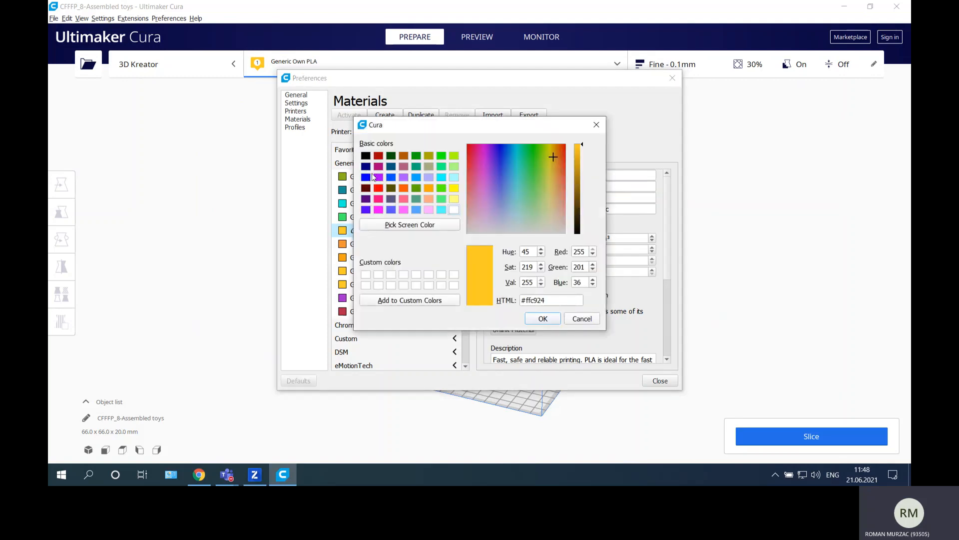
Choose the purple basic colour swatch and confirm it.
left_click(365, 177)
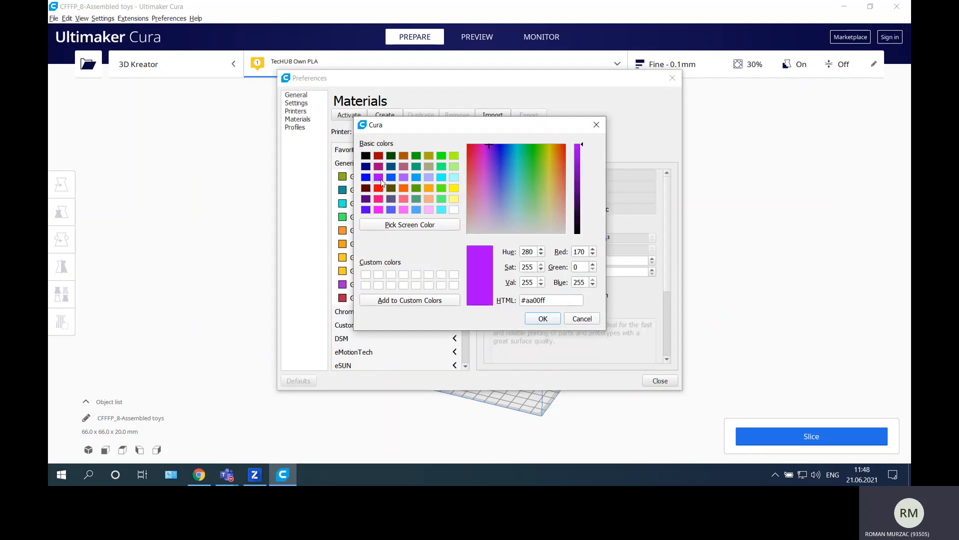
left_click(581, 318)
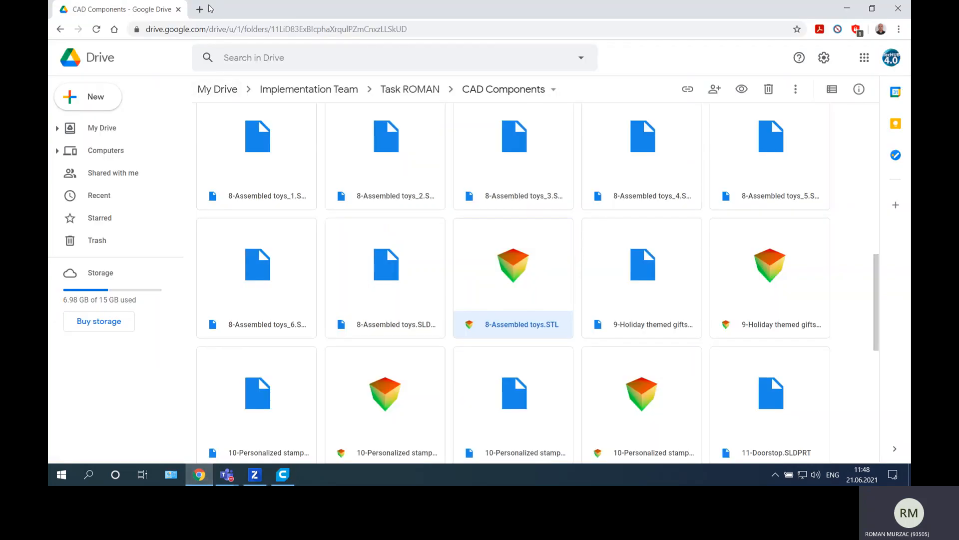
Search Google for 'pla density', scroll the results, then open a new tab.
type("pla")
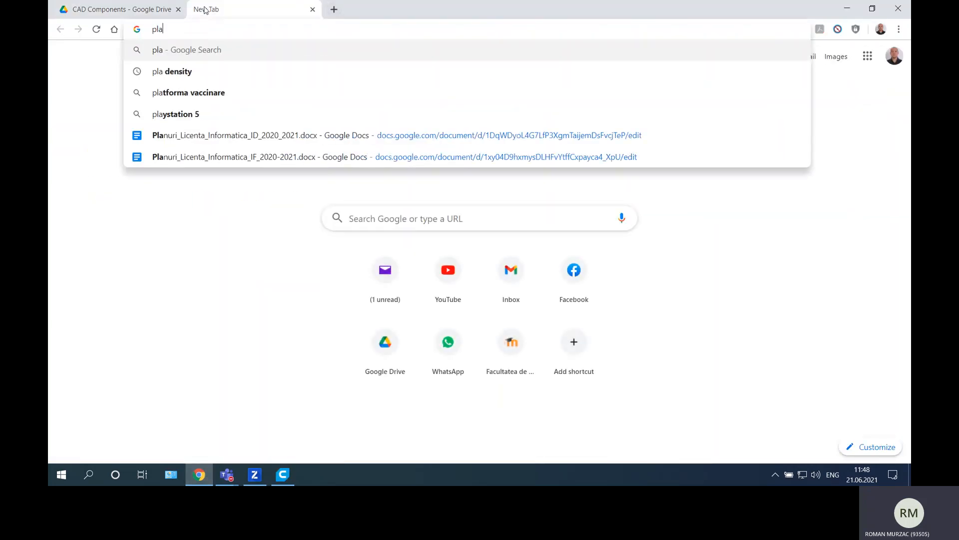
left_click(179, 71)
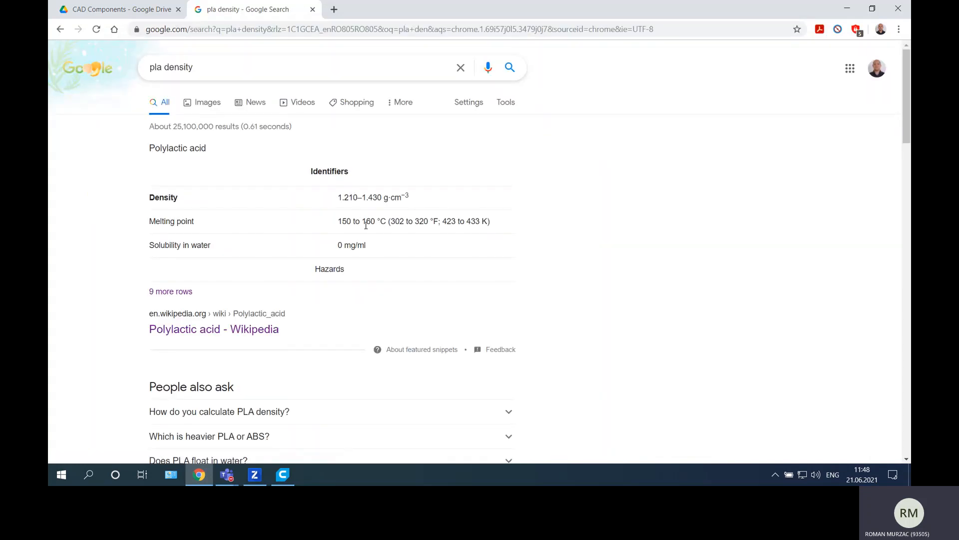
scroll("down", 3)
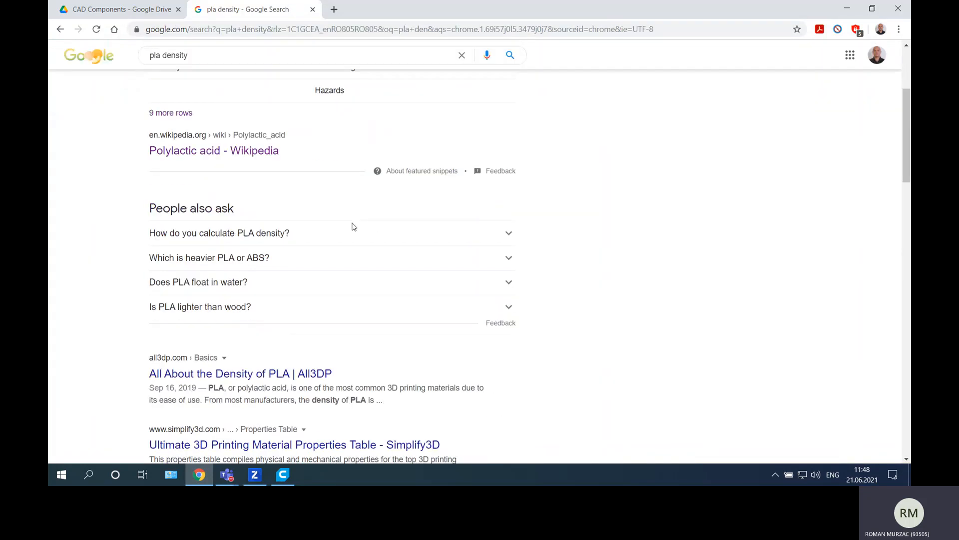
scroll("down", 3)
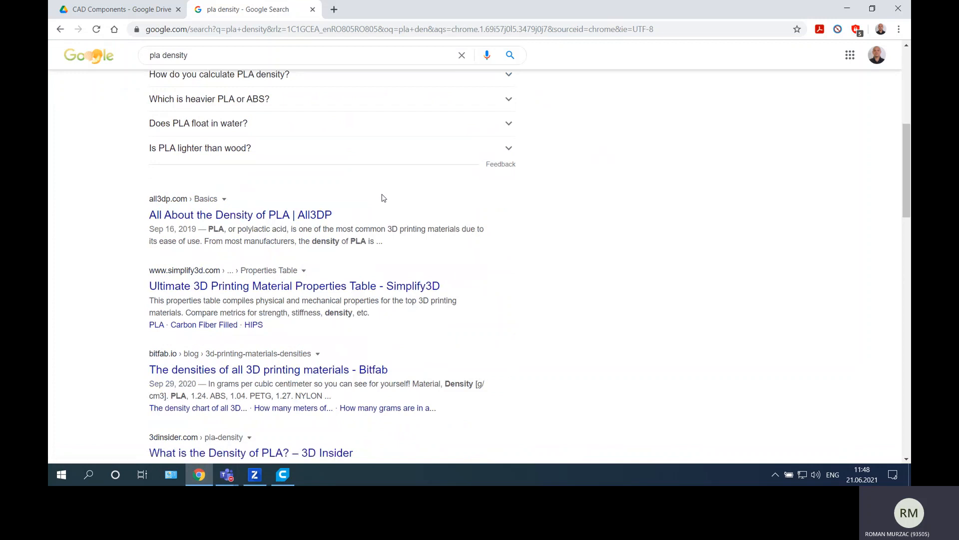
scroll("down", 3)
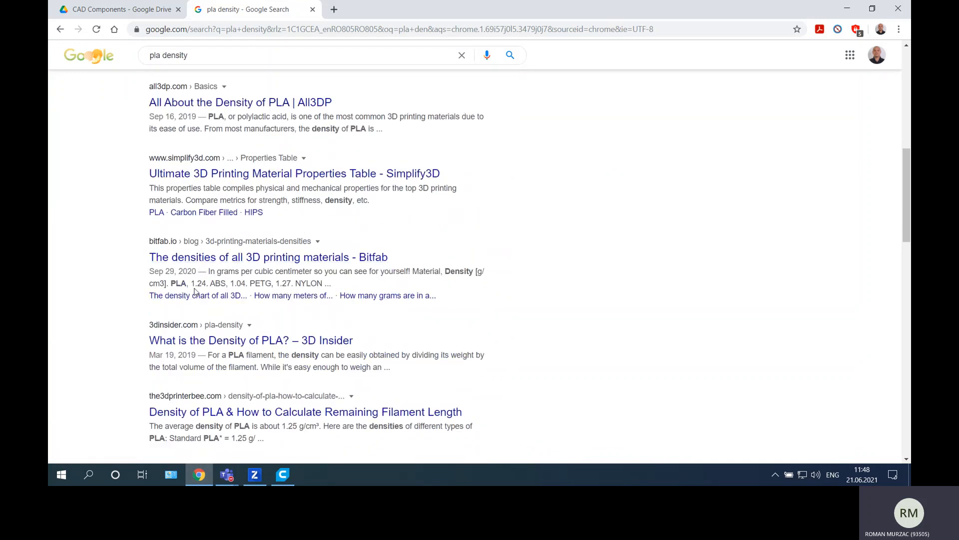
double_click(197, 283)
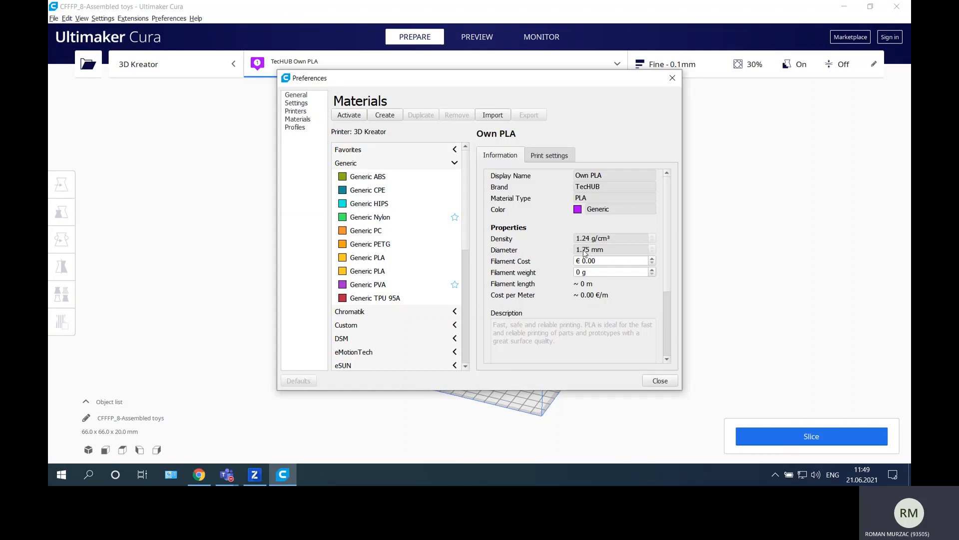
mouse_move(346, 358)
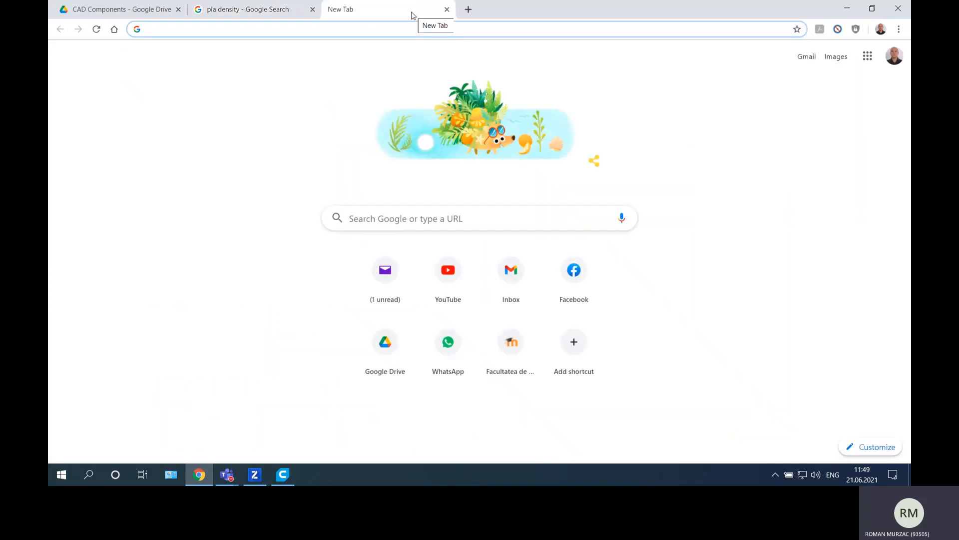
Open Filamente3D's blue PLA (ALBASTRU) listing and scroll to the 119,00 RON 1 kg spools.
type("filamente3d.ro")
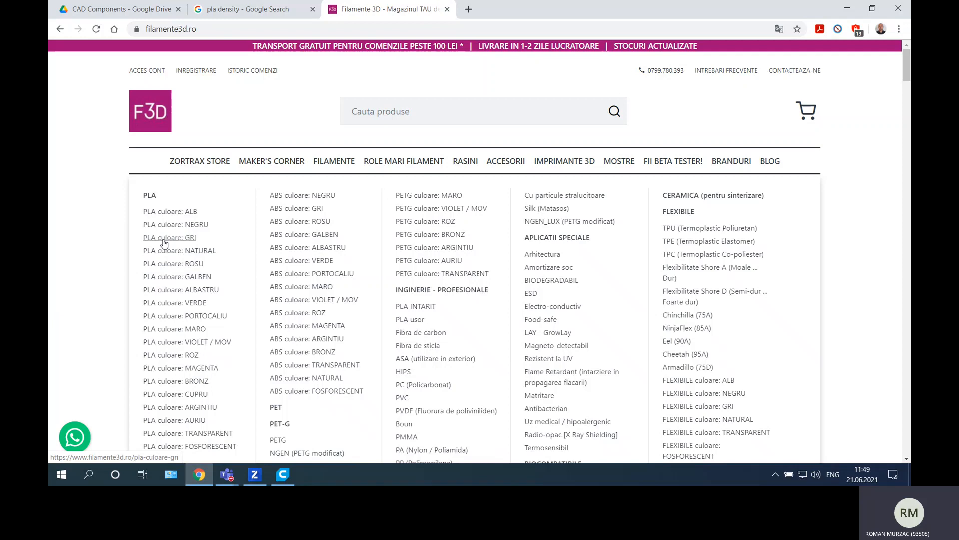
mouse_move(173, 263)
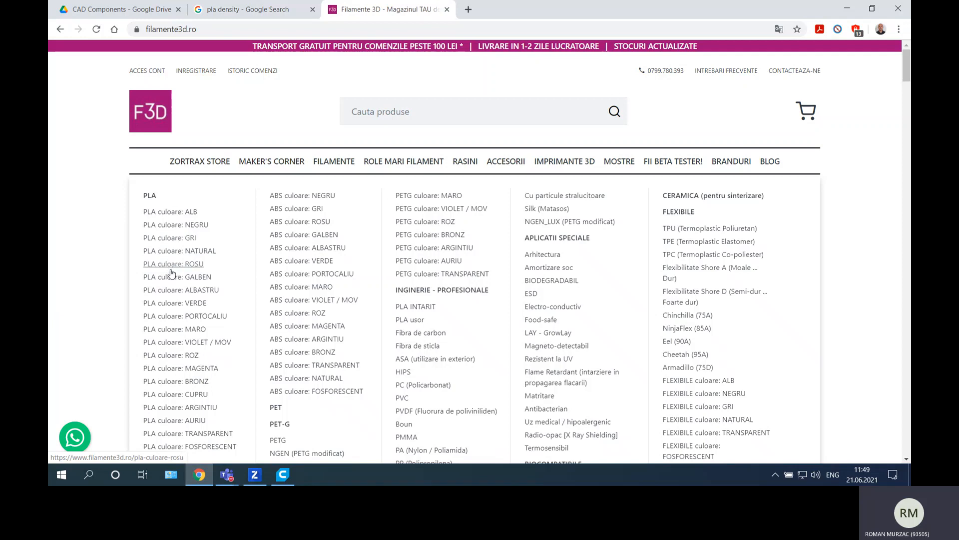
mouse_move(187, 289)
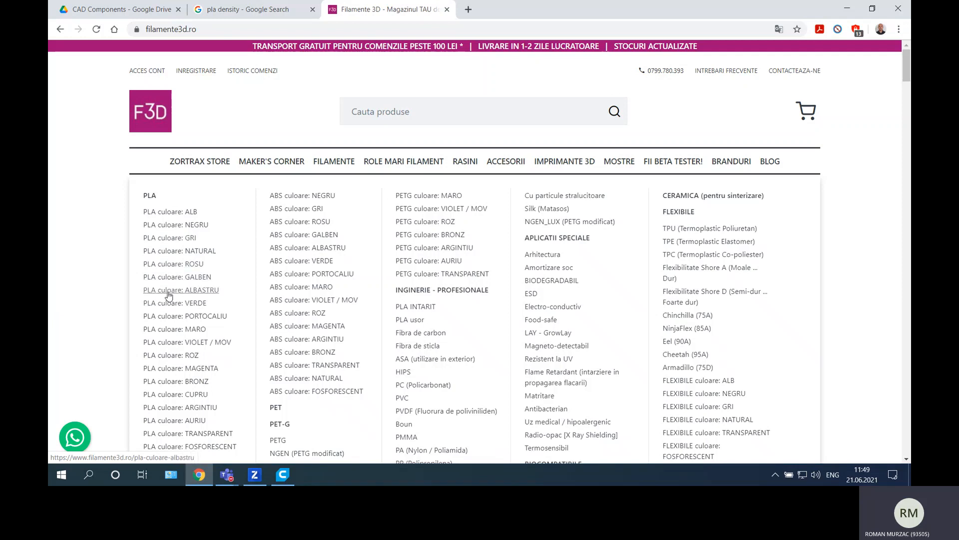
left_click(181, 289)
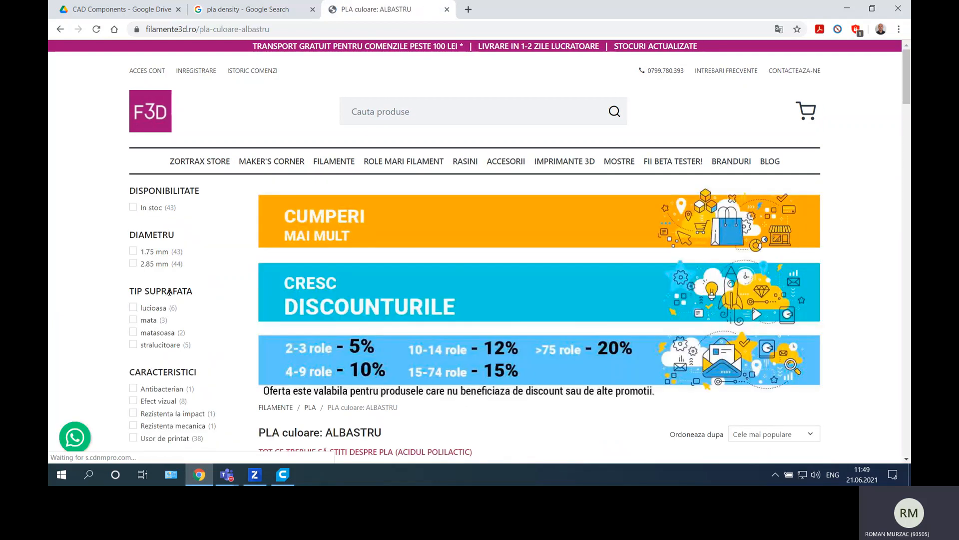
scroll("down", 3)
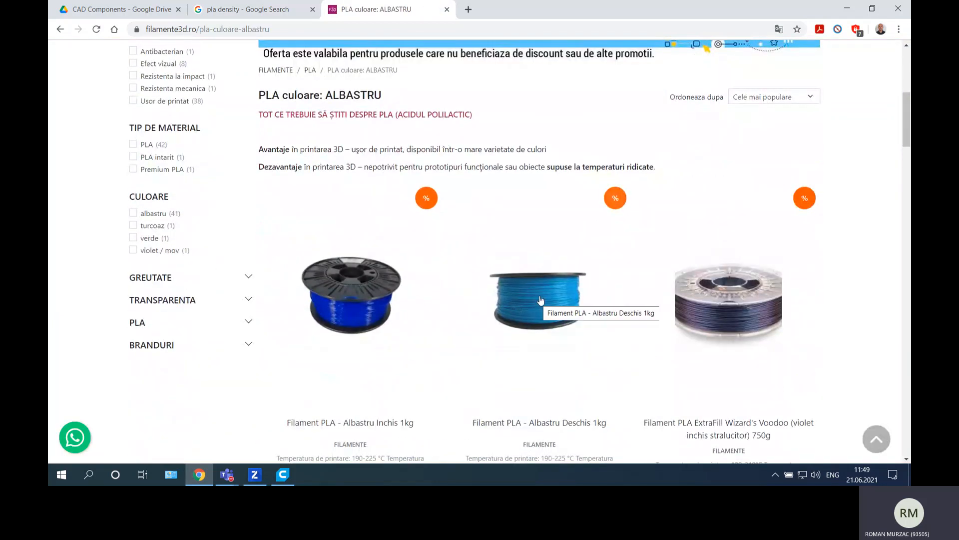
scroll("down", 3)
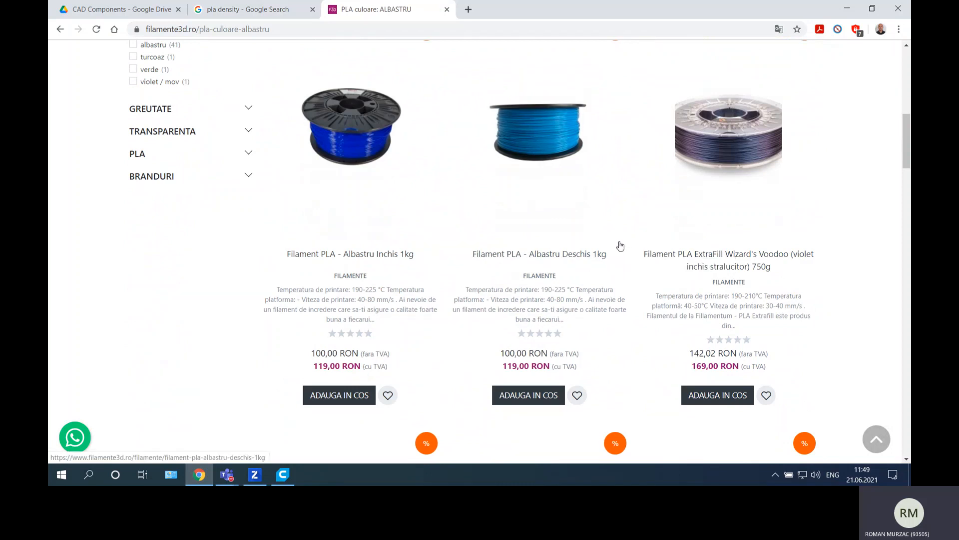
mouse_move(539, 254)
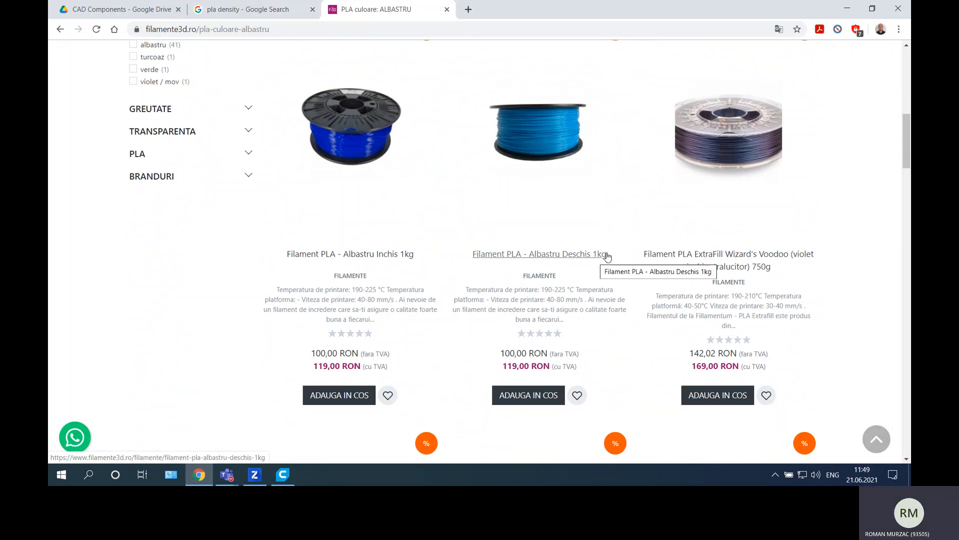
mouse_move(512, 379)
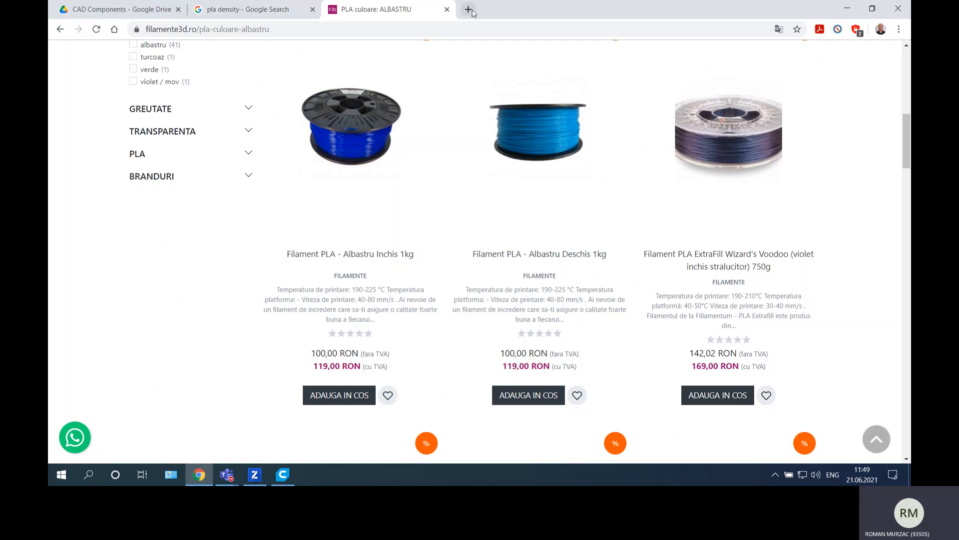
Search Google for 'ron' and convert 119 RON, giving 24.15 Euro.
left_click(468, 11)
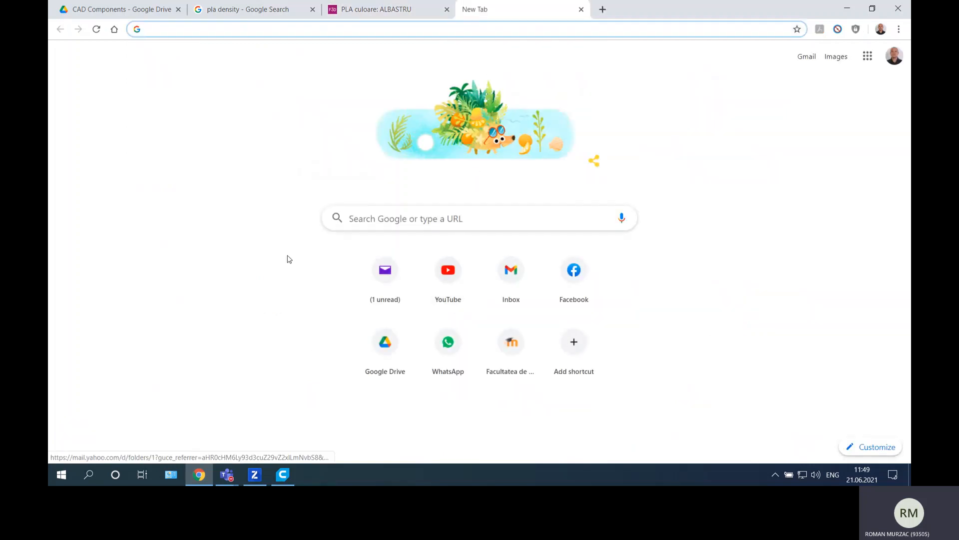
left_click(244, 29)
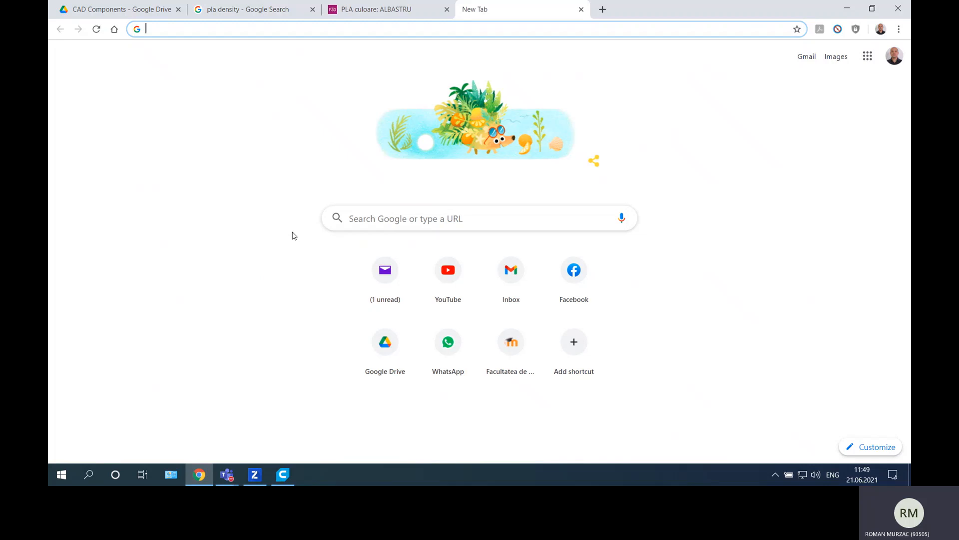
type("ron")
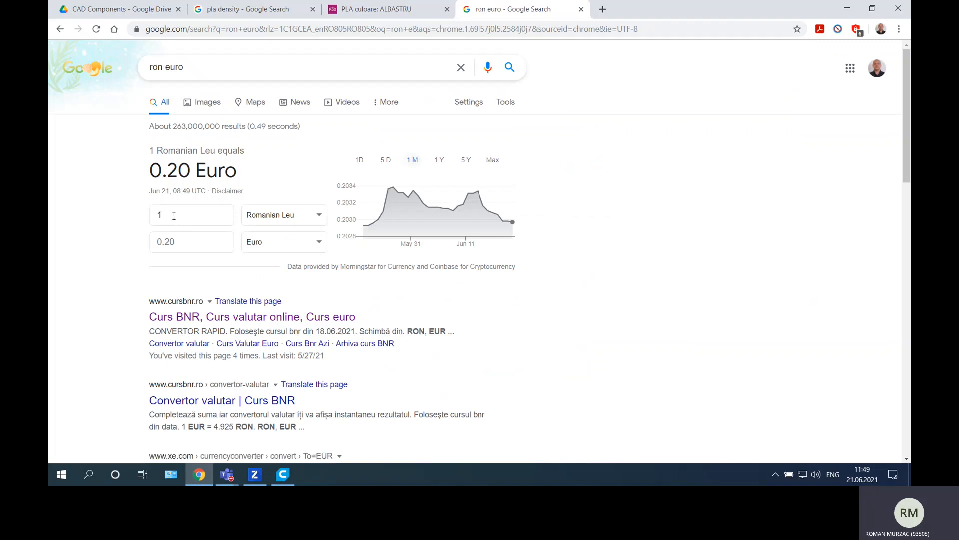
type("119")
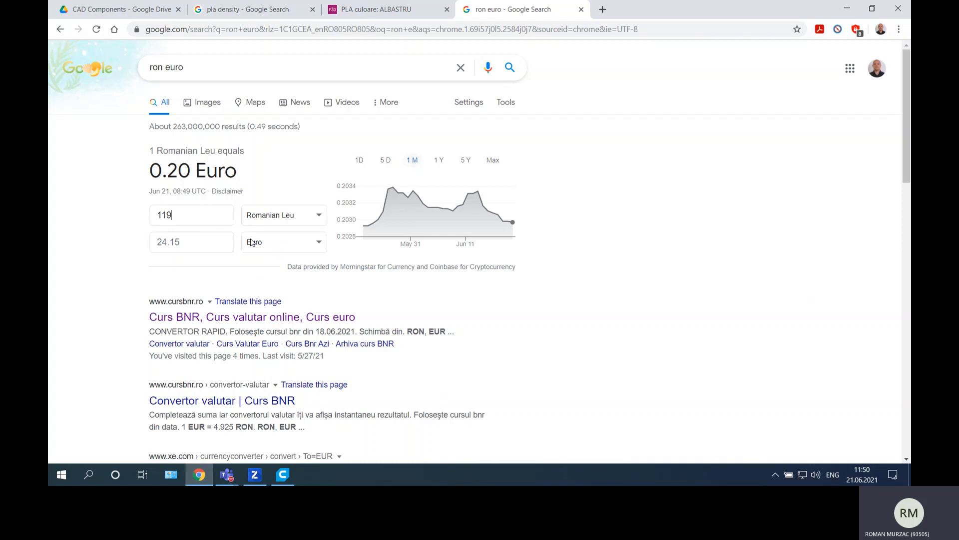
left_click(282, 474)
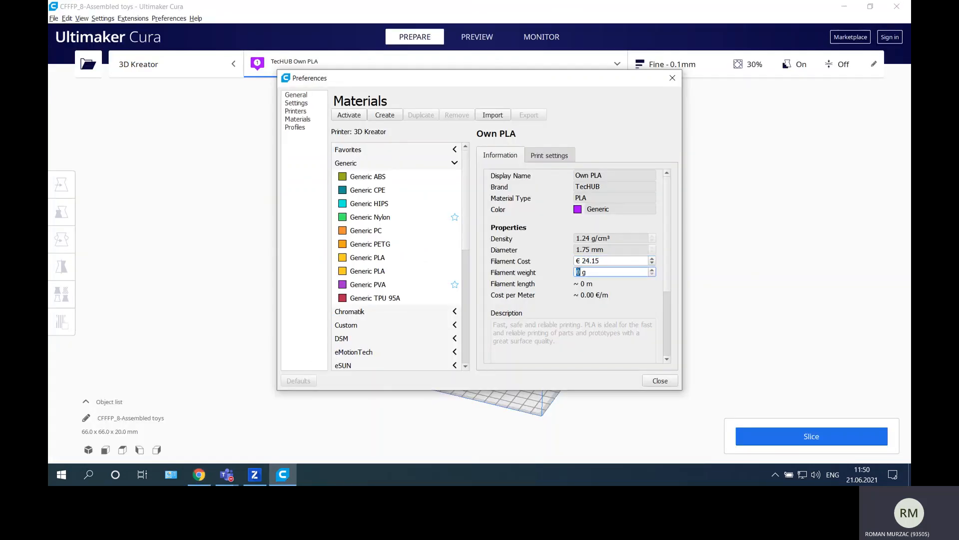
Enter a 1000 g filament weight for Own PLA and close Preferences.
type("1000")
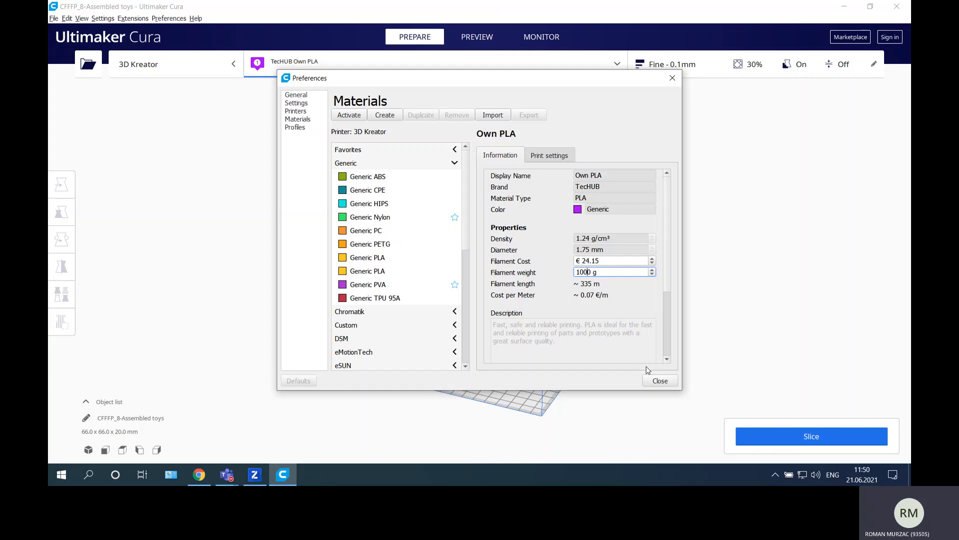
left_click(659, 380)
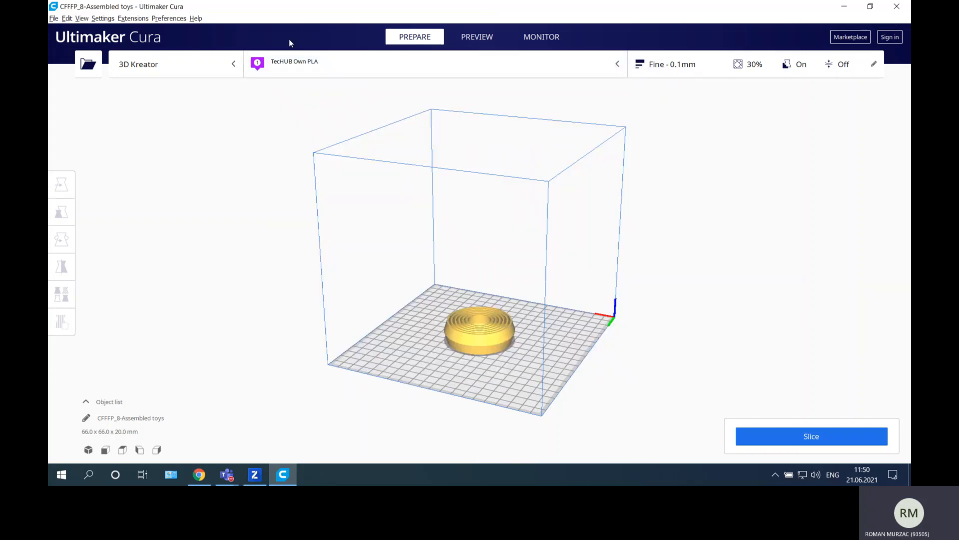
left_click(176, 63)
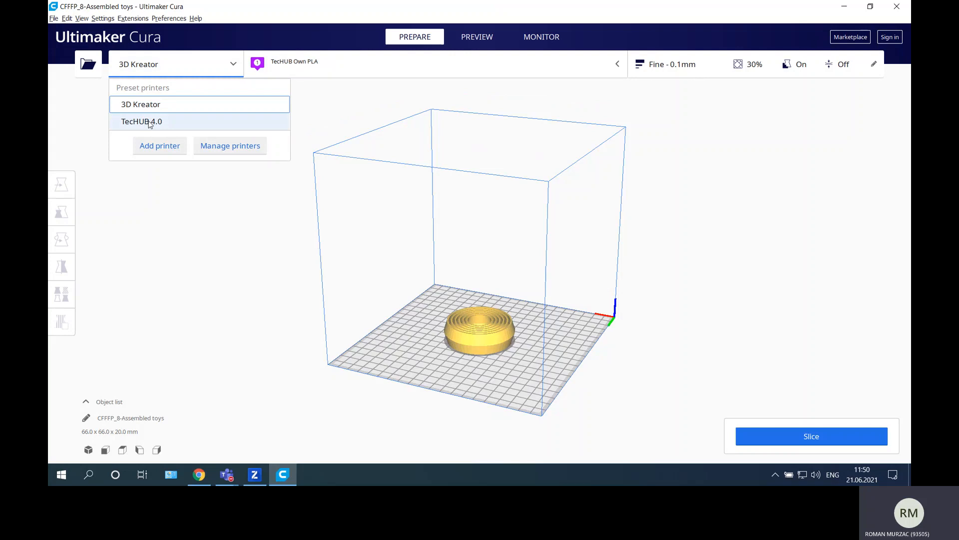
left_click(142, 121)
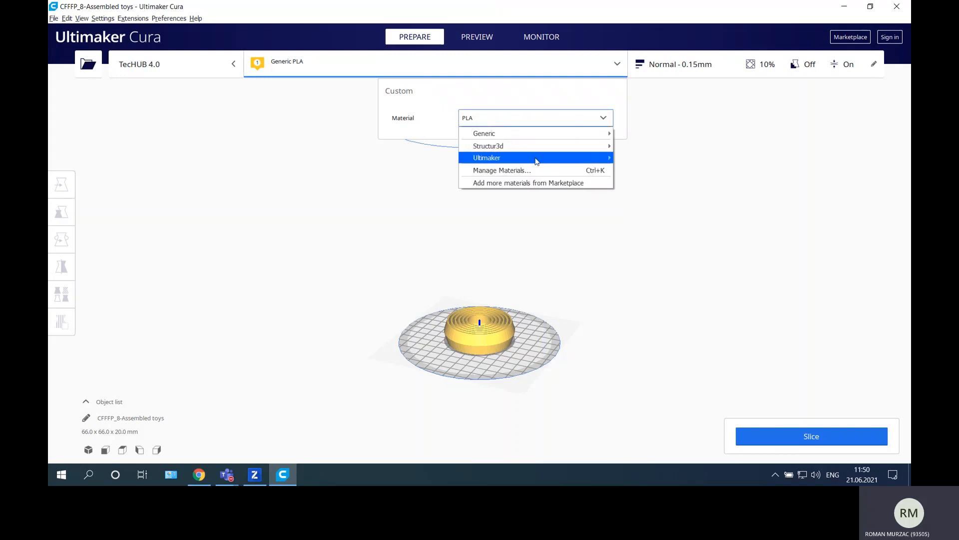
mouse_move(485, 133)
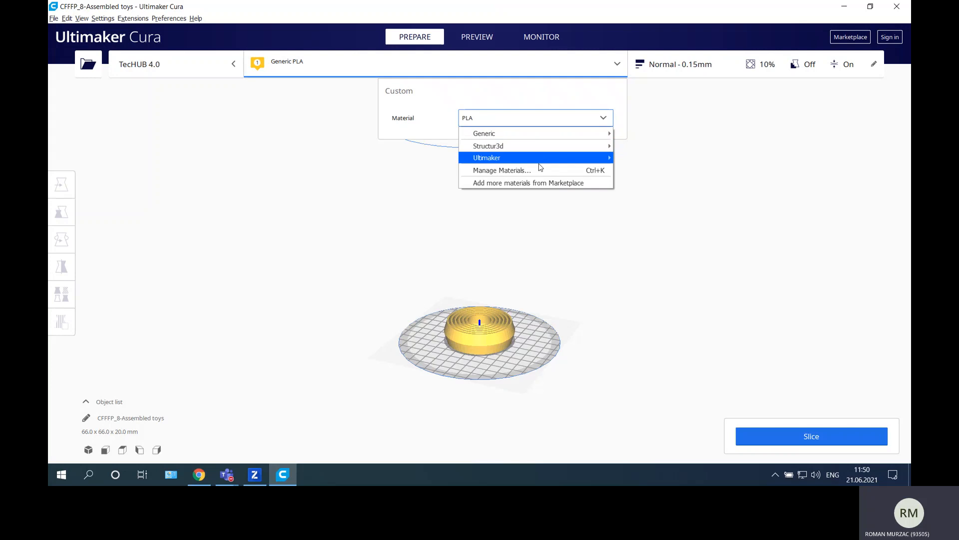
left_click(501, 170)
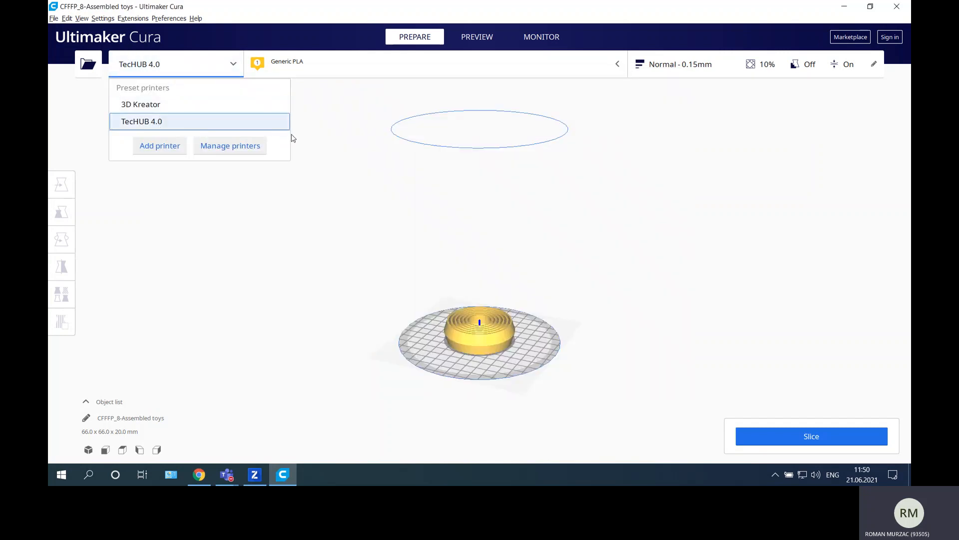
left_click(141, 121)
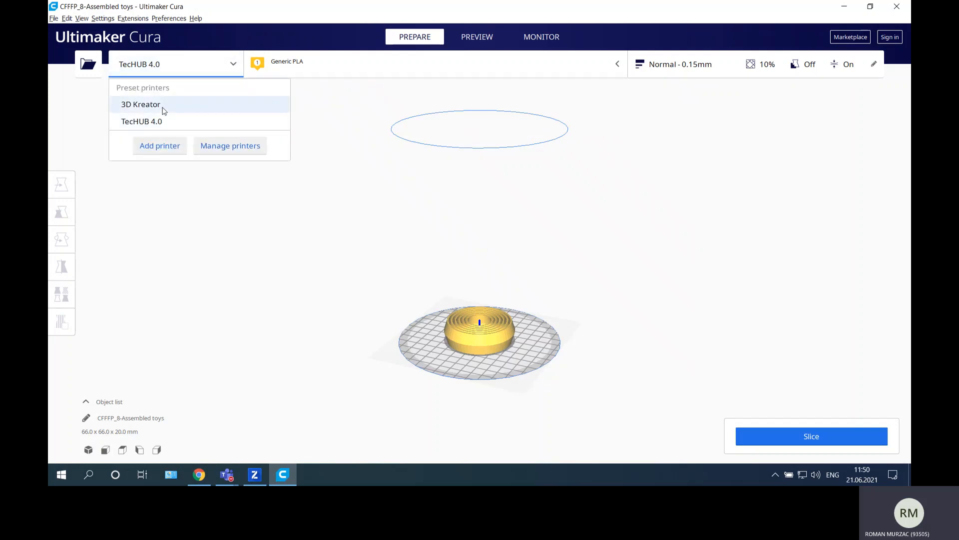
left_click(141, 103)
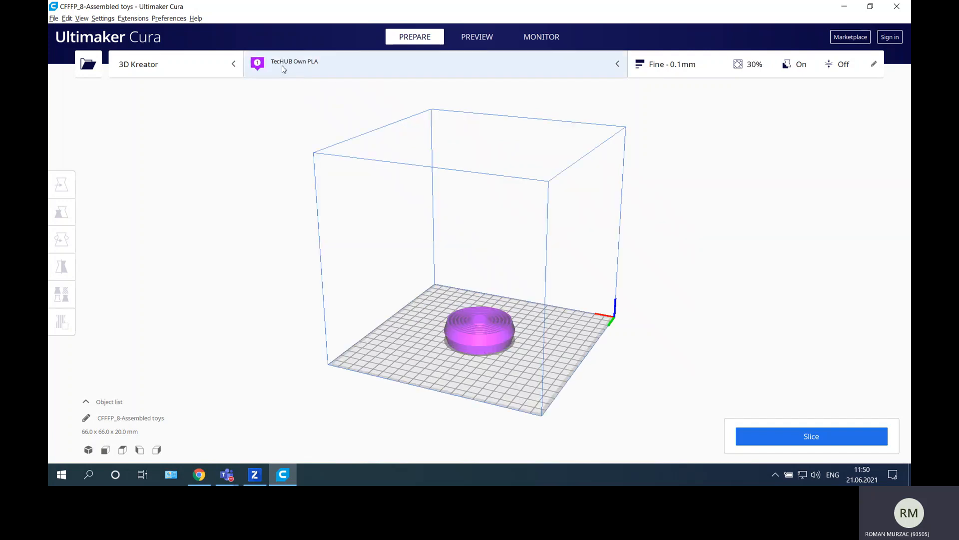
mouse_move(281, 65)
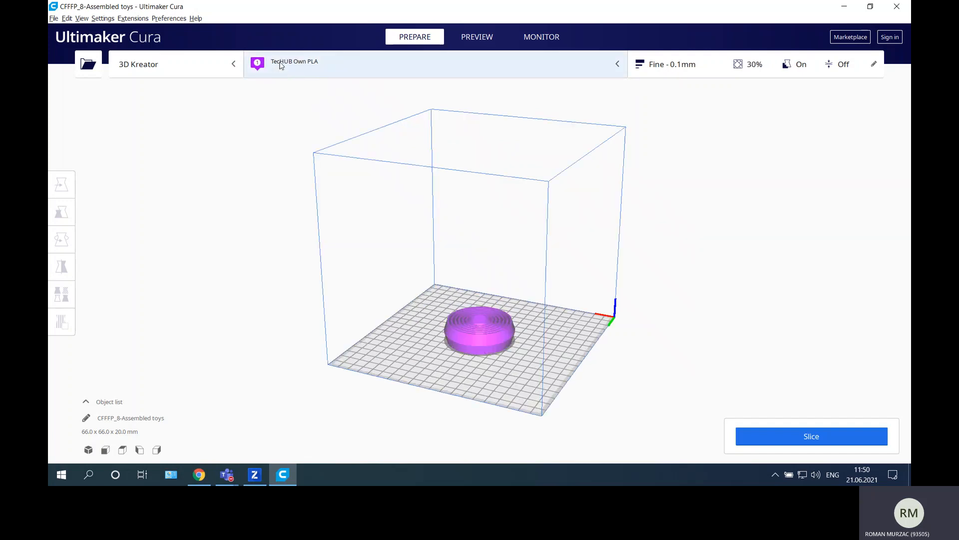
mouse_move(317, 68)
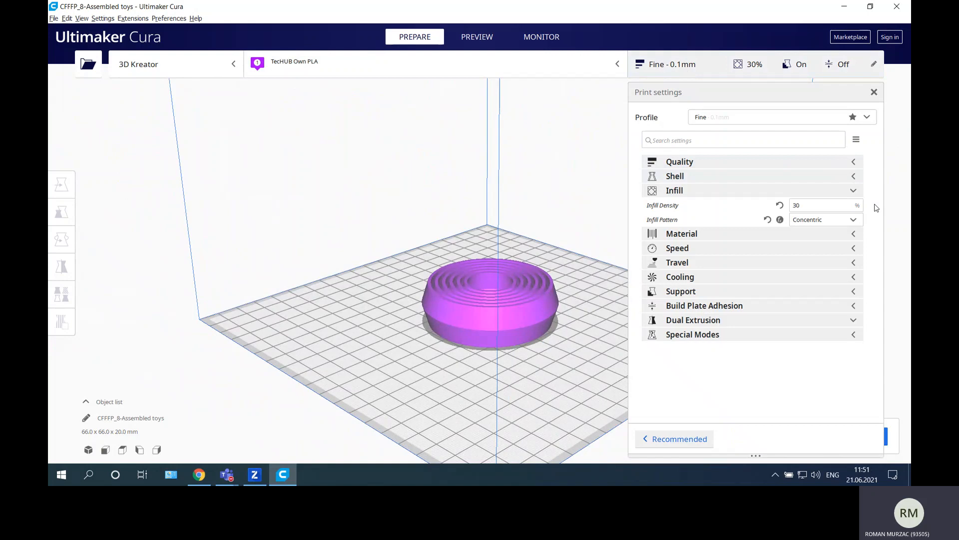
Collapse the infill settings and turn off Generate Support.
left_click(853, 190)
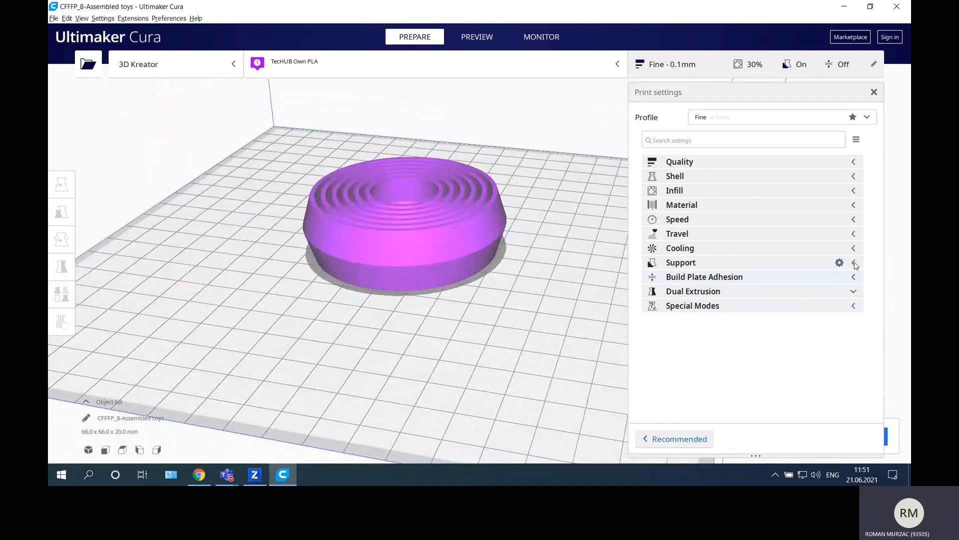
left_click(852, 262)
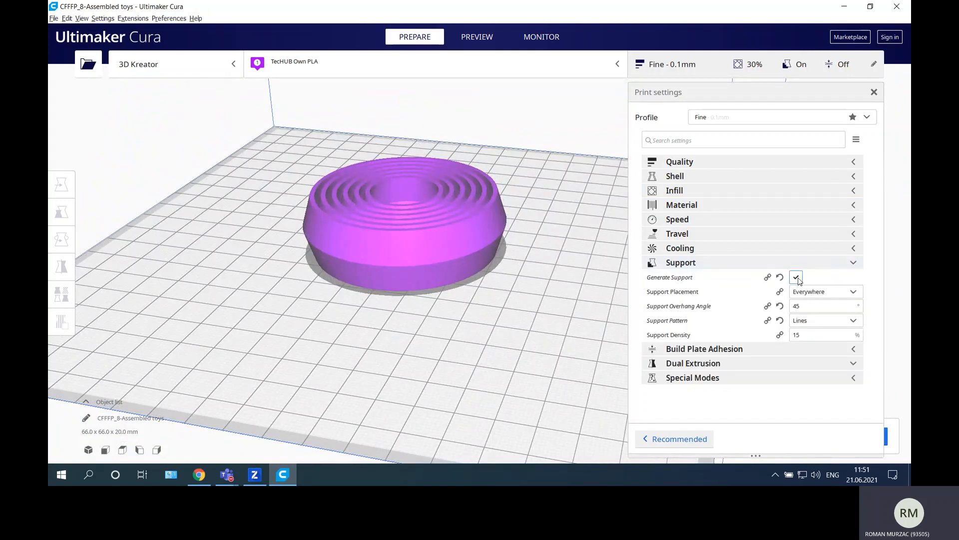
left_click(796, 277)
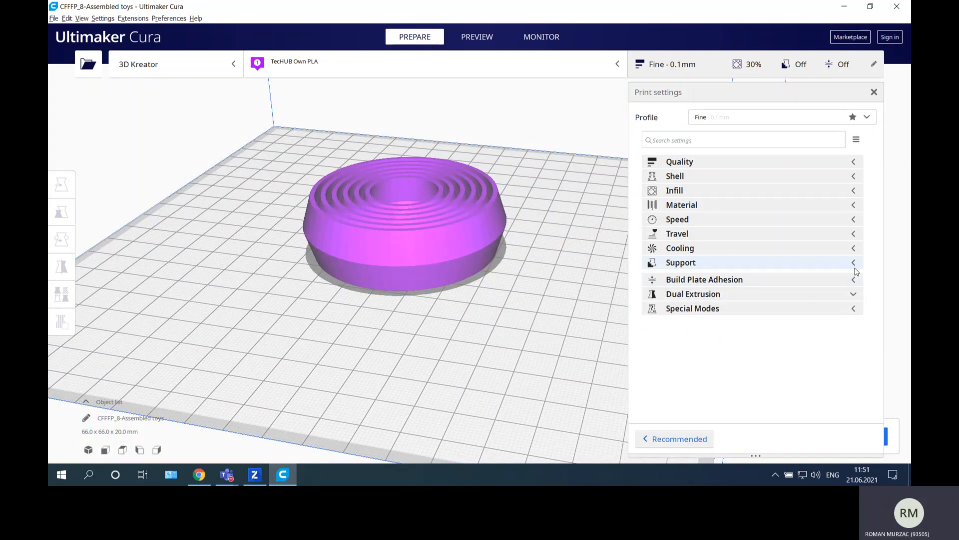
Set Build Plate Adhesion Type to Brim and close the custom settings.
left_click(704, 279)
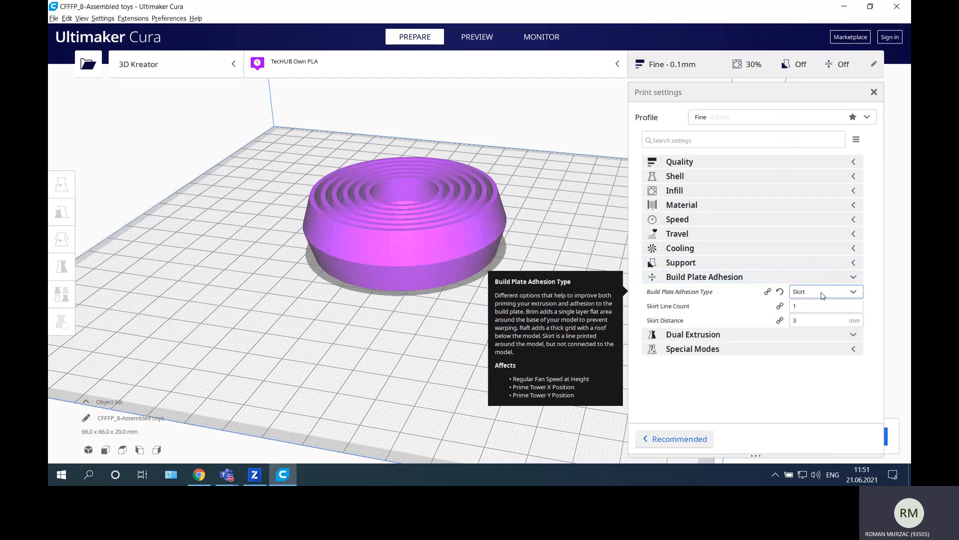
left_click(823, 291)
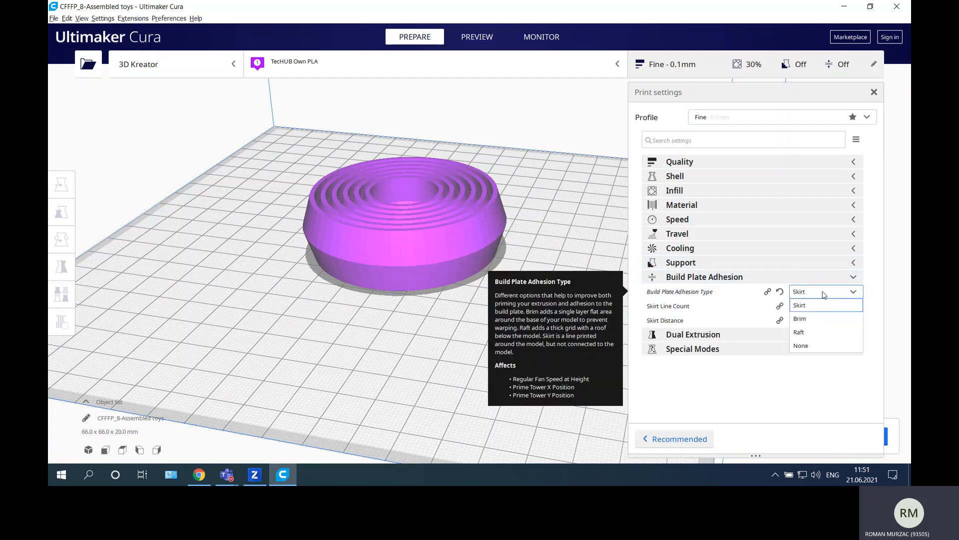
left_click(801, 305)
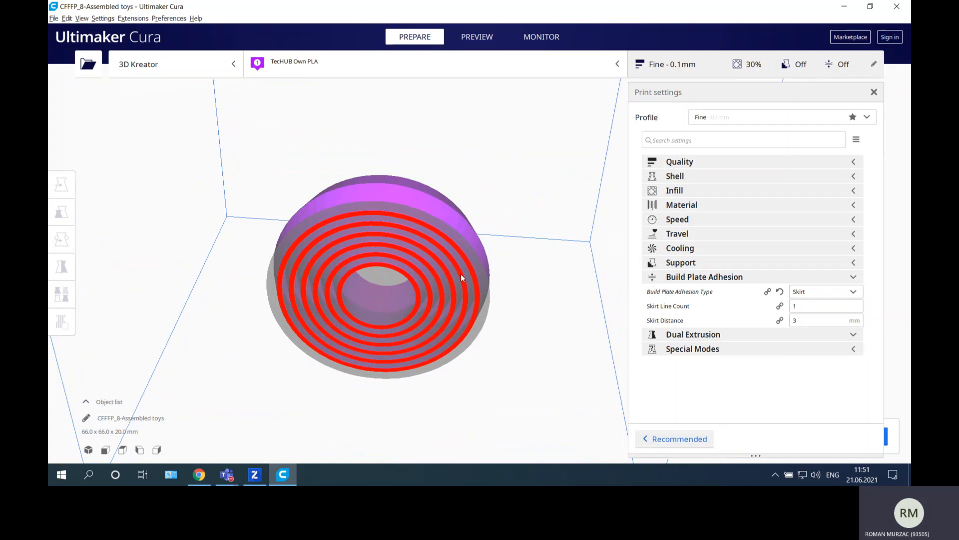
mouse_move(373, 246)
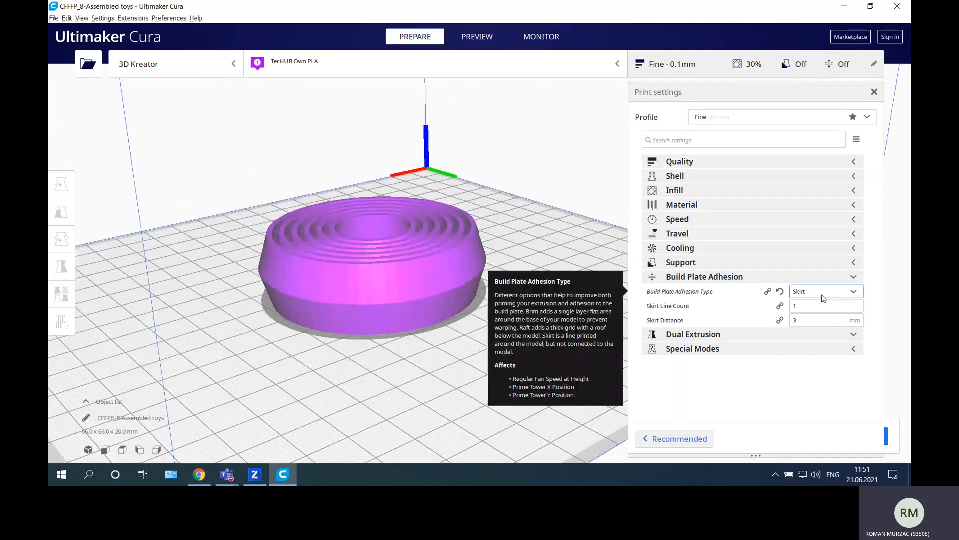
left_click(823, 291)
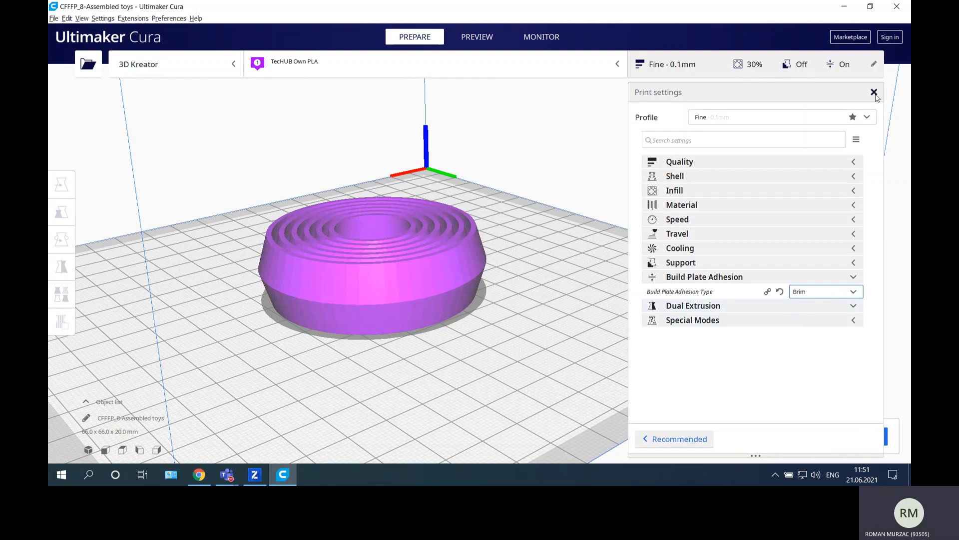
left_click(875, 92)
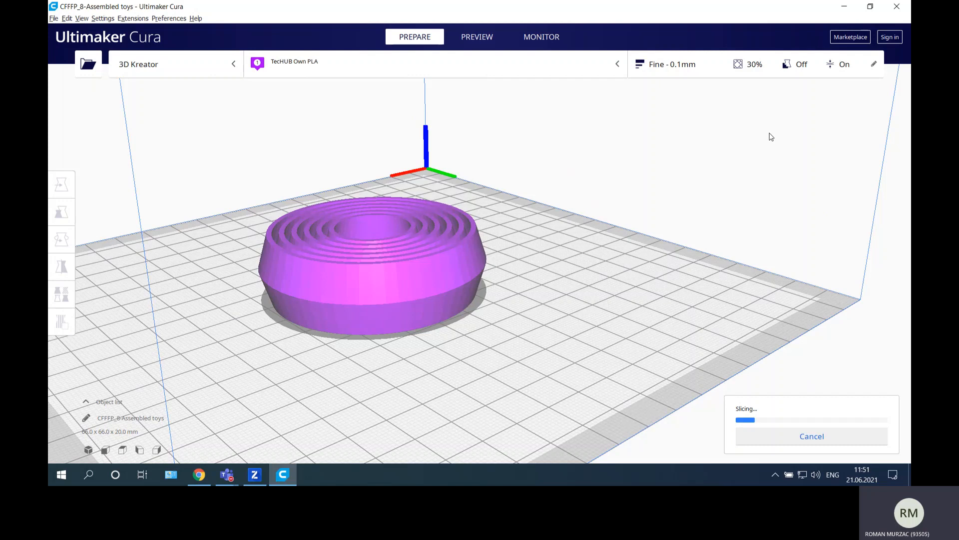
mouse_move(728, 137)
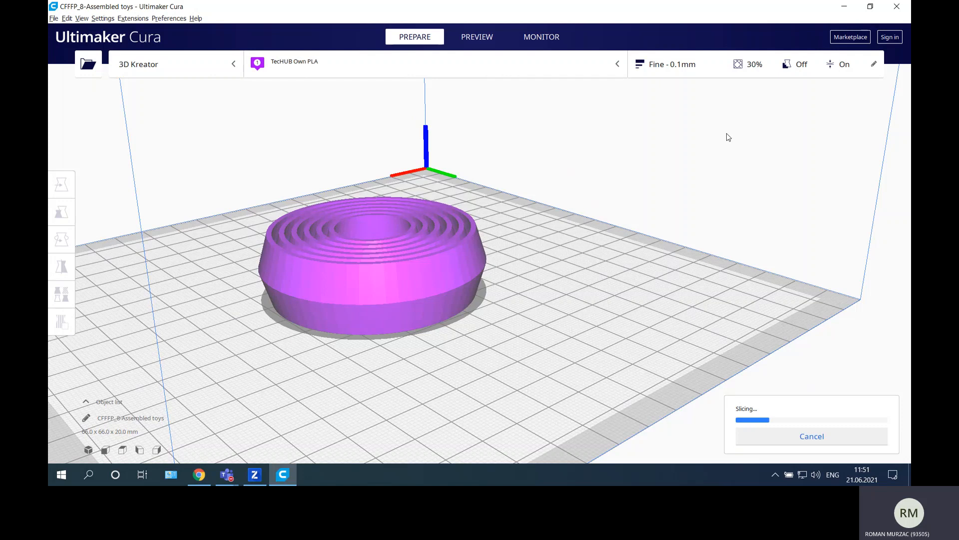
mouse_move(512, 261)
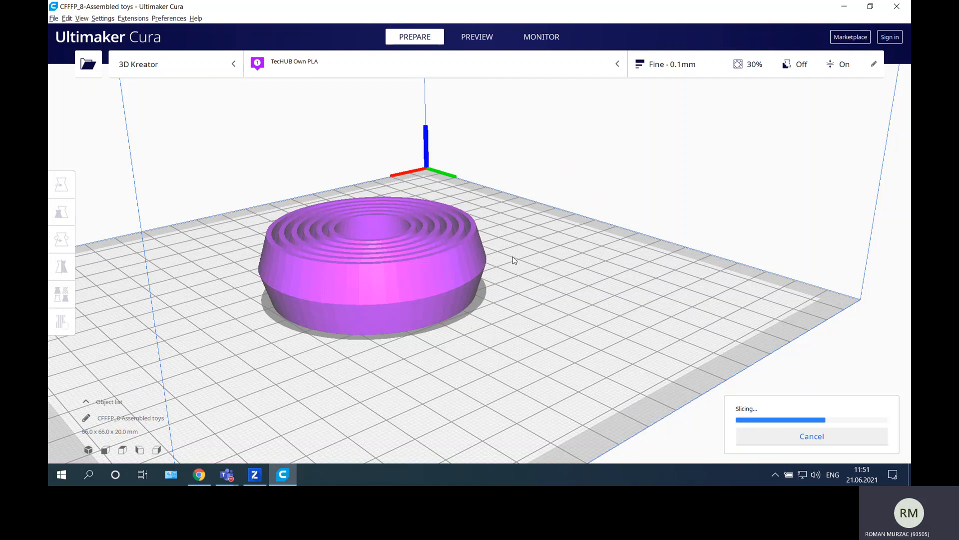
mouse_move(499, 304)
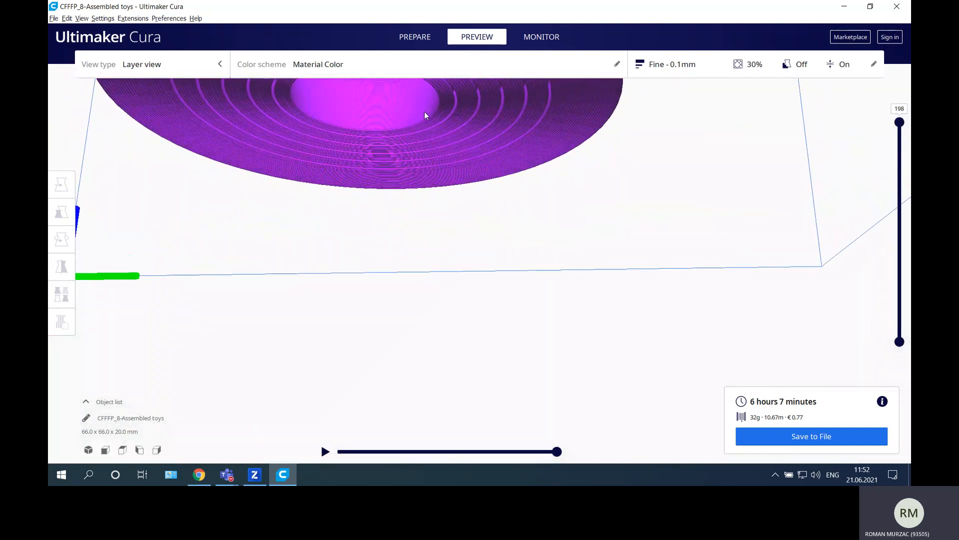
Drag the layer preview to bring the whole sliced rings toy into view.
left_click_drag(425, 116, 480, 141)
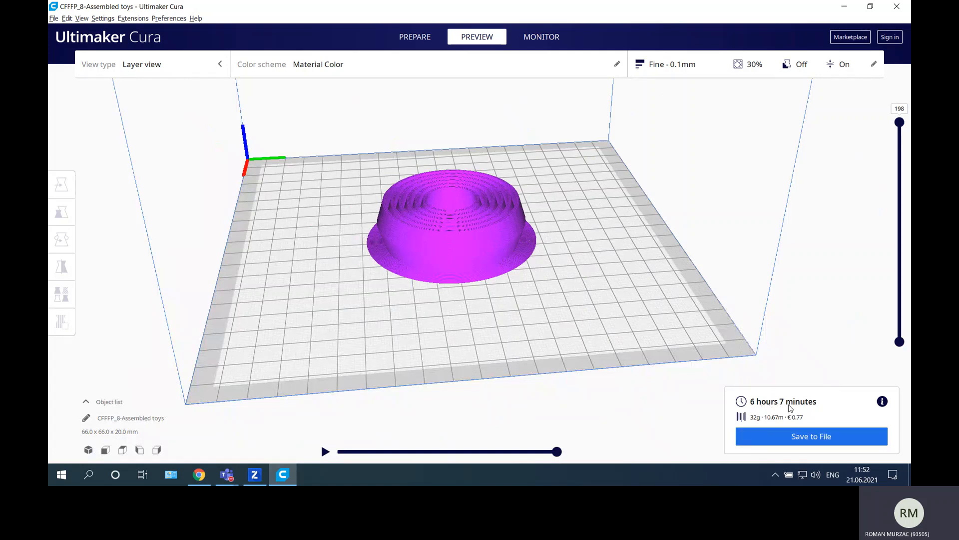
mouse_move(769, 428)
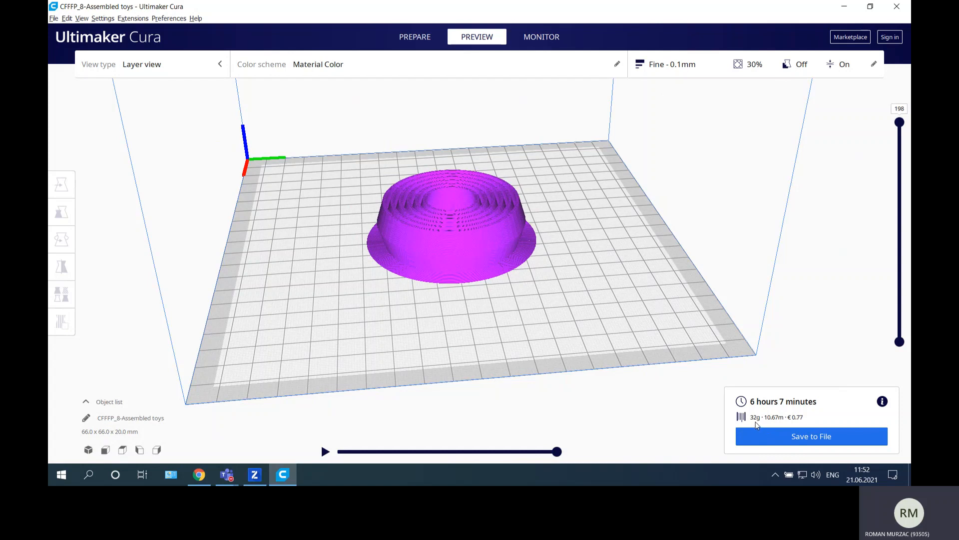
mouse_move(802, 420)
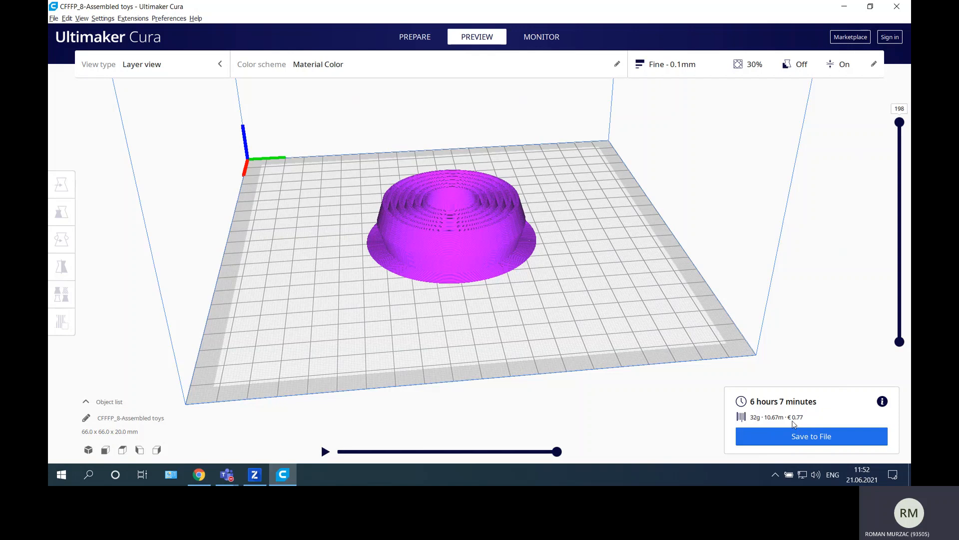
mouse_move(807, 421)
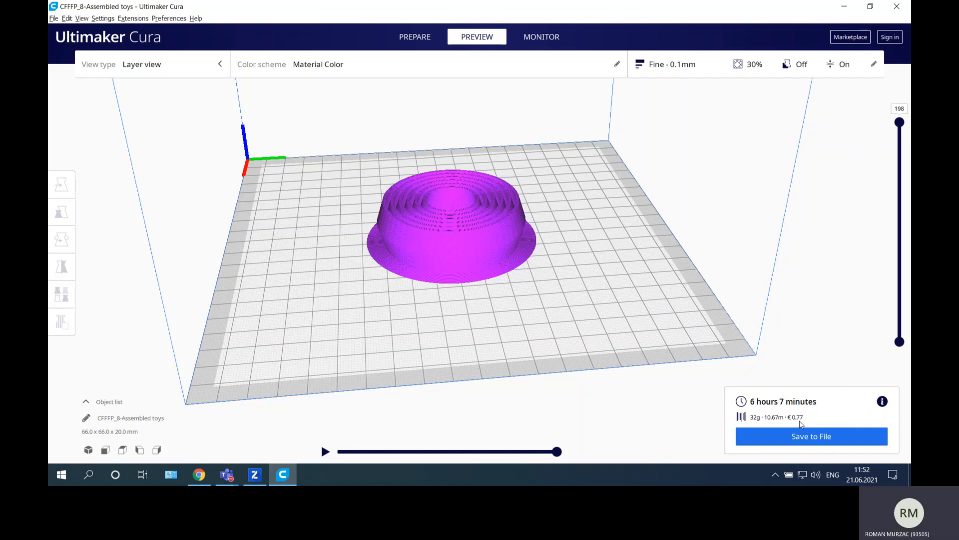
mouse_move(801, 423)
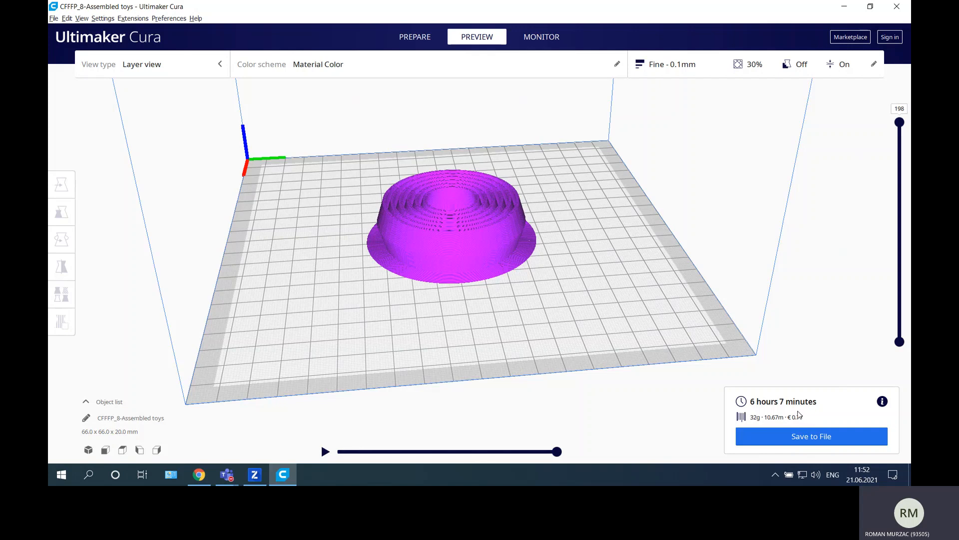
mouse_move(802, 427)
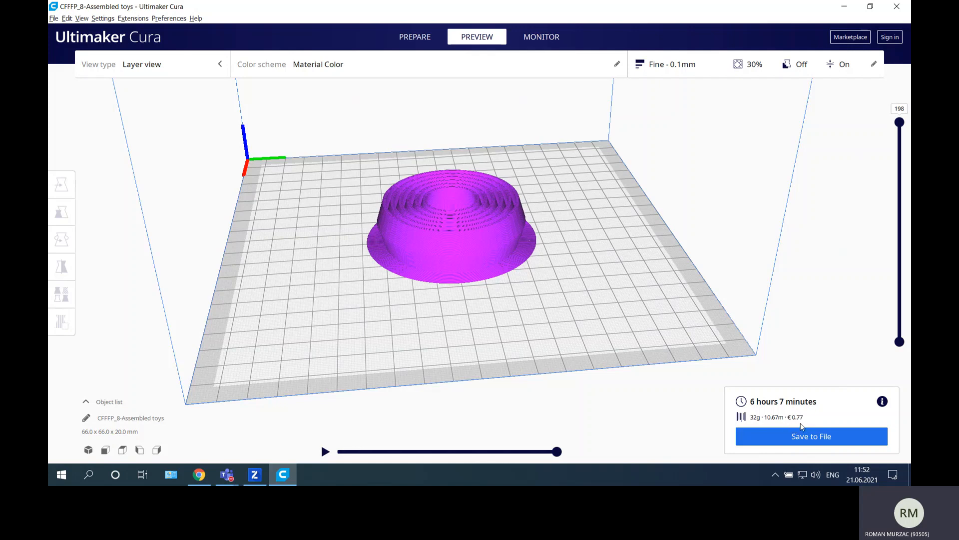
mouse_move(798, 405)
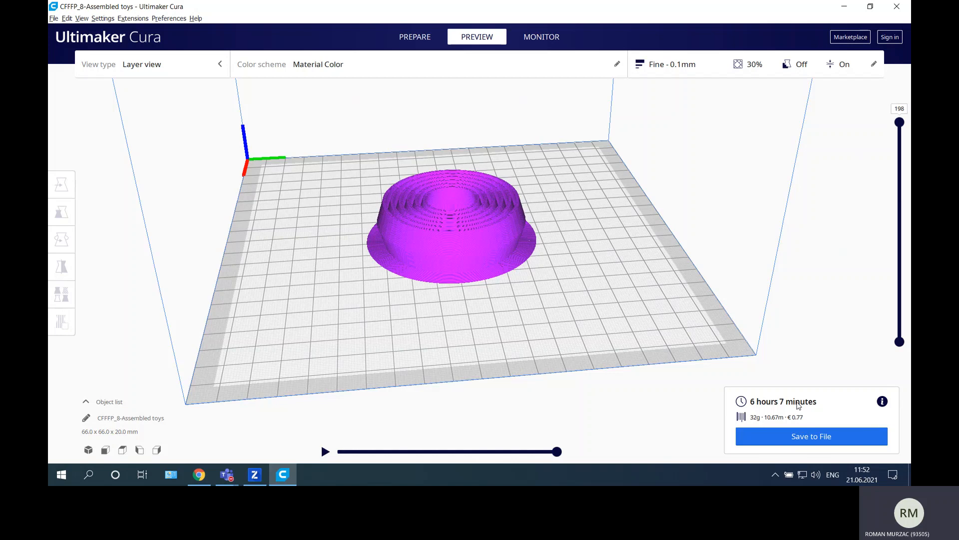
mouse_move(770, 396)
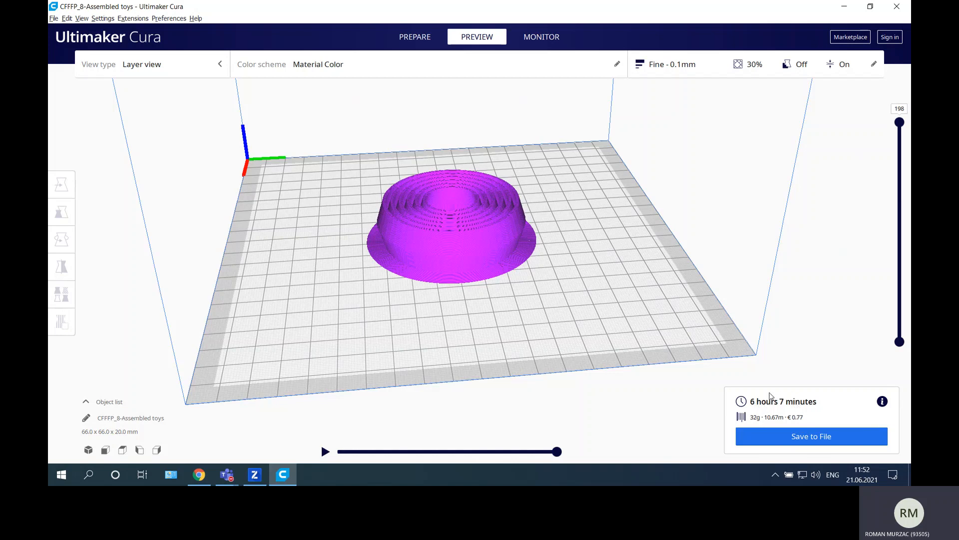
mouse_move(826, 404)
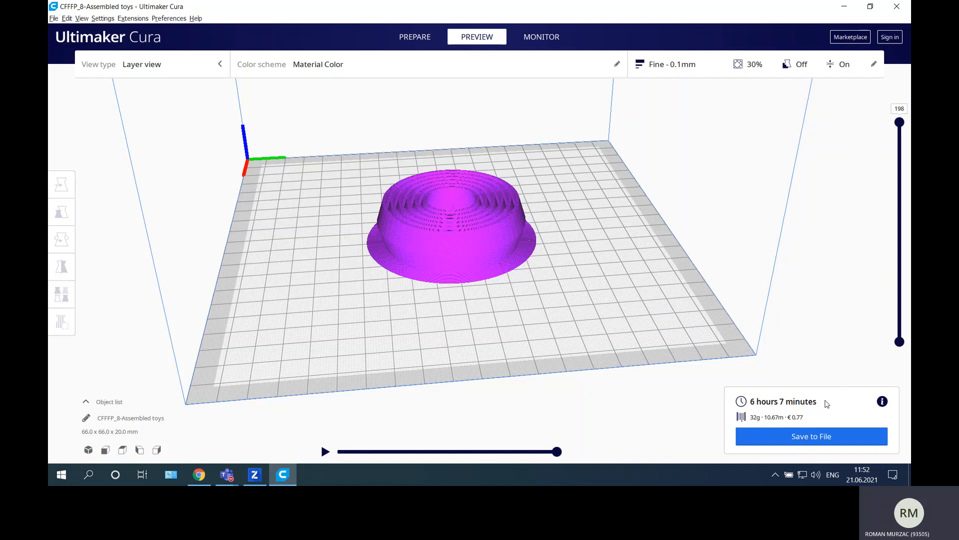
mouse_move(777, 395)
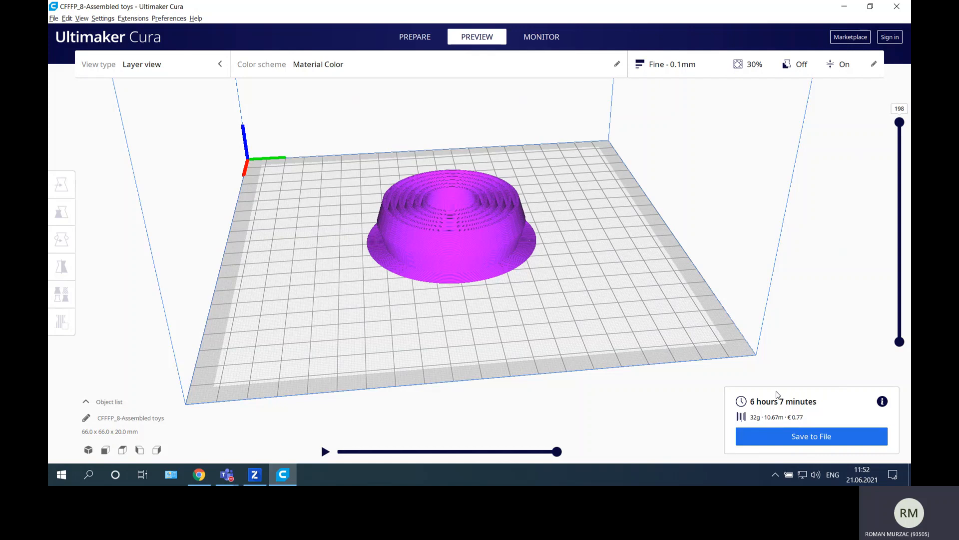
mouse_move(751, 411)
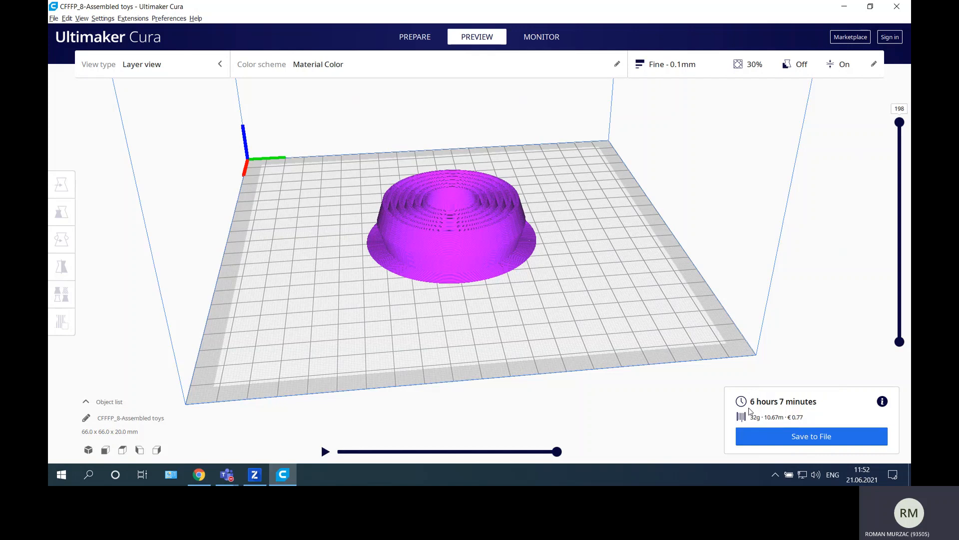
mouse_move(825, 408)
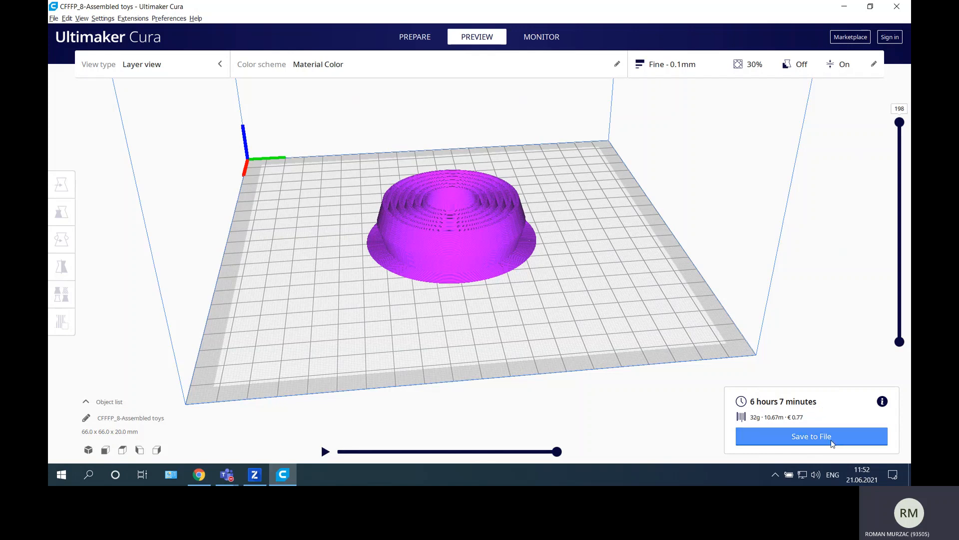
Save the sliced result to the Desktop as Assembled toys.gcode.
left_click(812, 435)
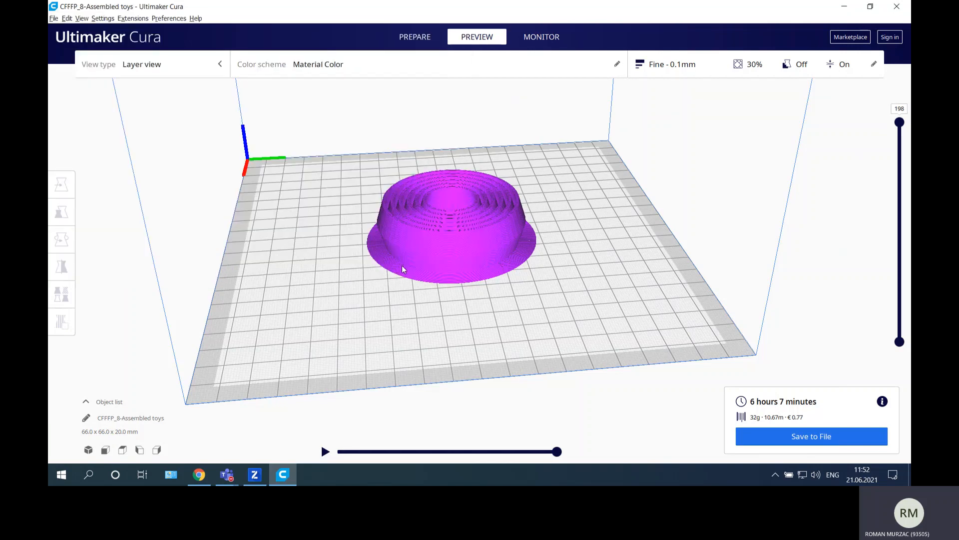
left_click(810, 435)
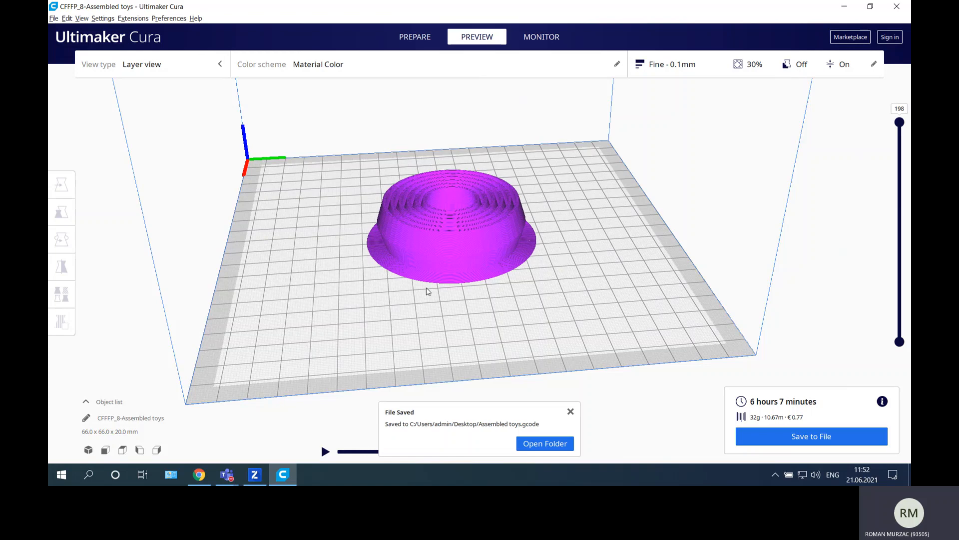
left_click(253, 474)
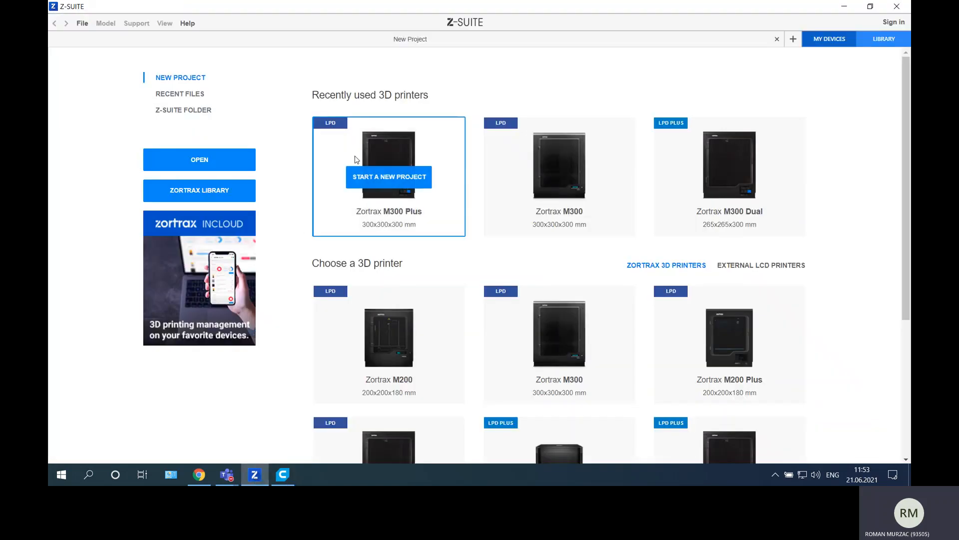
Start an M300 Plus project and import 8-Assembled toys.STL from Downloads.
left_click(388, 176)
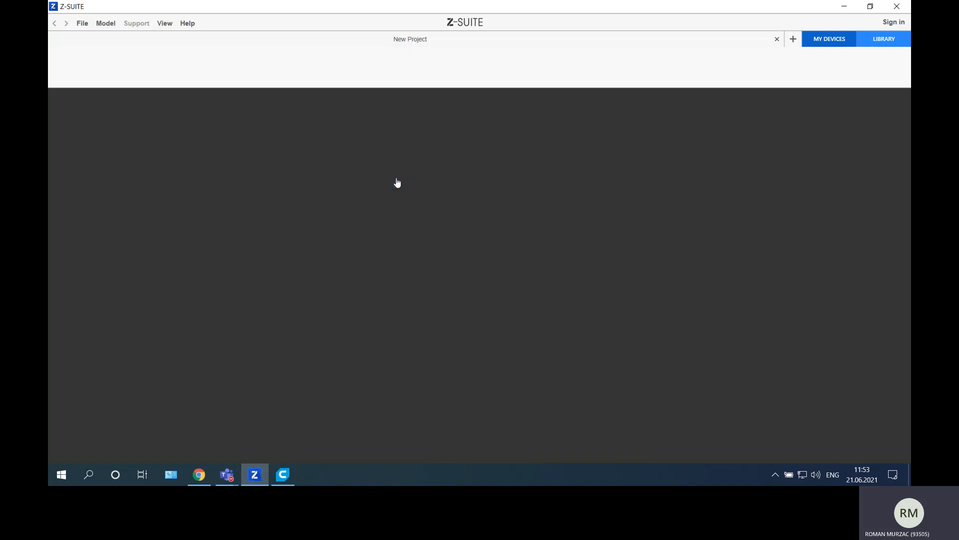
left_click(493, 299)
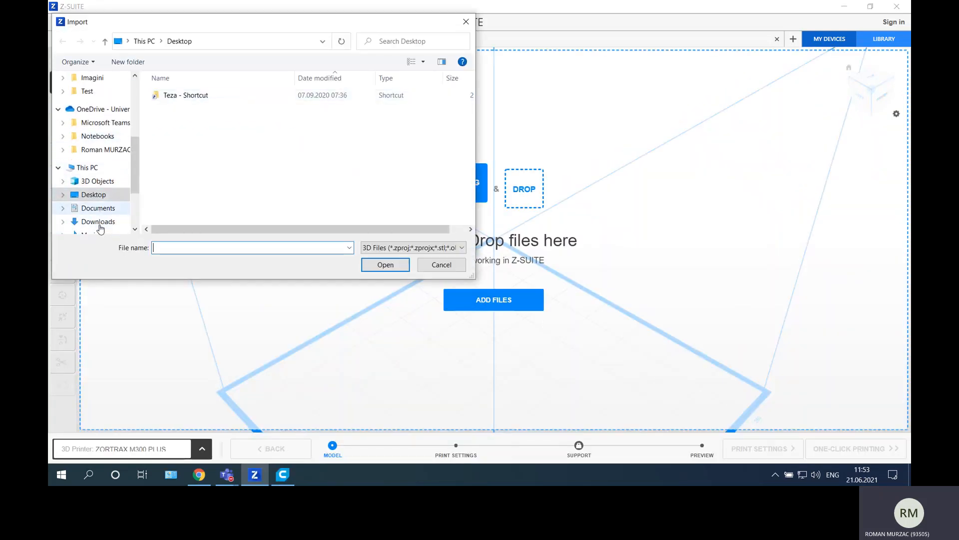
left_click(98, 221)
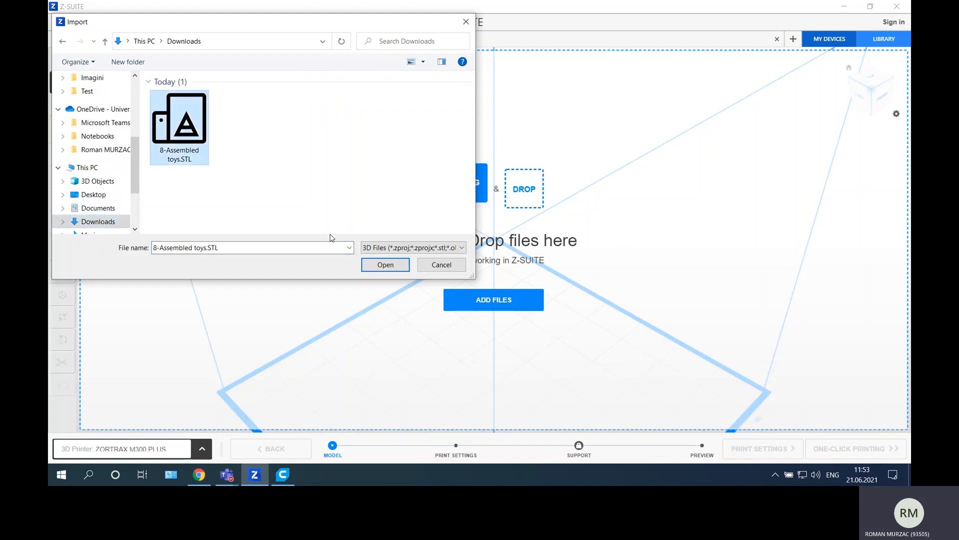
left_click(385, 264)
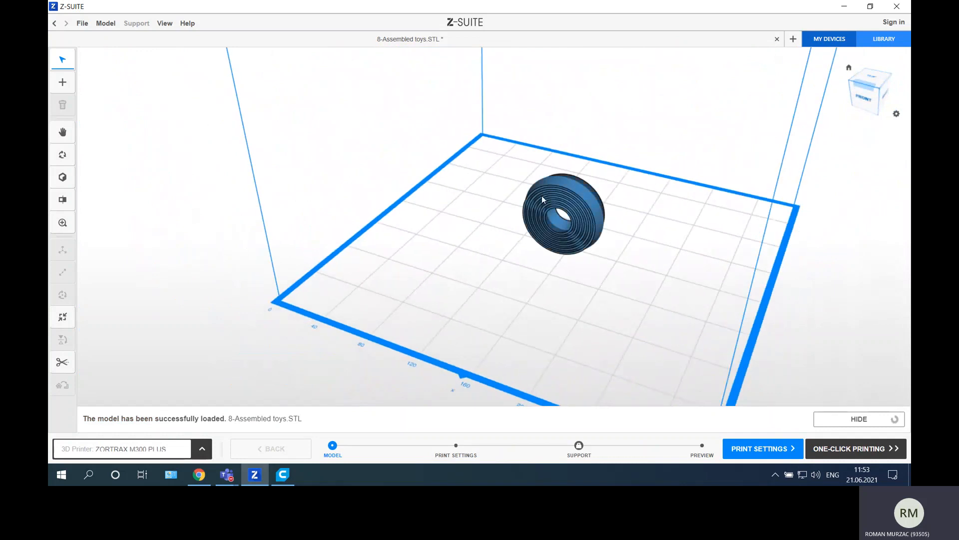
left_click(62, 294)
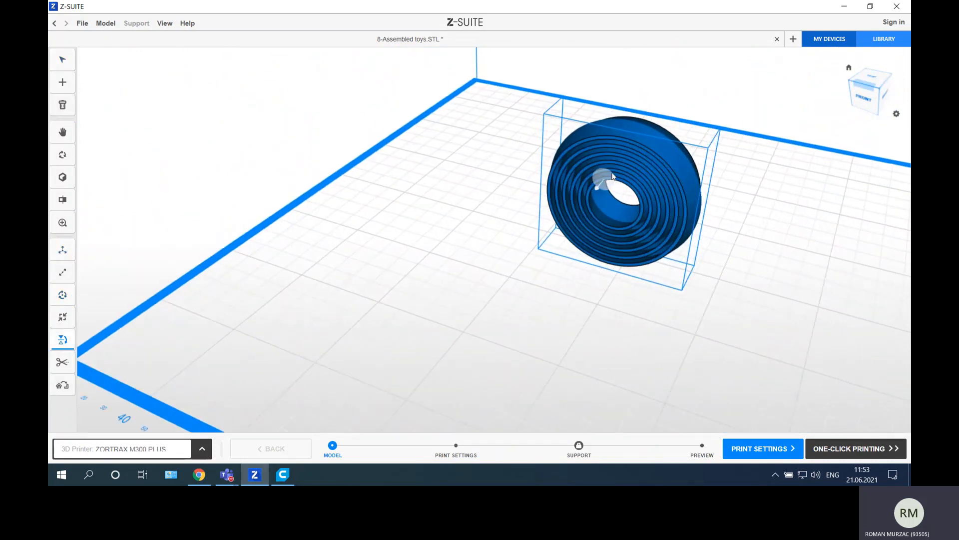
left_click(62, 294)
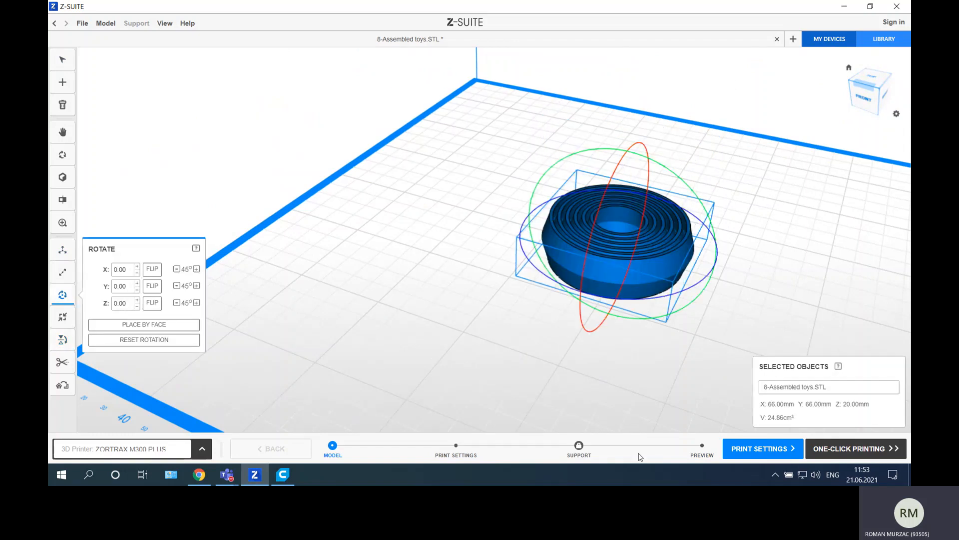
left_click(762, 448)
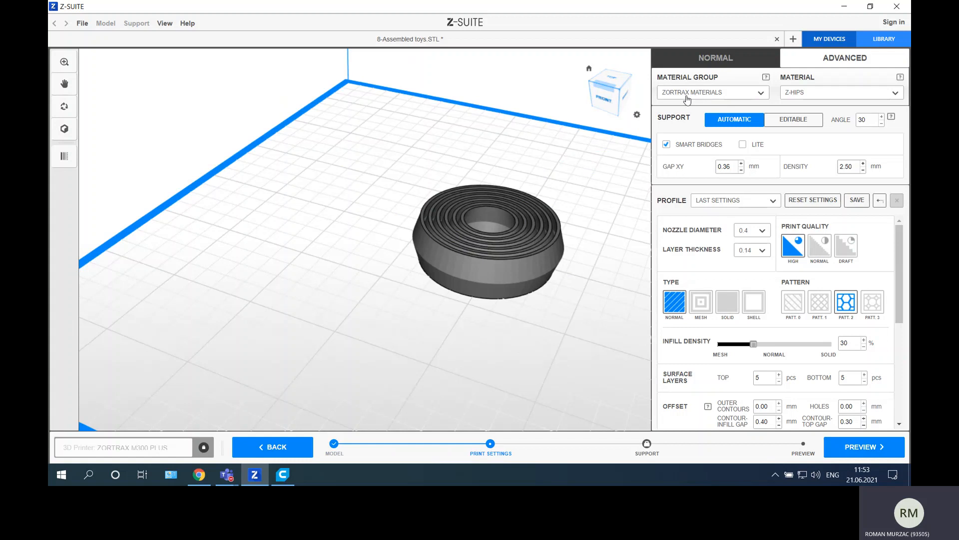
mouse_move(738, 98)
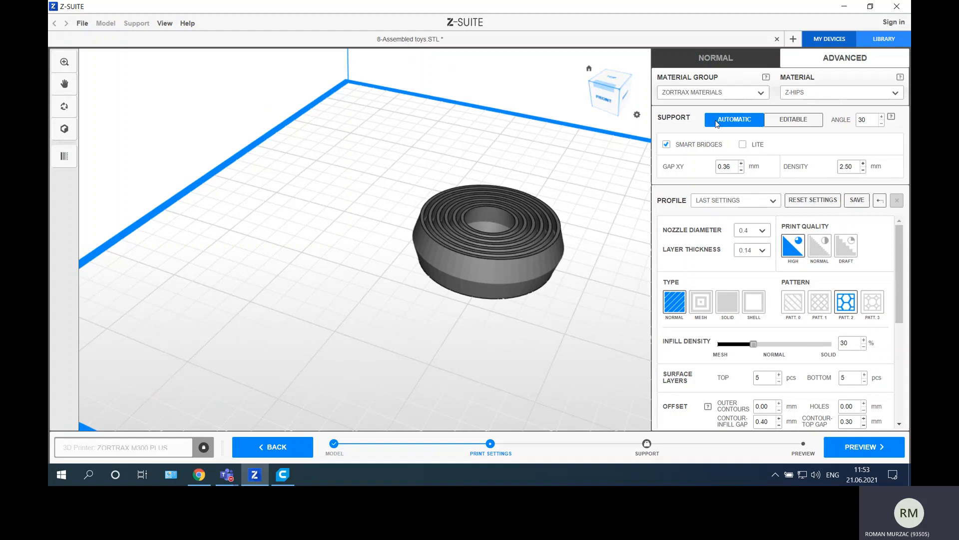
mouse_move(506, 186)
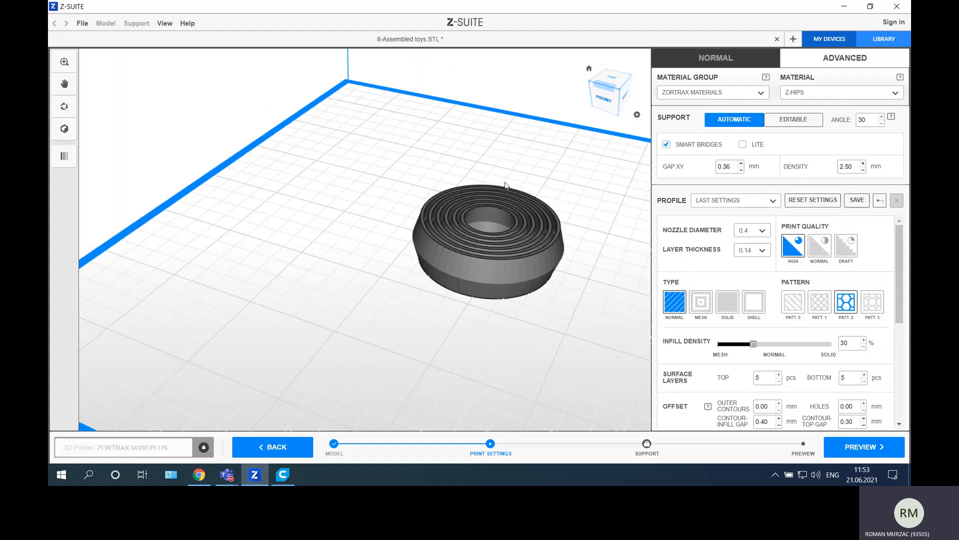
mouse_move(538, 289)
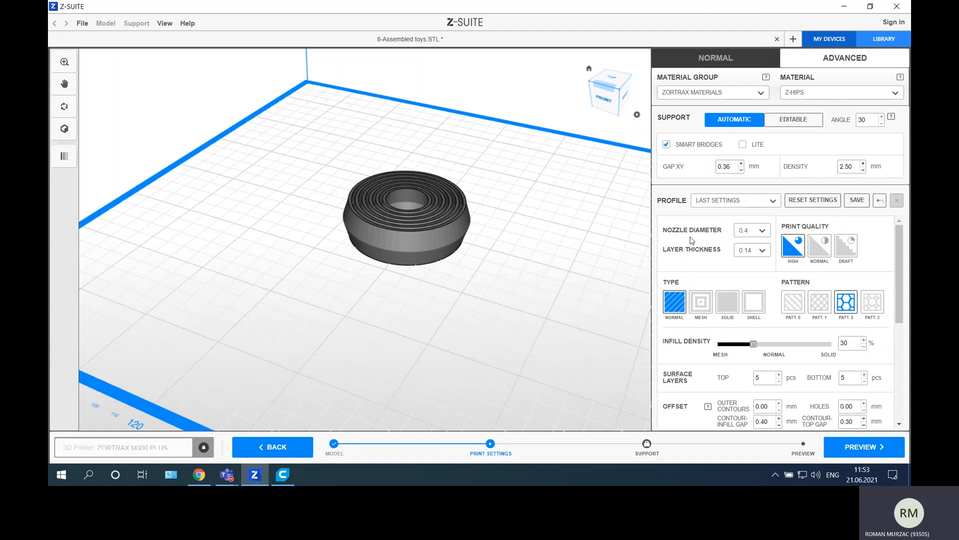
mouse_move(742, 236)
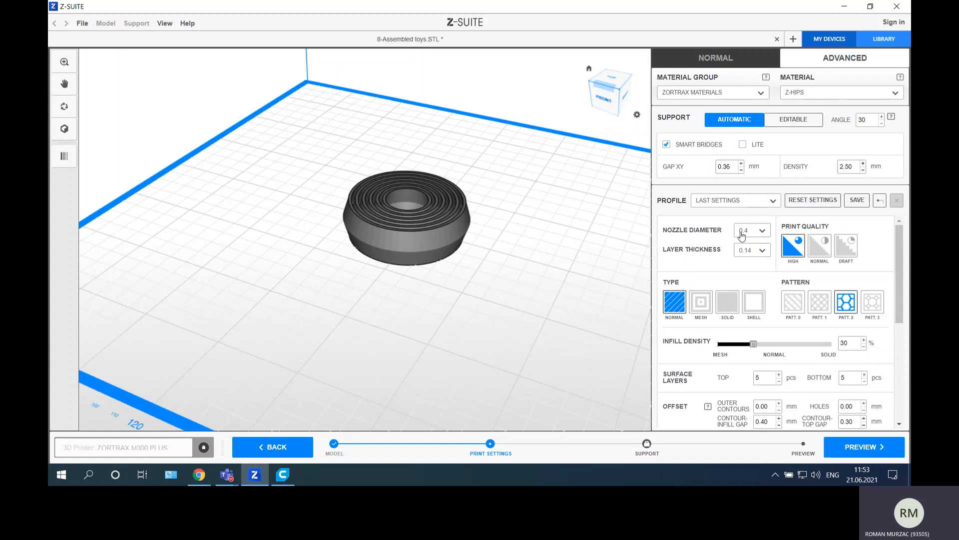
mouse_move(755, 262)
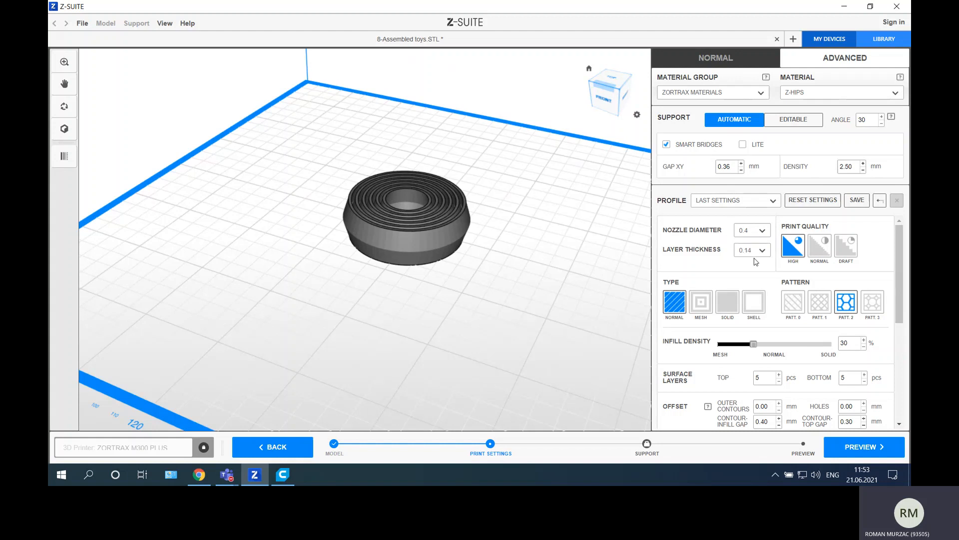
Set the layer thickness to 0.19 mm.
left_click(752, 250)
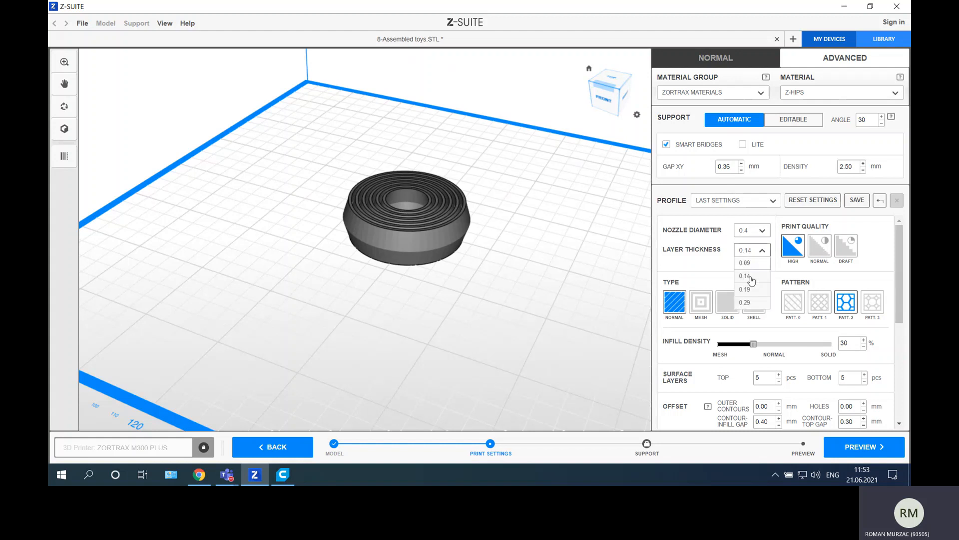
left_click(745, 289)
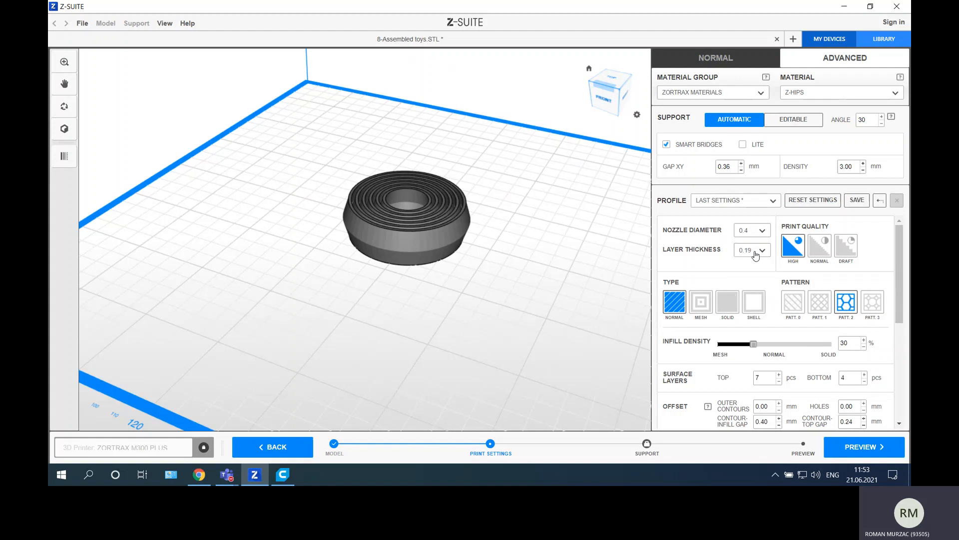
left_click(818, 246)
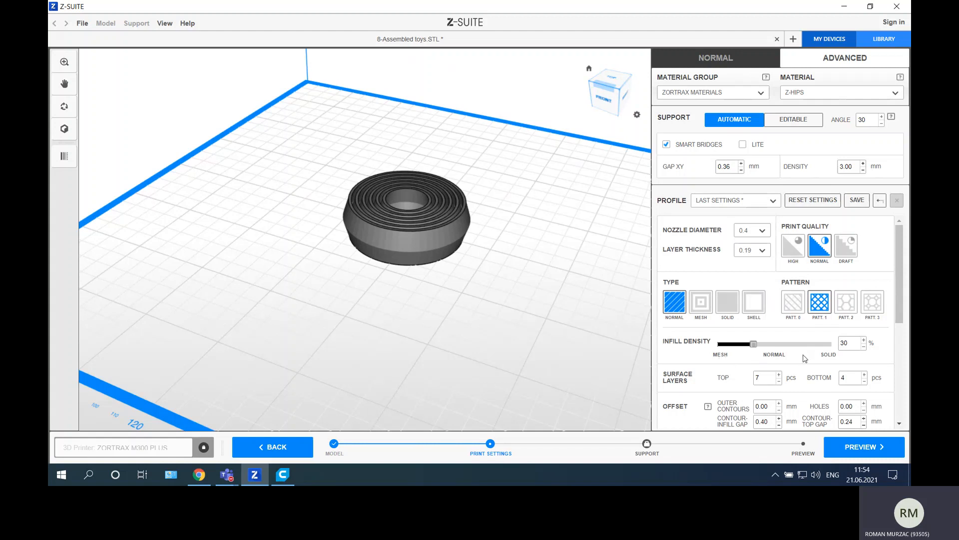
Set top and bottom surface layers to 5 and platform-raft gap to 0.25 mm.
scroll("down", 3)
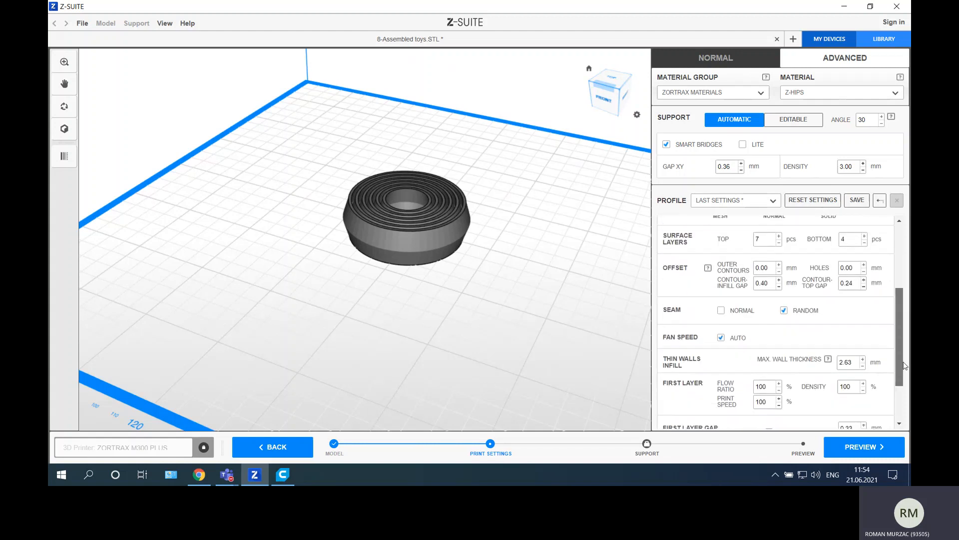
left_click(780, 235)
type("5")
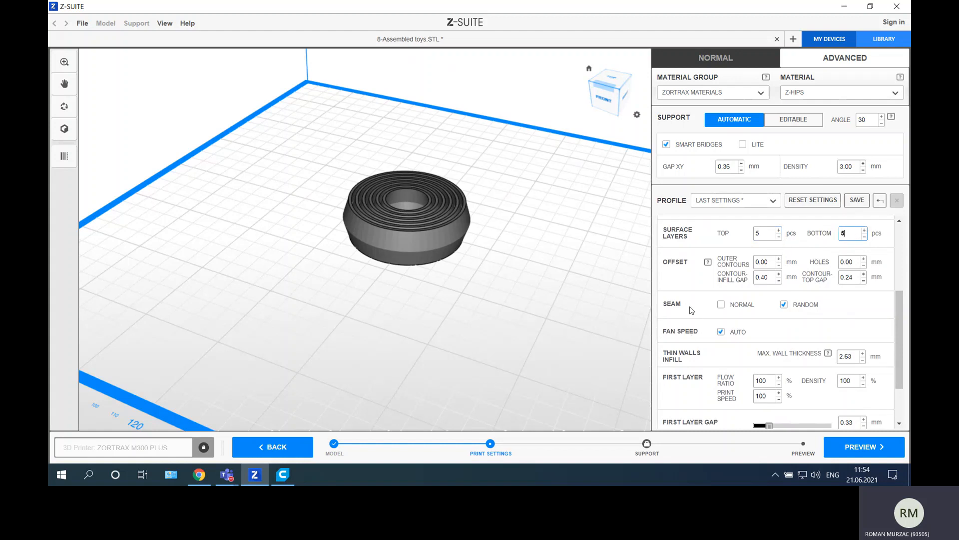
mouse_move(701, 316)
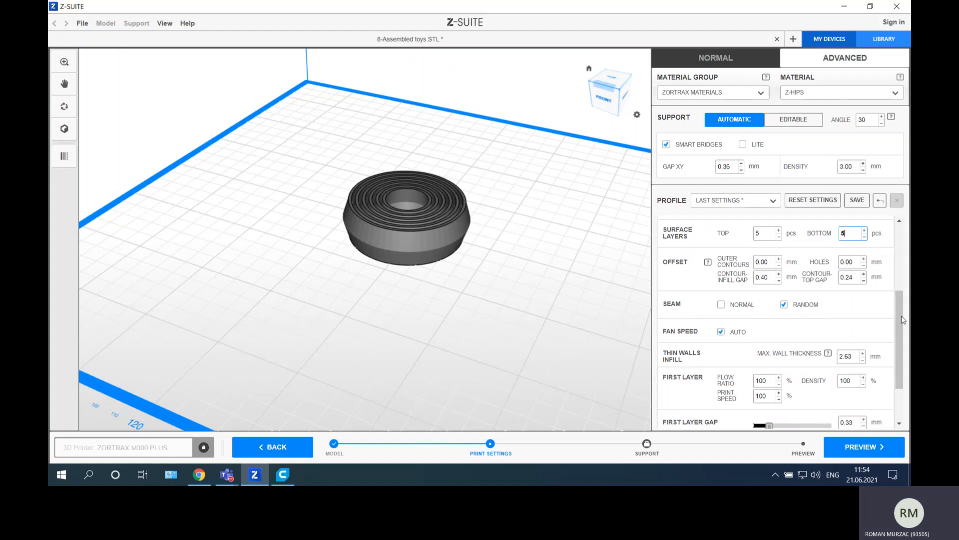
scroll("down", 3)
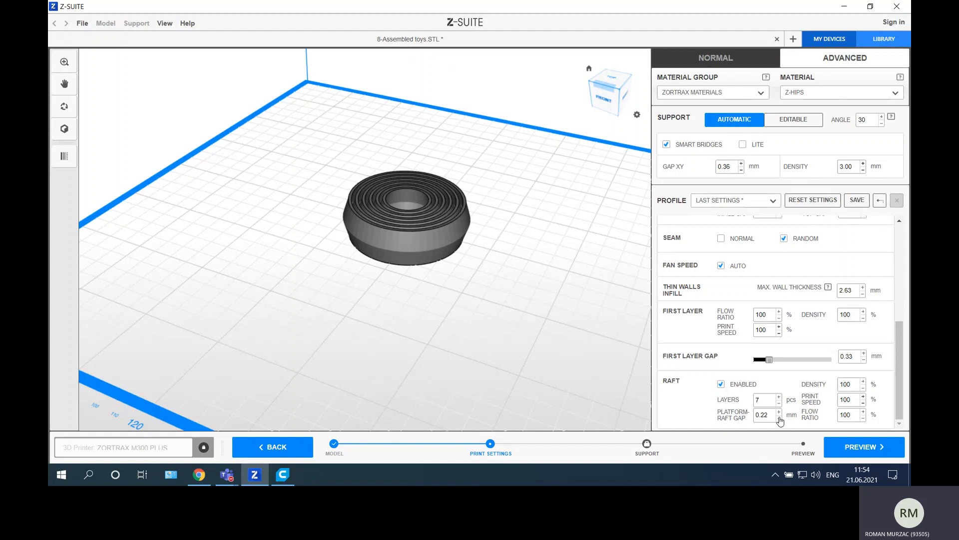
left_click(779, 414)
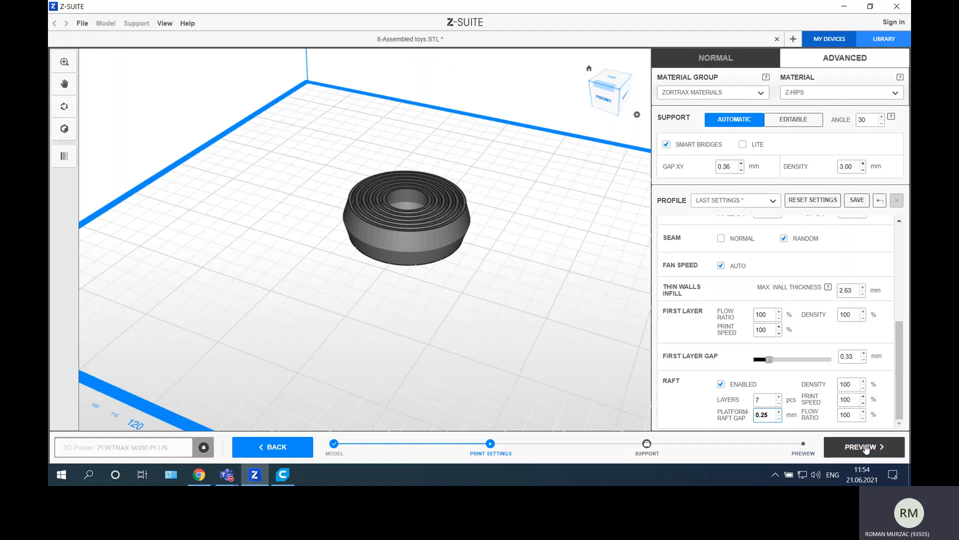
Slice the rings toy via Preview to get the 4h 36m, 12.30 m report.
left_click(863, 447)
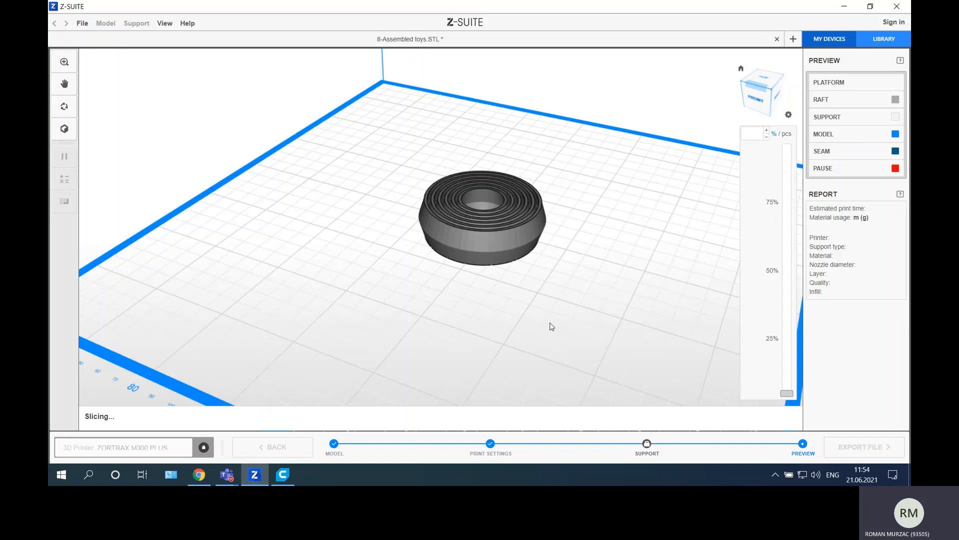
mouse_move(549, 326)
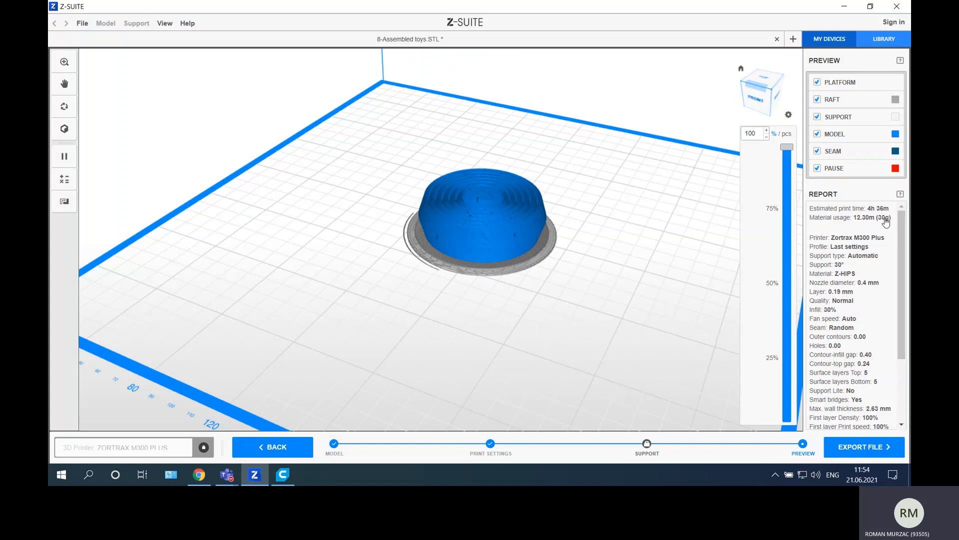
mouse_move(887, 224)
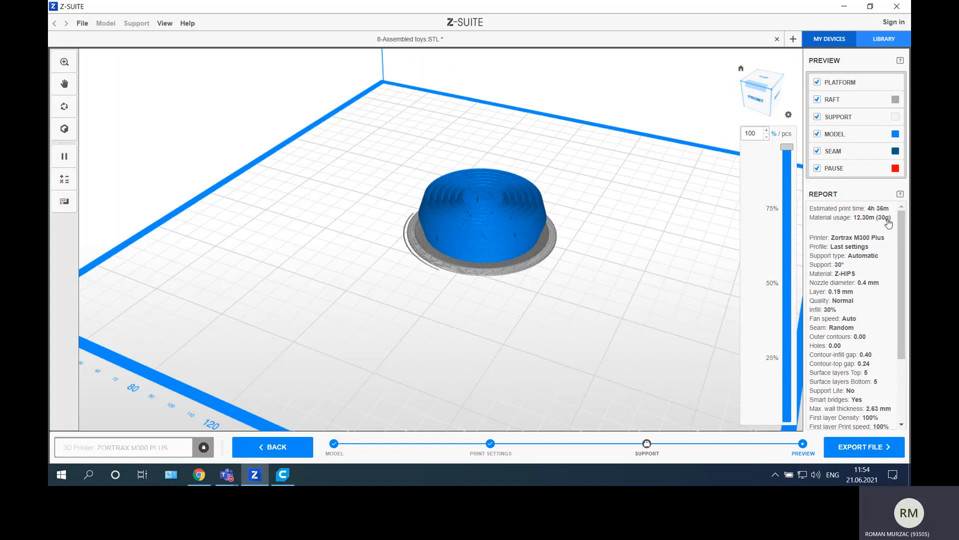
mouse_move(682, 226)
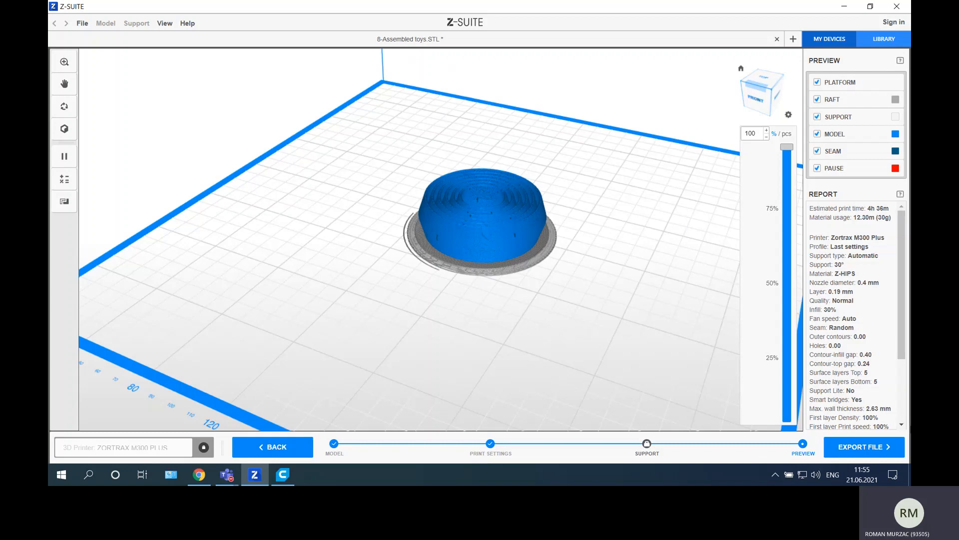
Export the sliced toy to the Desktop as Assembled toys.zcodex2.
left_click(864, 446)
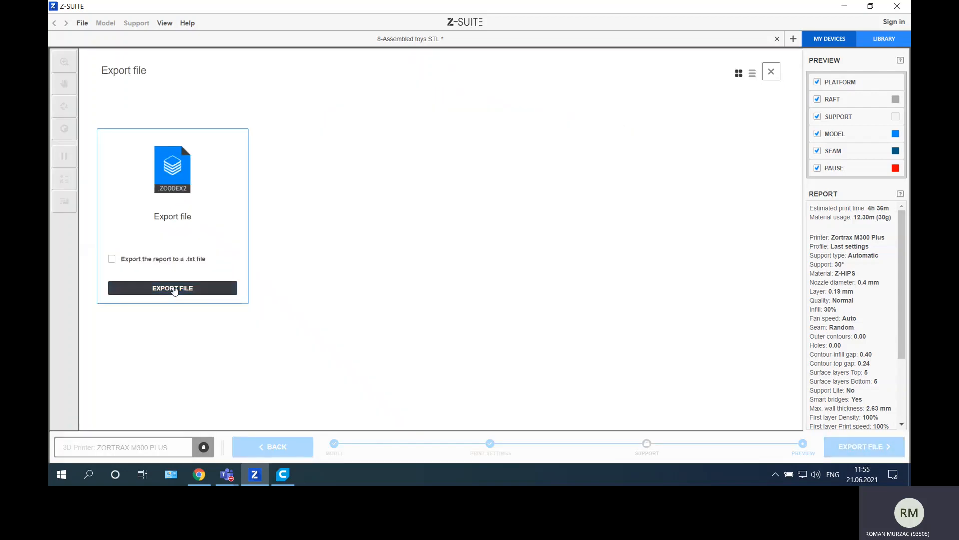
left_click(172, 288)
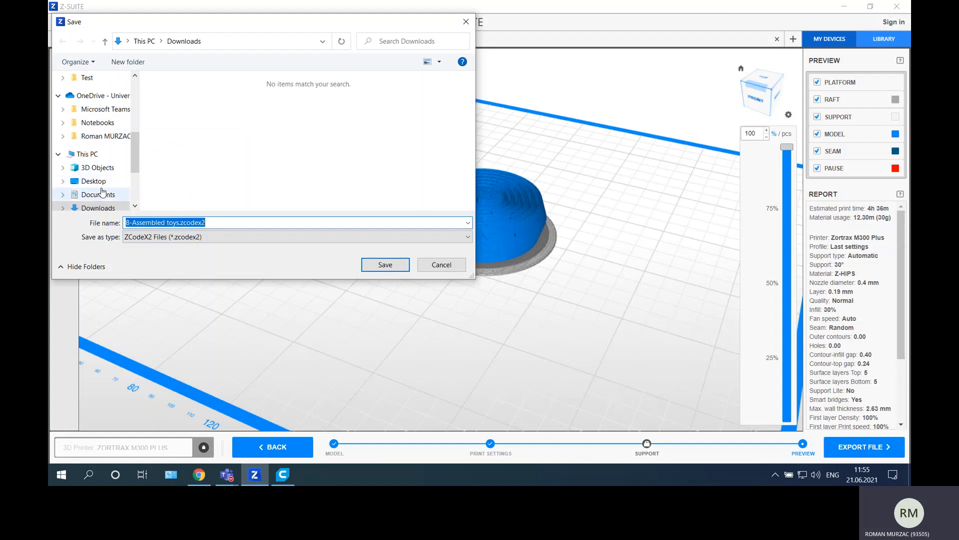
left_click(93, 180)
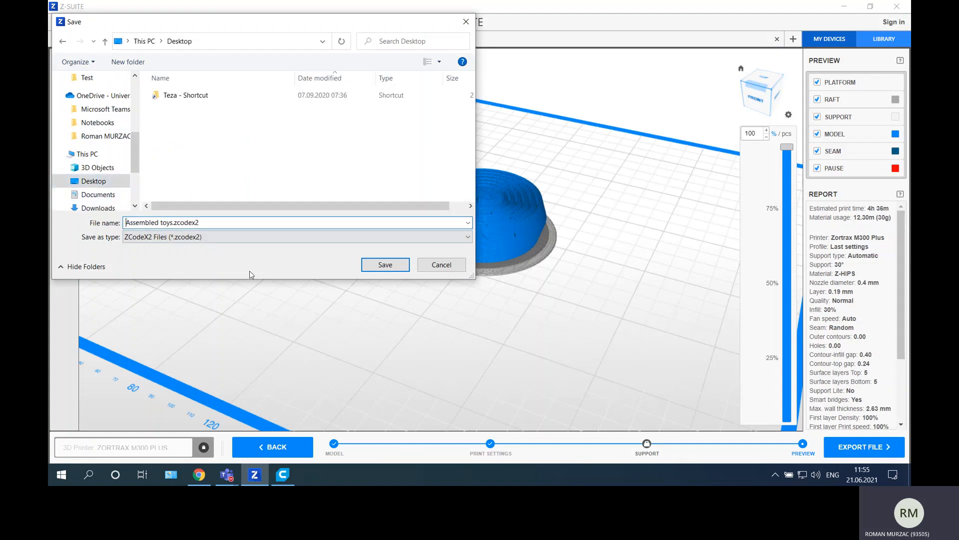
left_click(384, 264)
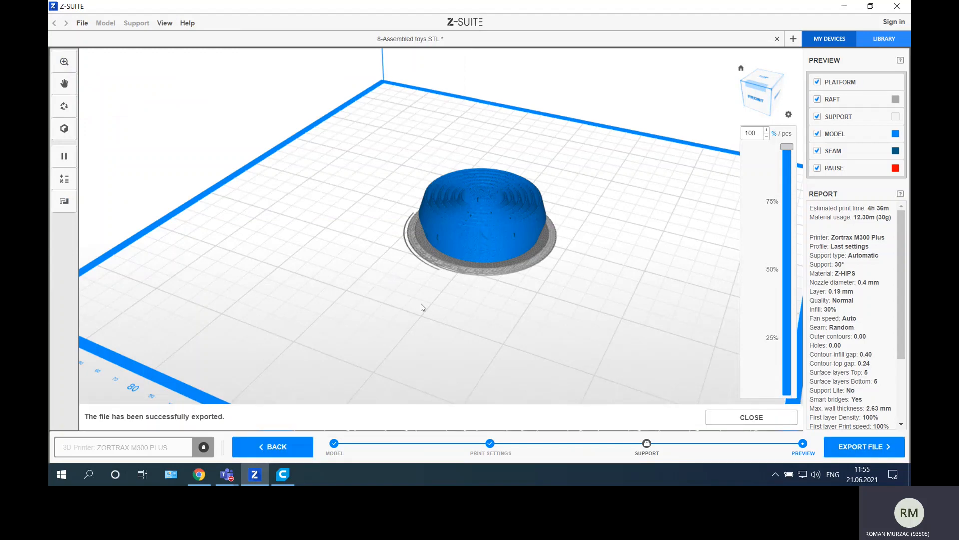
left_click(199, 475)
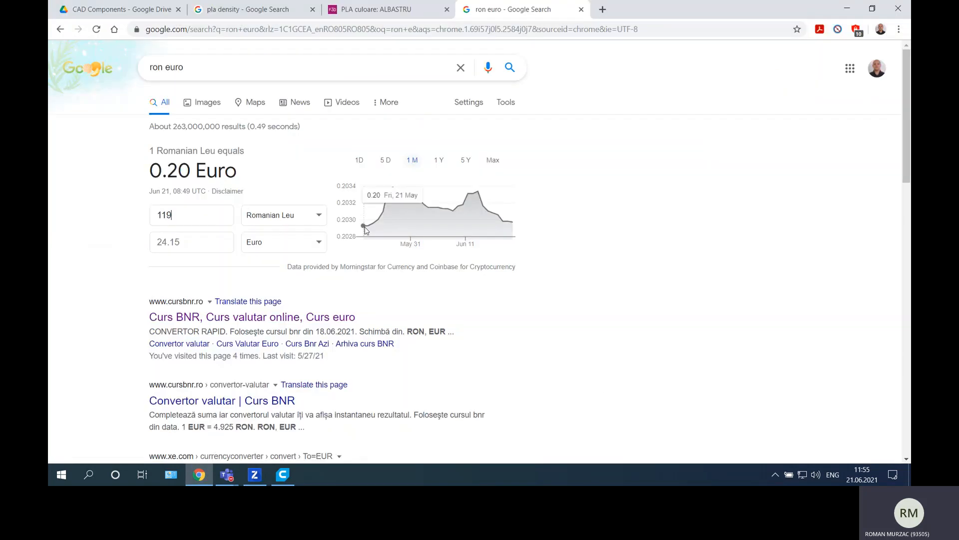
Duplicate the Google Drive tab and follow the TecHUB link to the 3D printing guides.
left_click(120, 9)
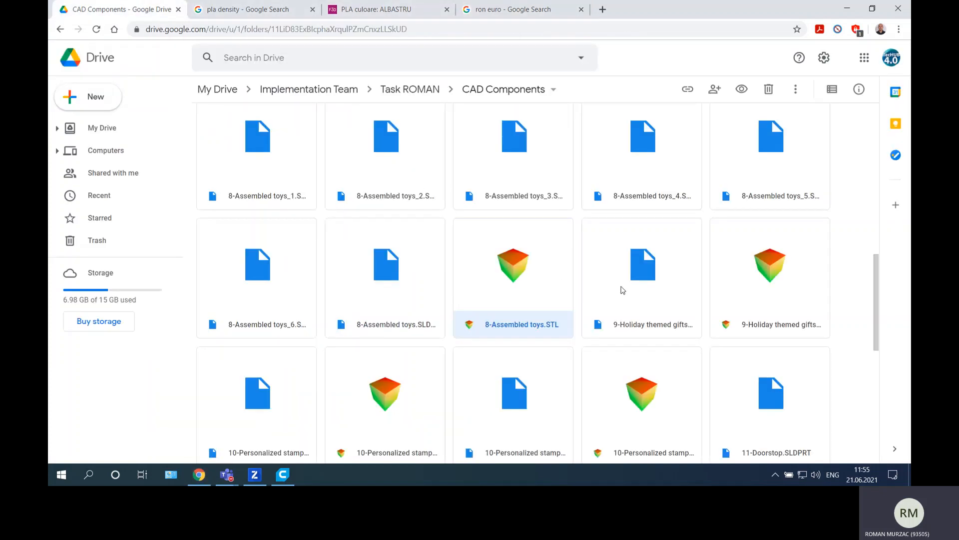
right_click(120, 9)
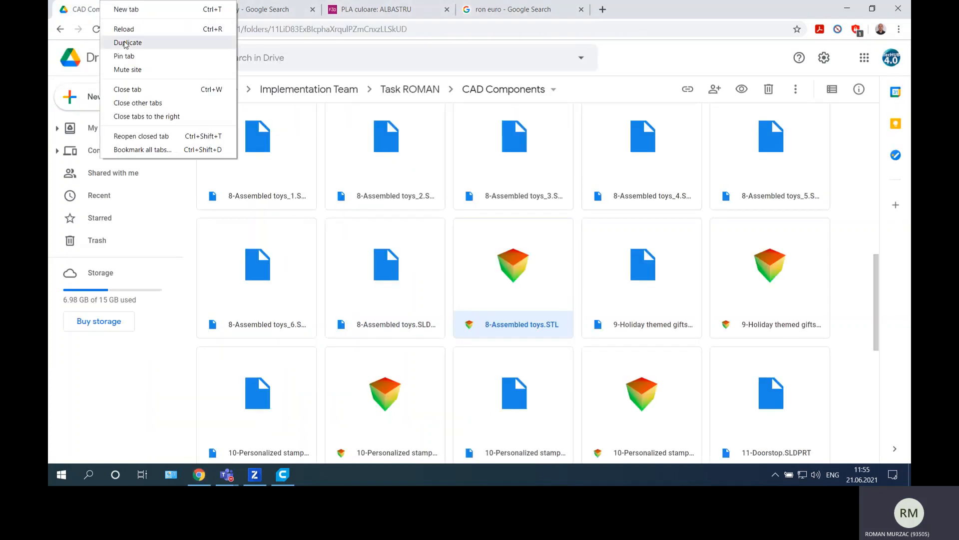
left_click(127, 42)
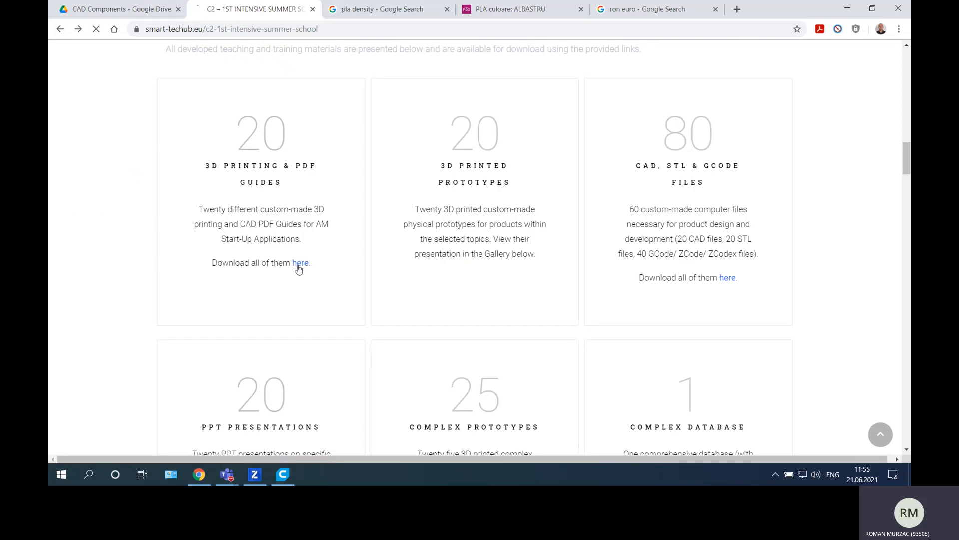
left_click(300, 263)
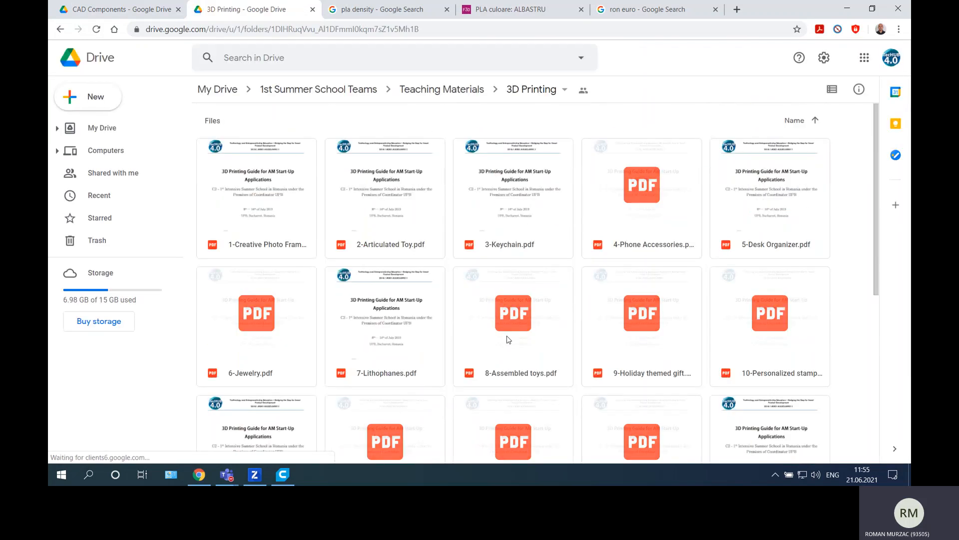
Preview 8-Assembled toys.pdf and scroll down to its final page's figures.
double_click(512, 314)
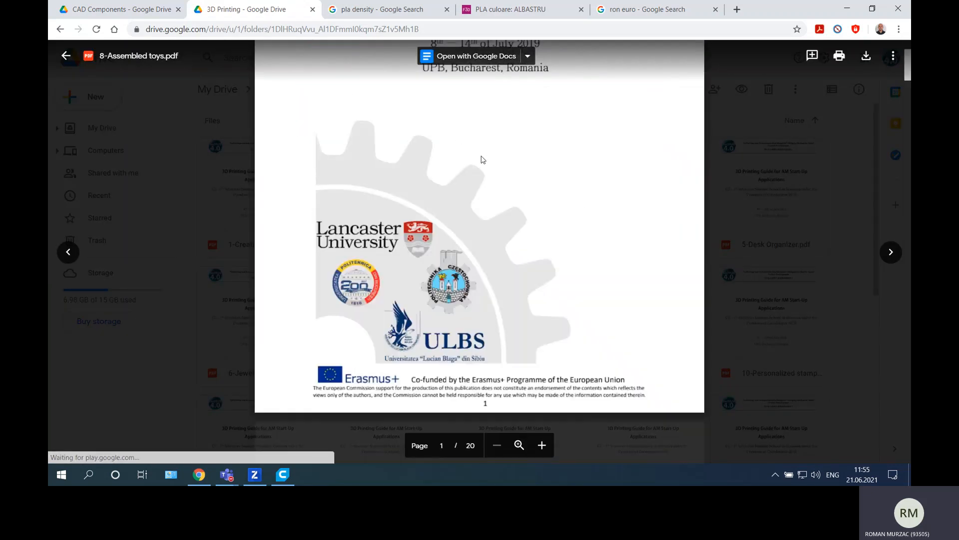
scroll("down", 3)
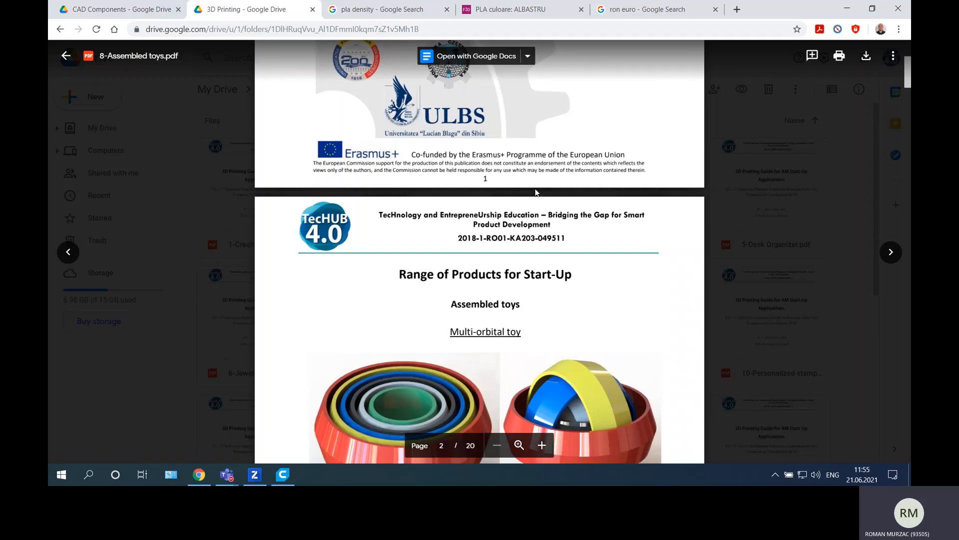
scroll("down", 3)
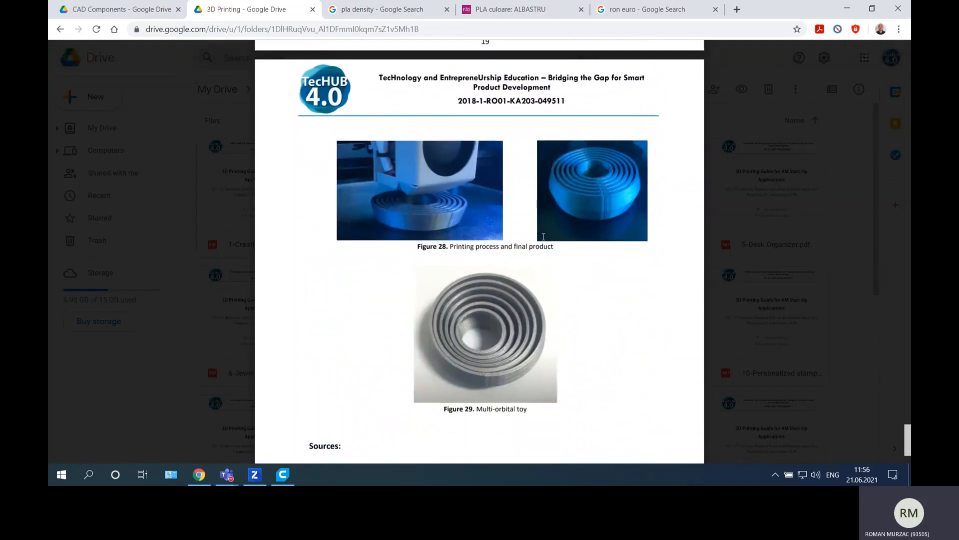
scroll("down", 3)
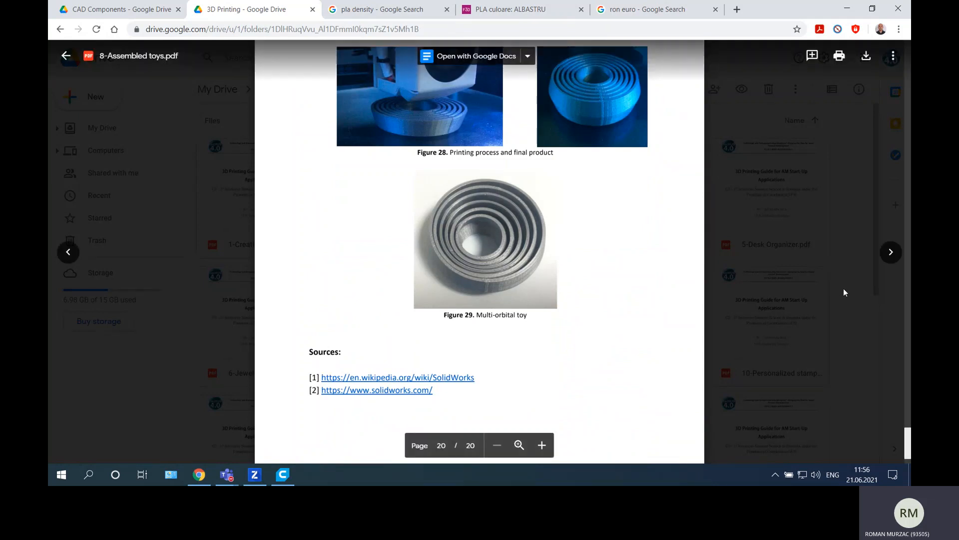
left_click(253, 479)
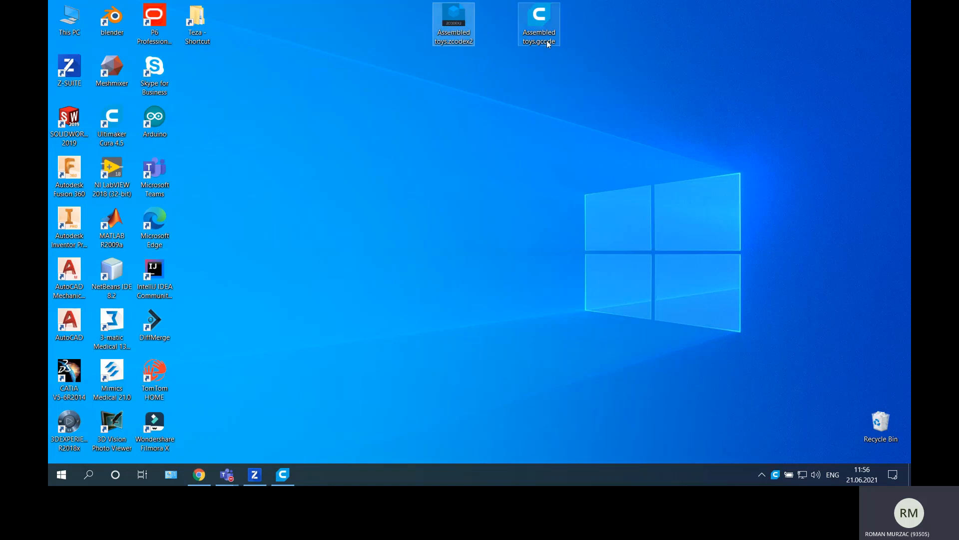
left_click(581, 44)
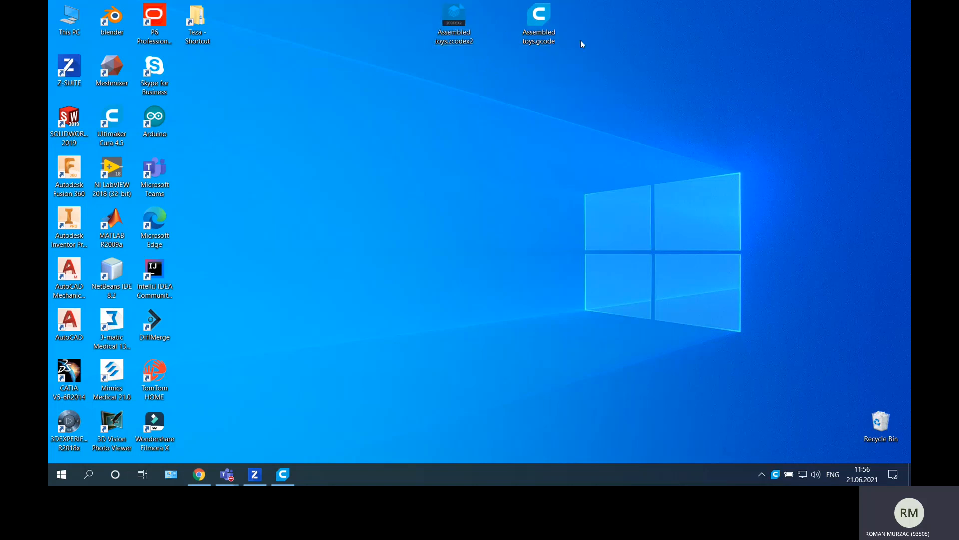
left_click(453, 18)
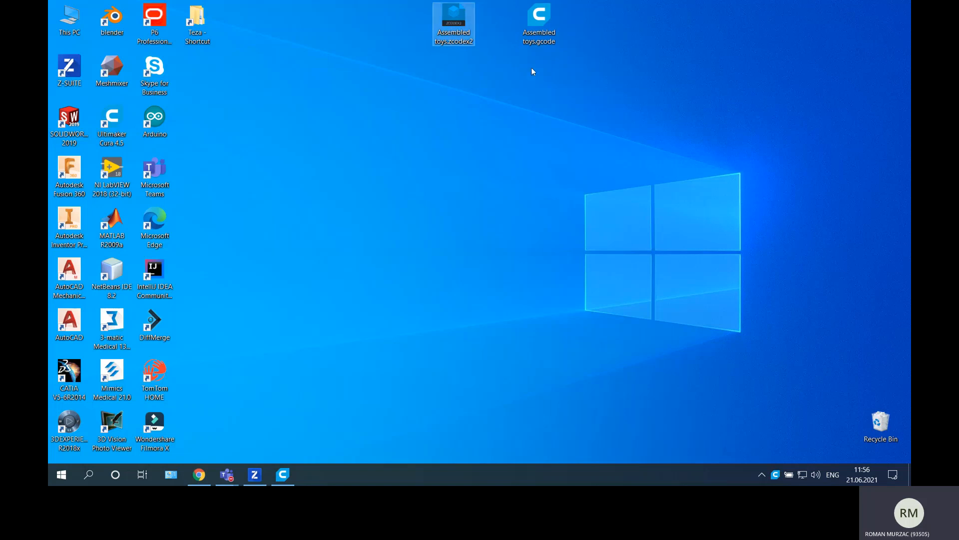
left_click(539, 18)
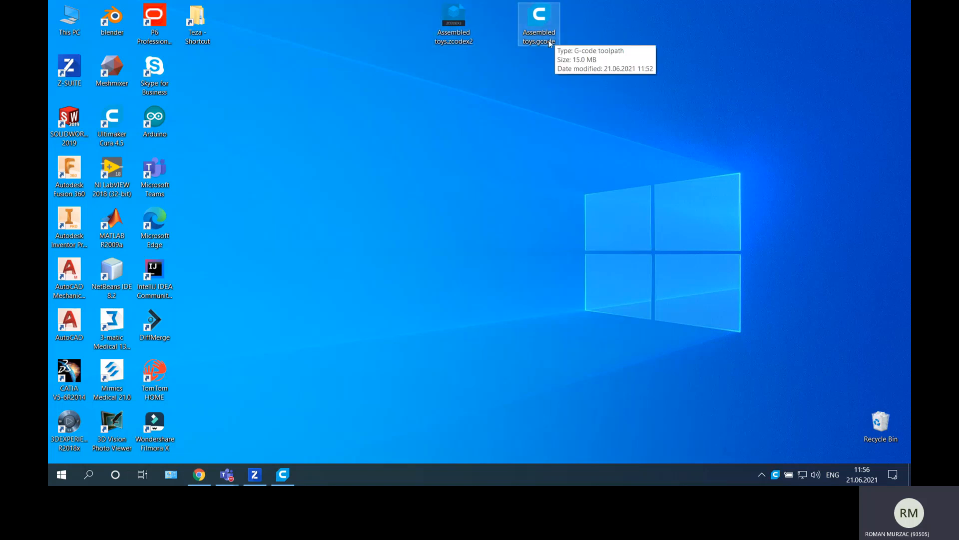
mouse_move(564, 68)
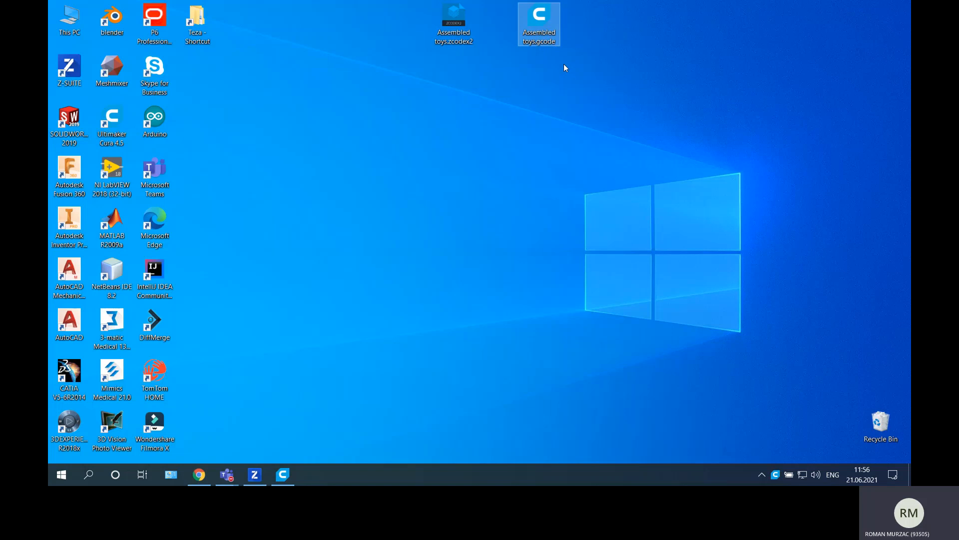